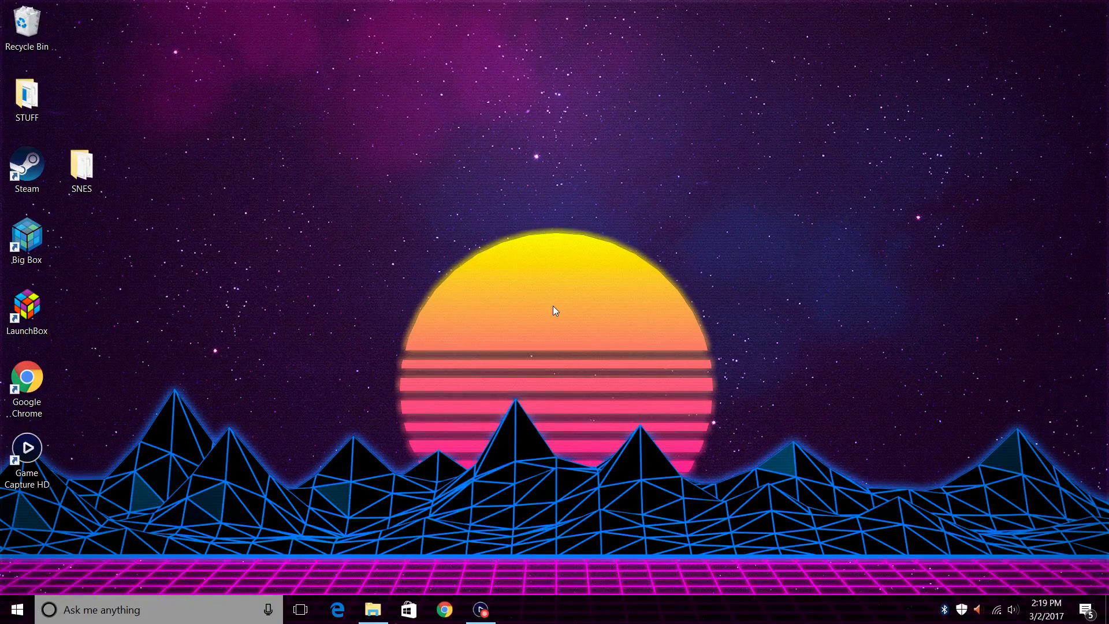
mouse_move(510, 291)
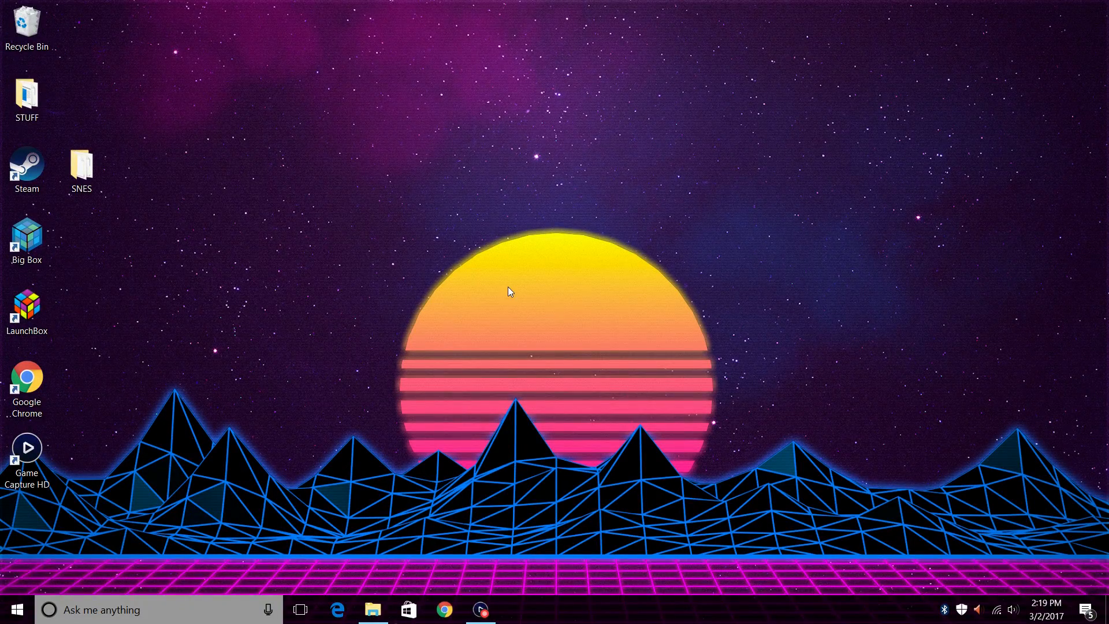
mouse_move(357, 280)
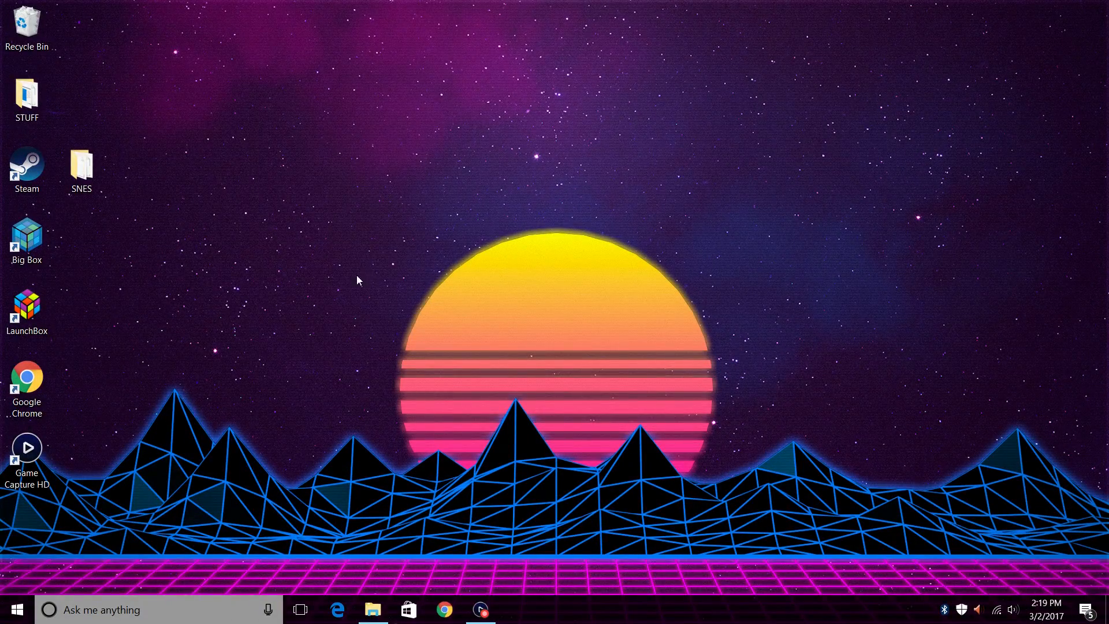
mouse_move(113, 191)
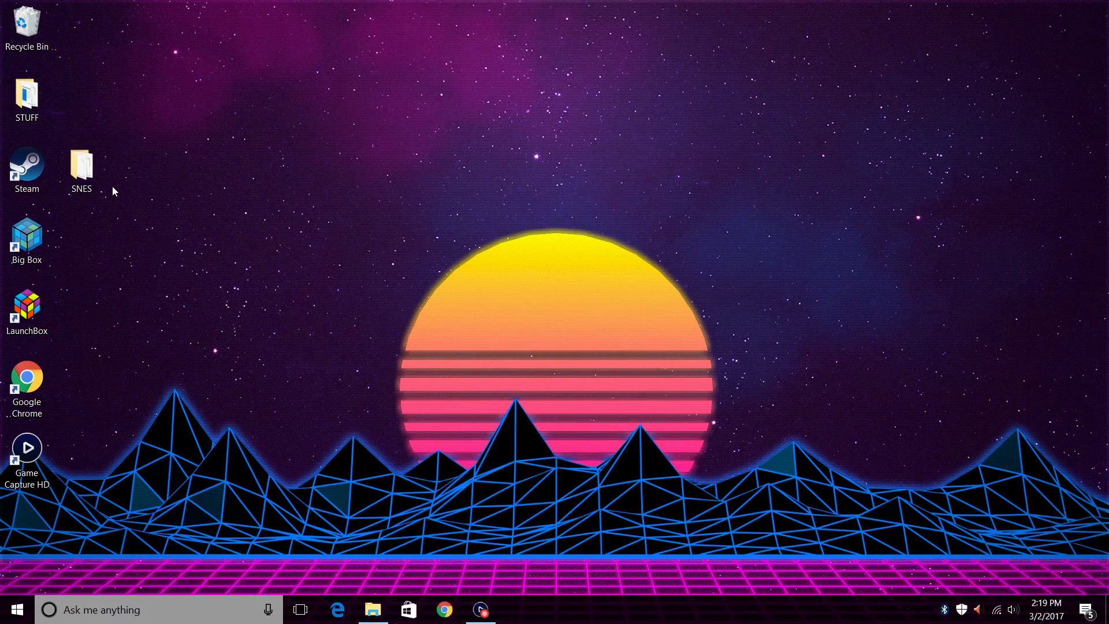
Move the desktop SNES game folder into C:\Users\<user>\LaunchBox\Games\Platforms.
click(81, 170)
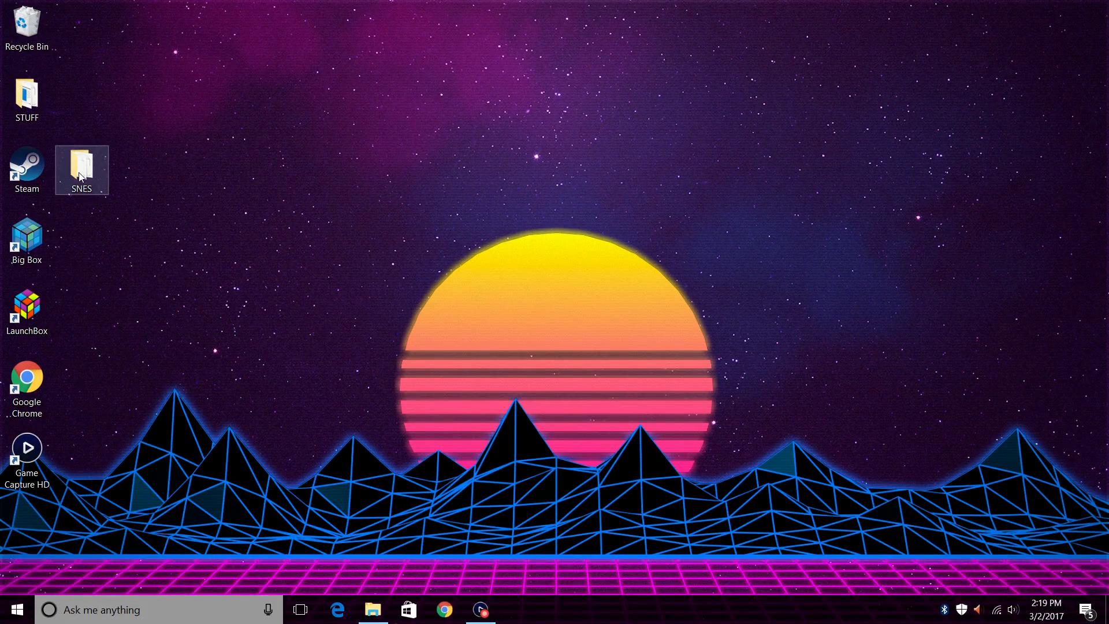
double_click(80, 170)
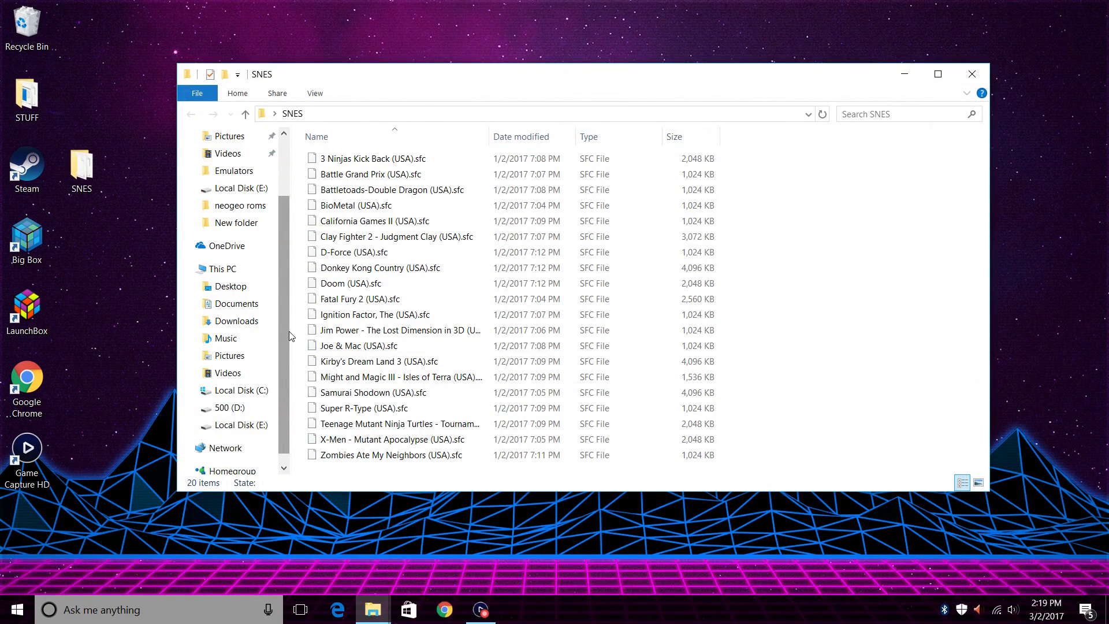
click(238, 390)
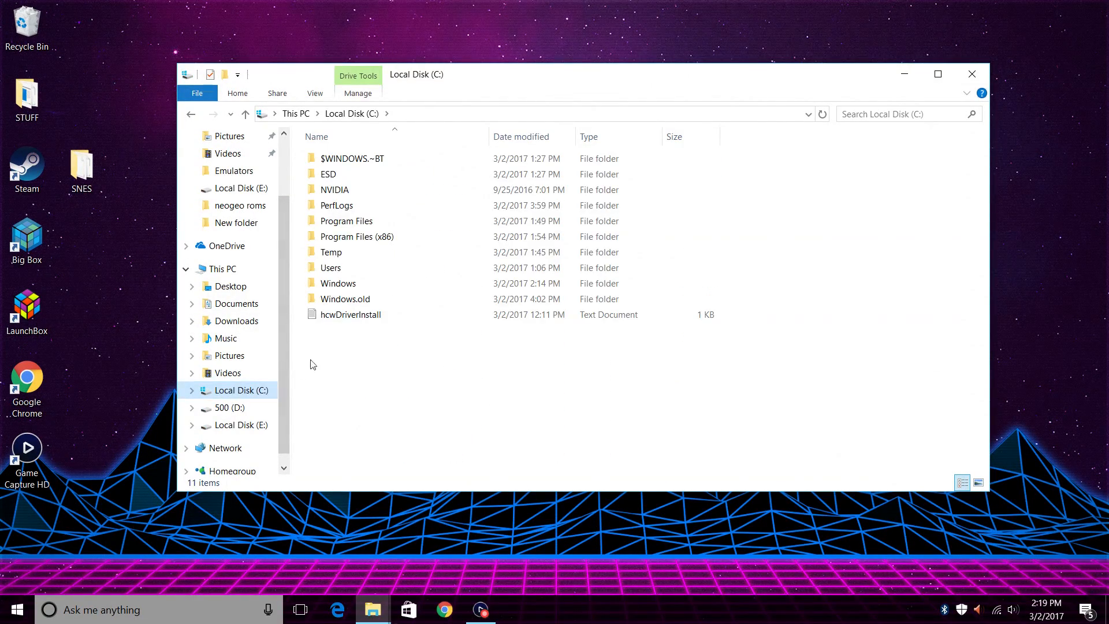
double_click(330, 267)
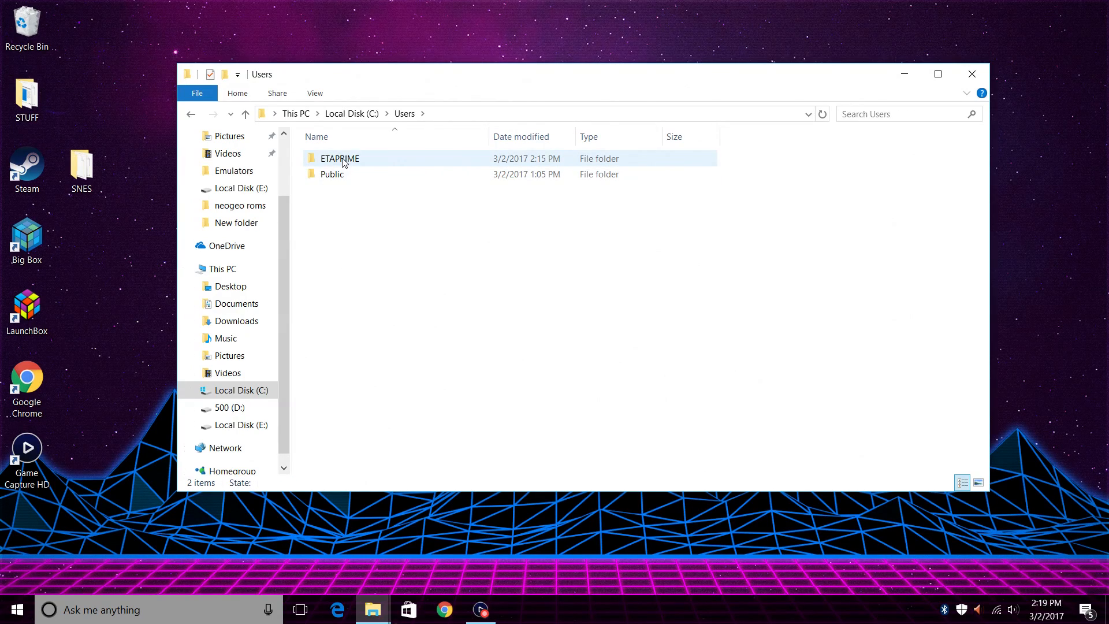
double_click(340, 159)
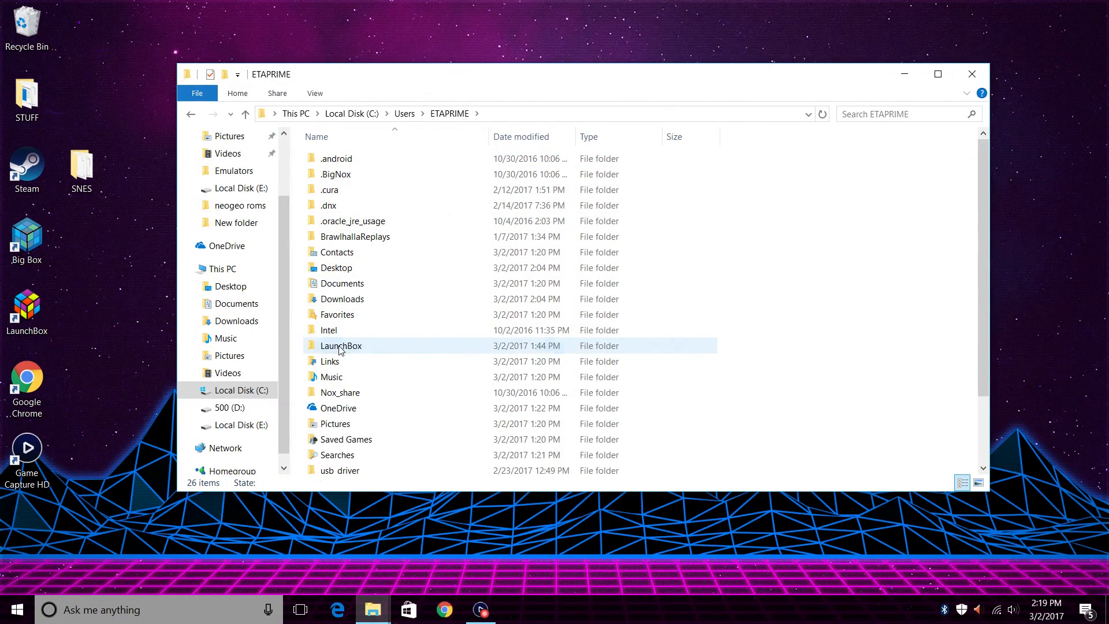
double_click(341, 345)
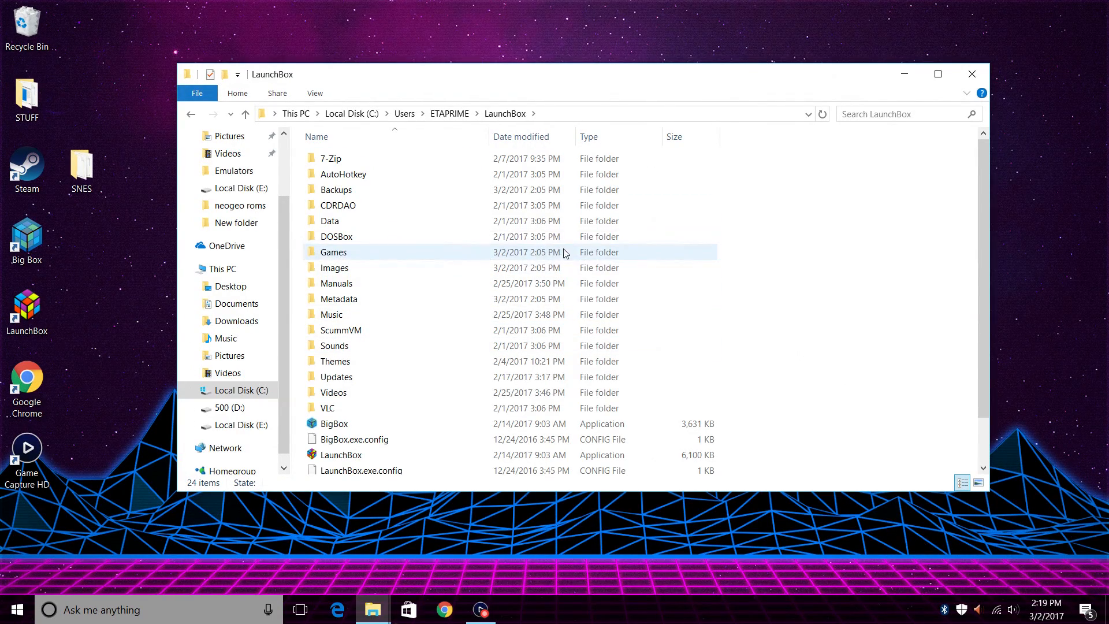
double_click(333, 251)
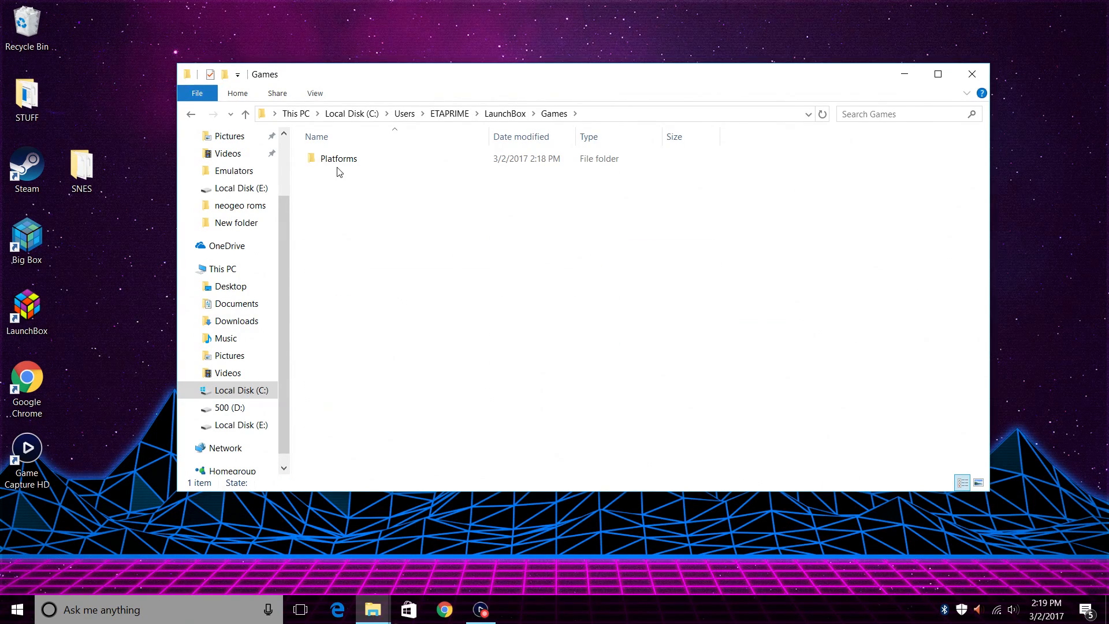
double_click(339, 158)
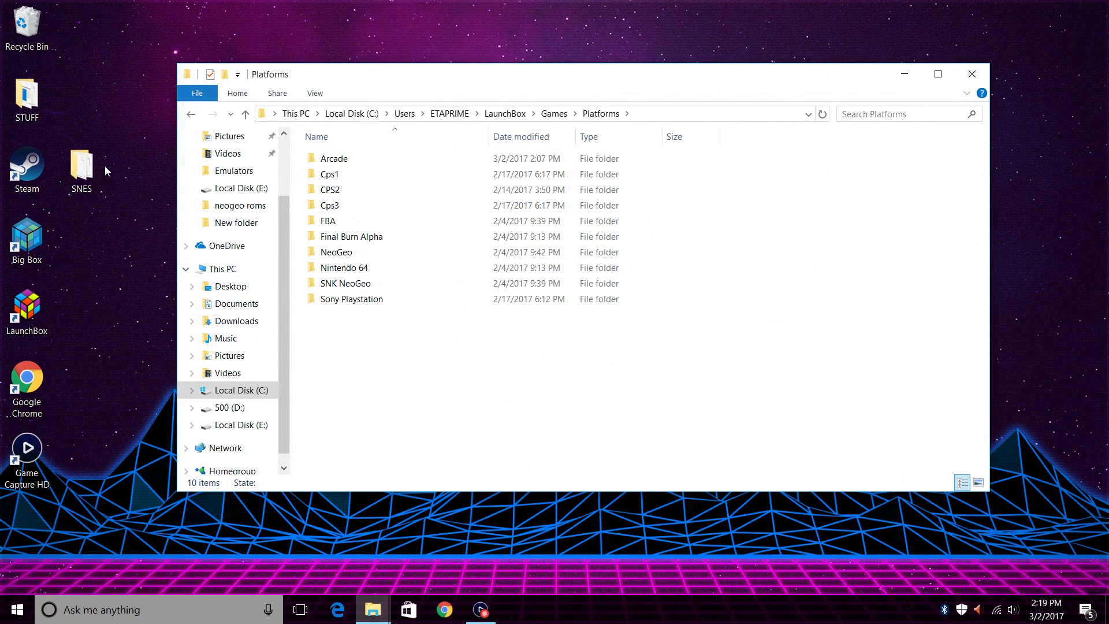
drag(81, 161, 350, 350)
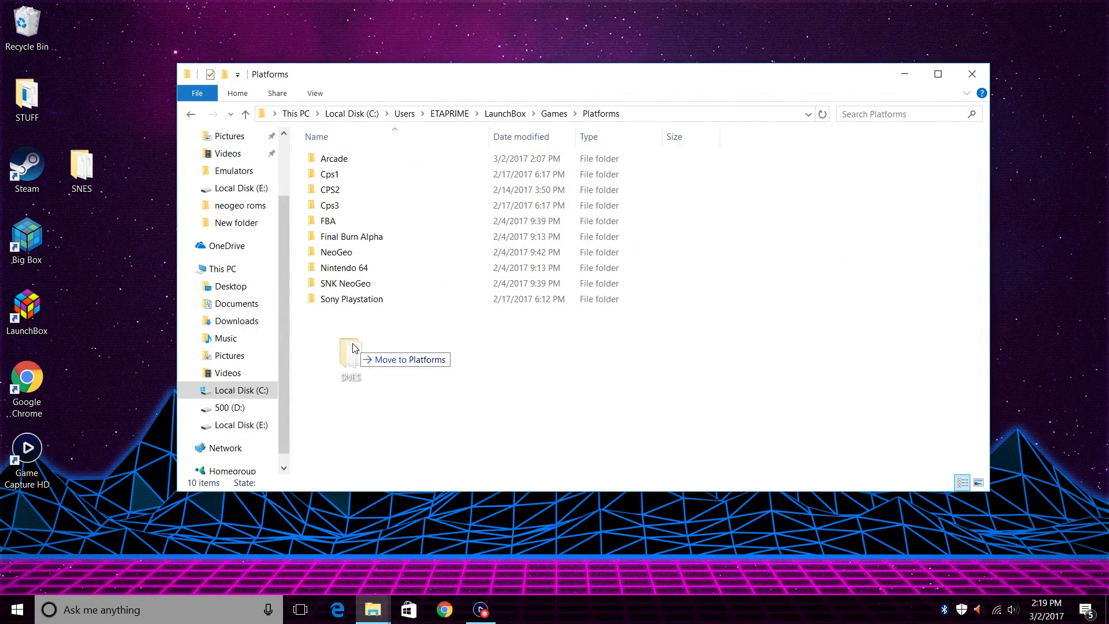
drag(350, 358, 333, 314)
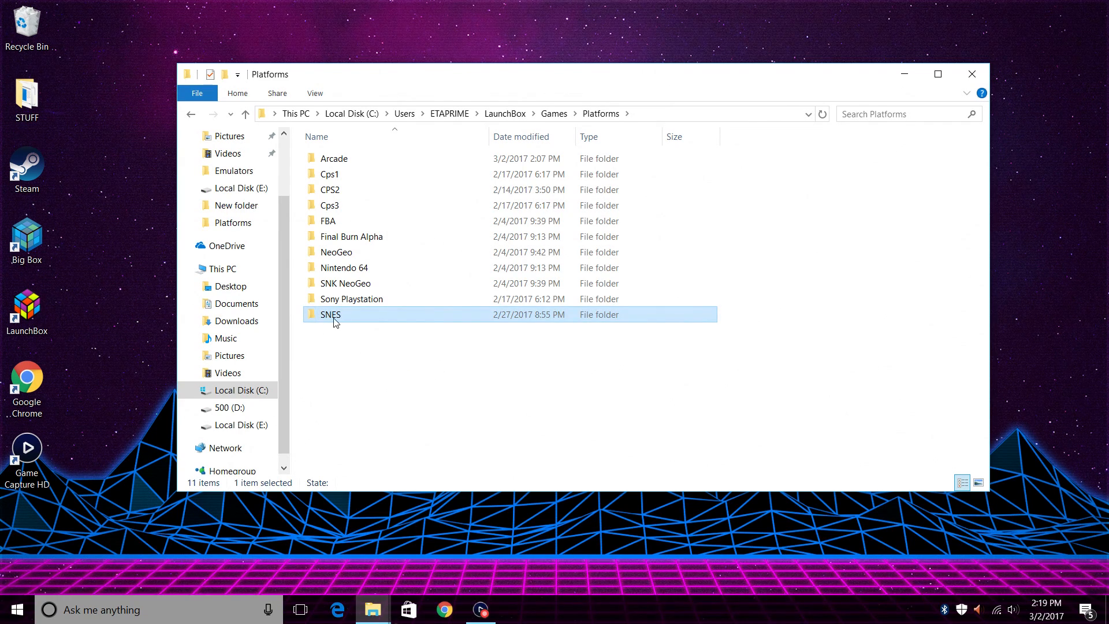
mouse_move(785, 213)
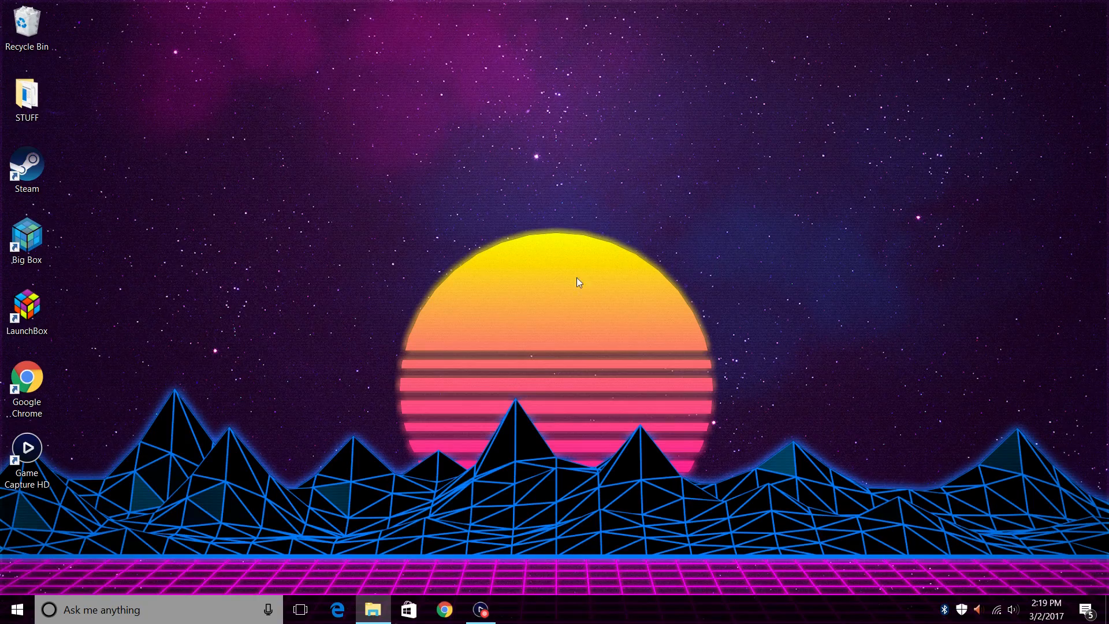
mouse_move(27, 311)
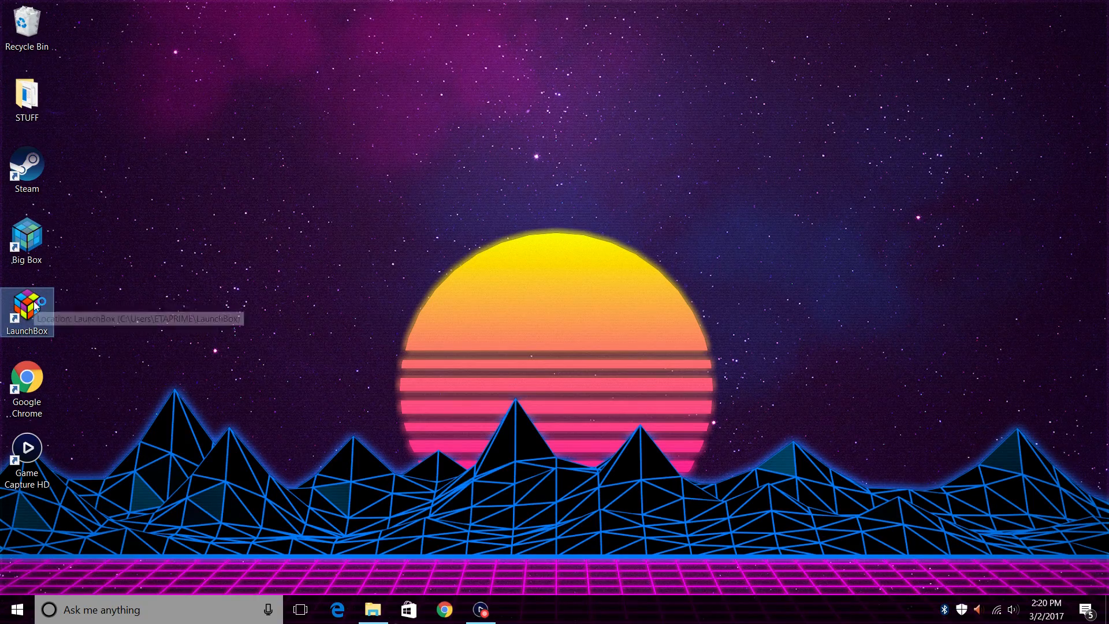
Launch LaunchBox from its desktop shortcut to show the 80-game library.
double_click(26, 306)
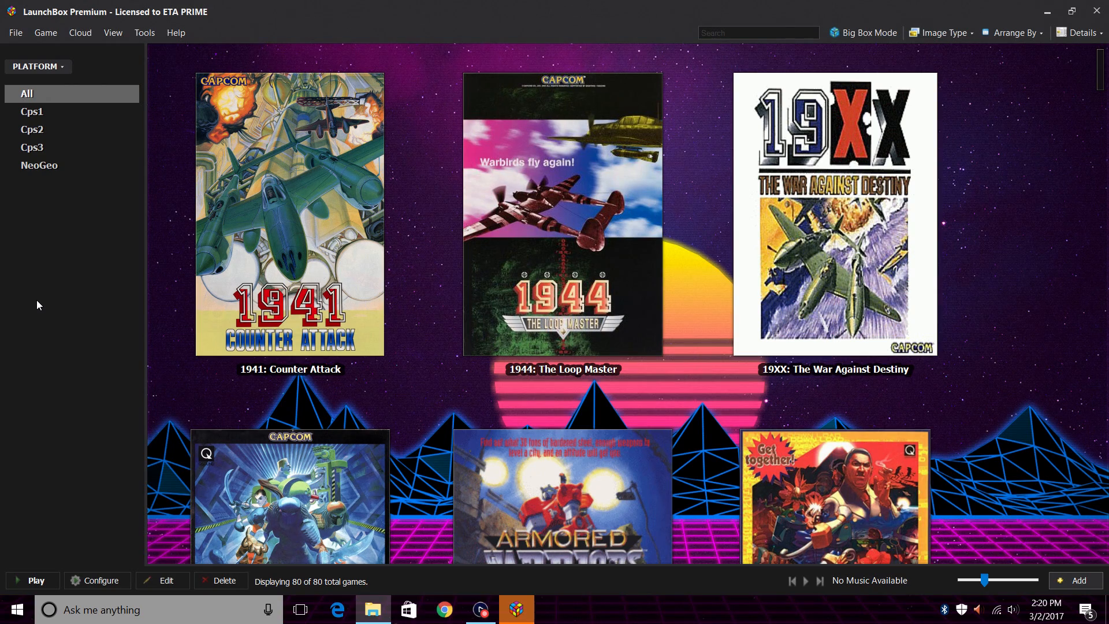
Start the Import ROMs from Files wizard via Tools > Import > ROM Files.
click(145, 33)
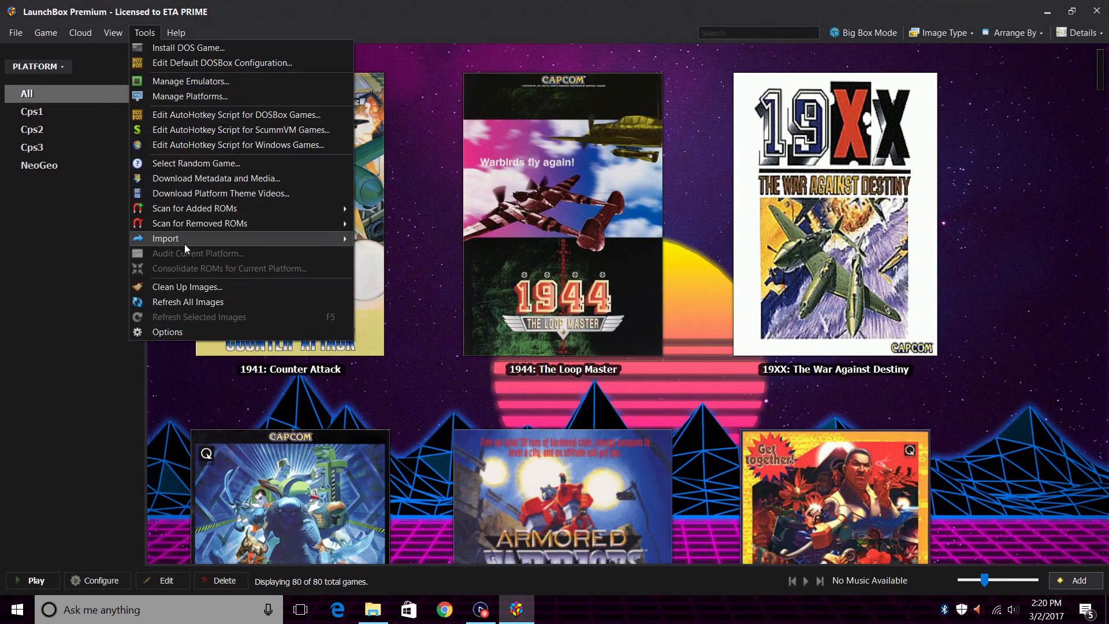
mouse_move(166, 239)
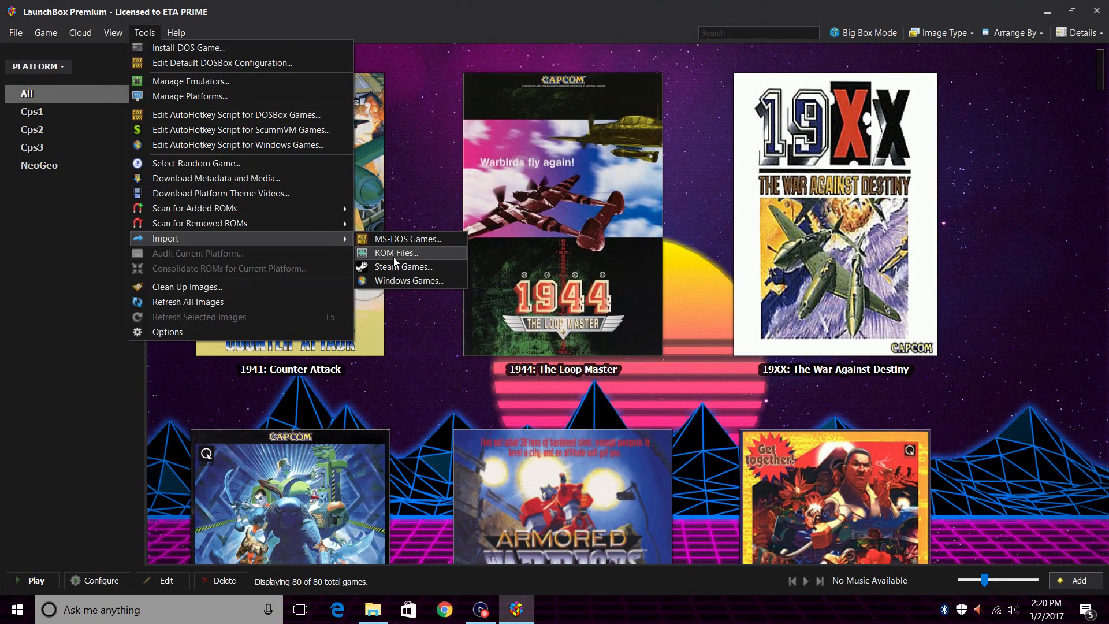
click(395, 252)
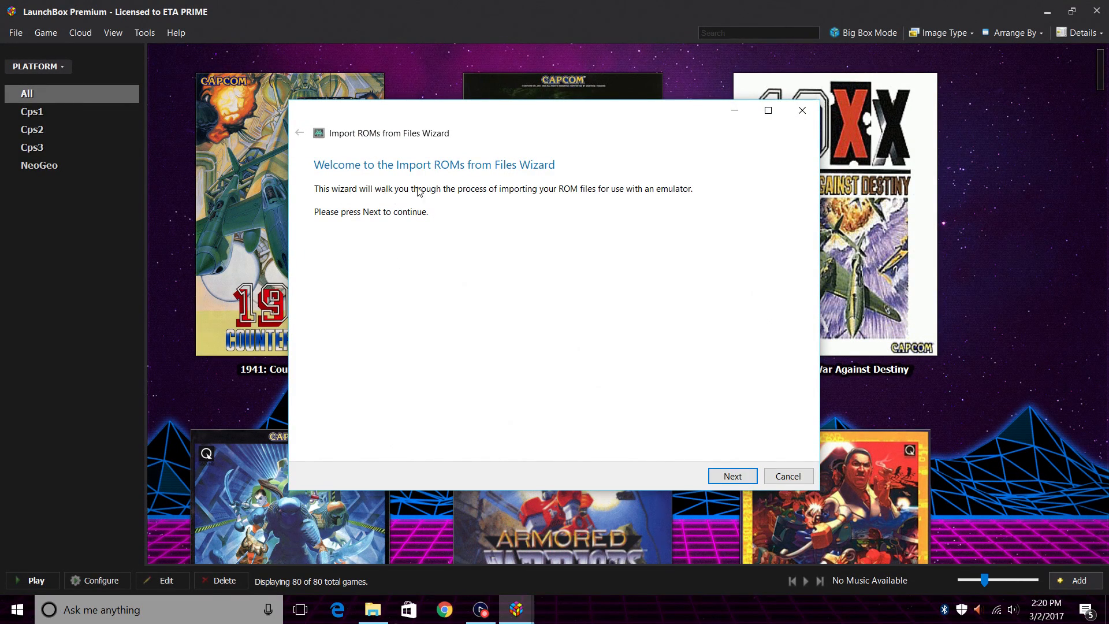
mouse_move(605, 373)
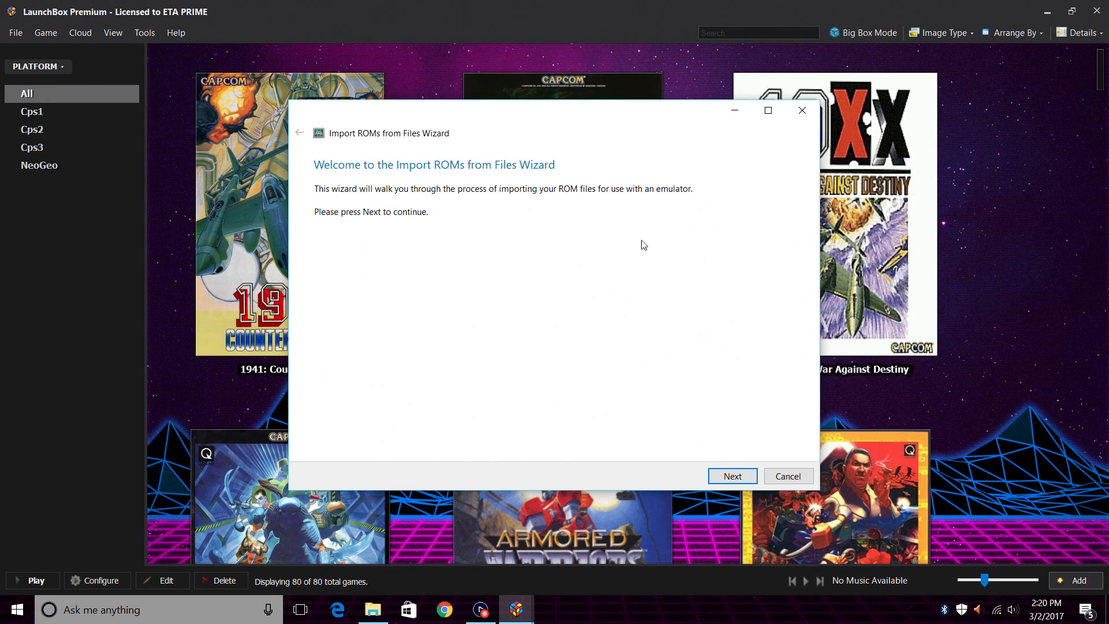
mouse_move(604, 196)
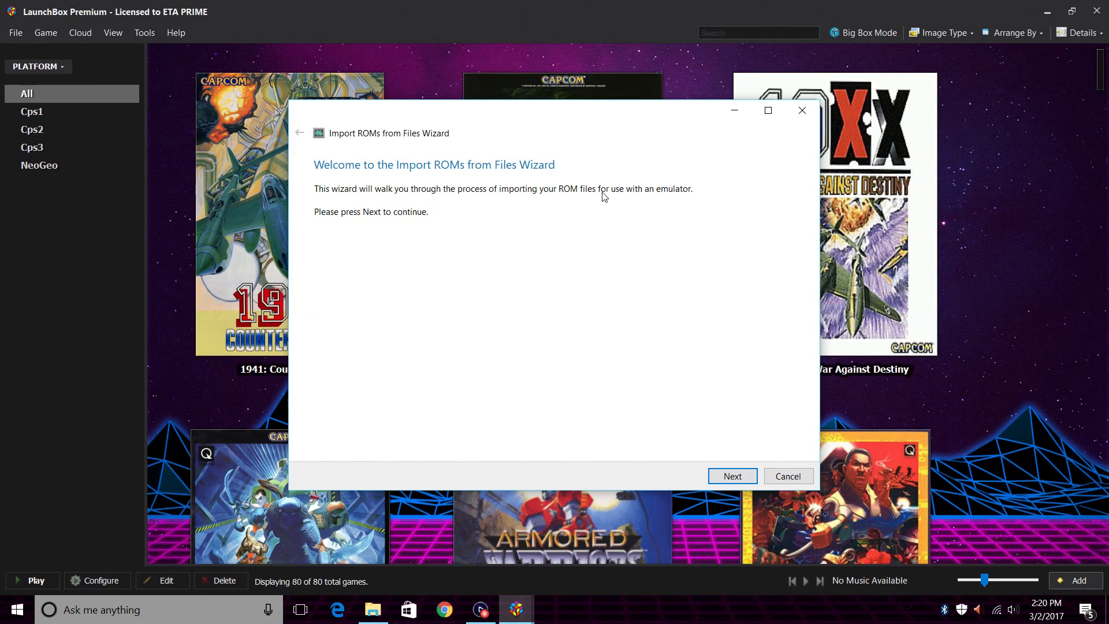
Add the LaunchBox\Games\Platforms\SNES folder as the wizard's import source.
click(732, 476)
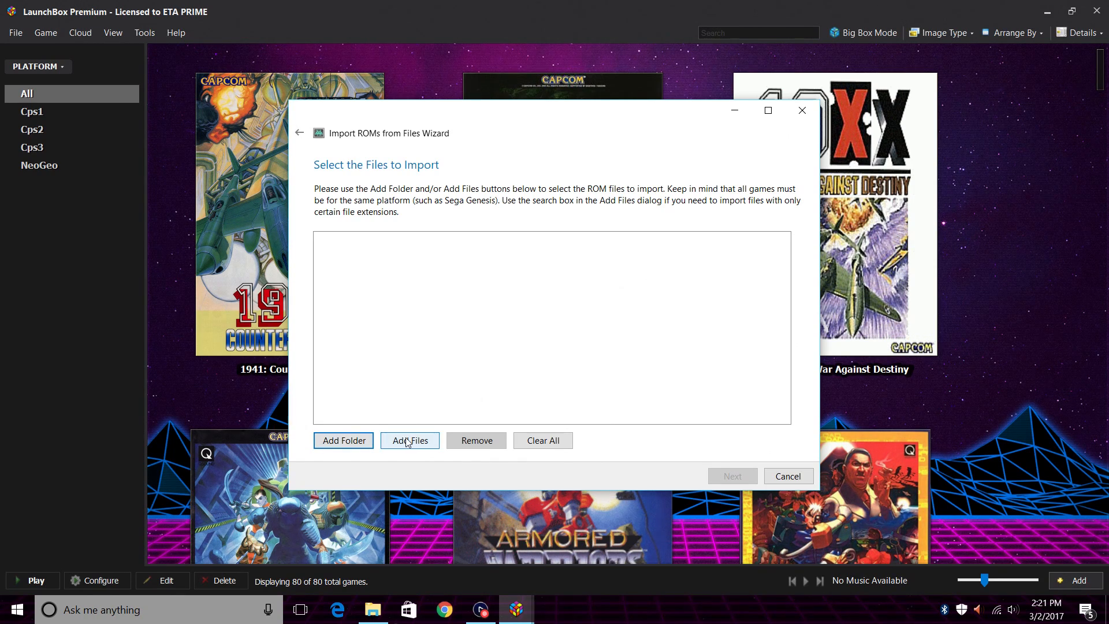
mouse_move(343, 440)
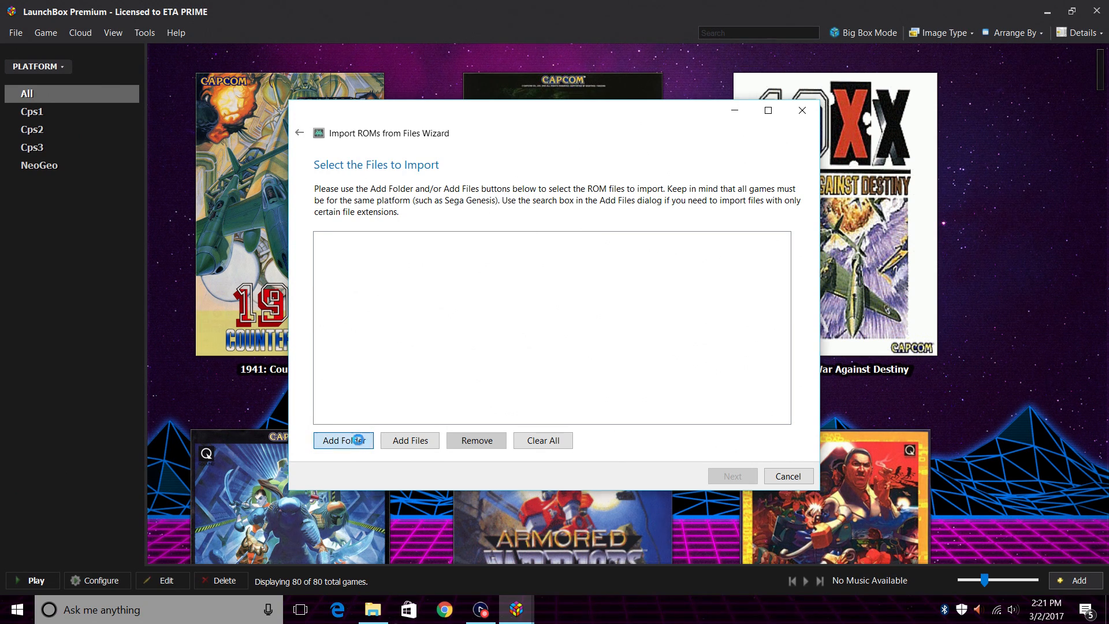
click(344, 440)
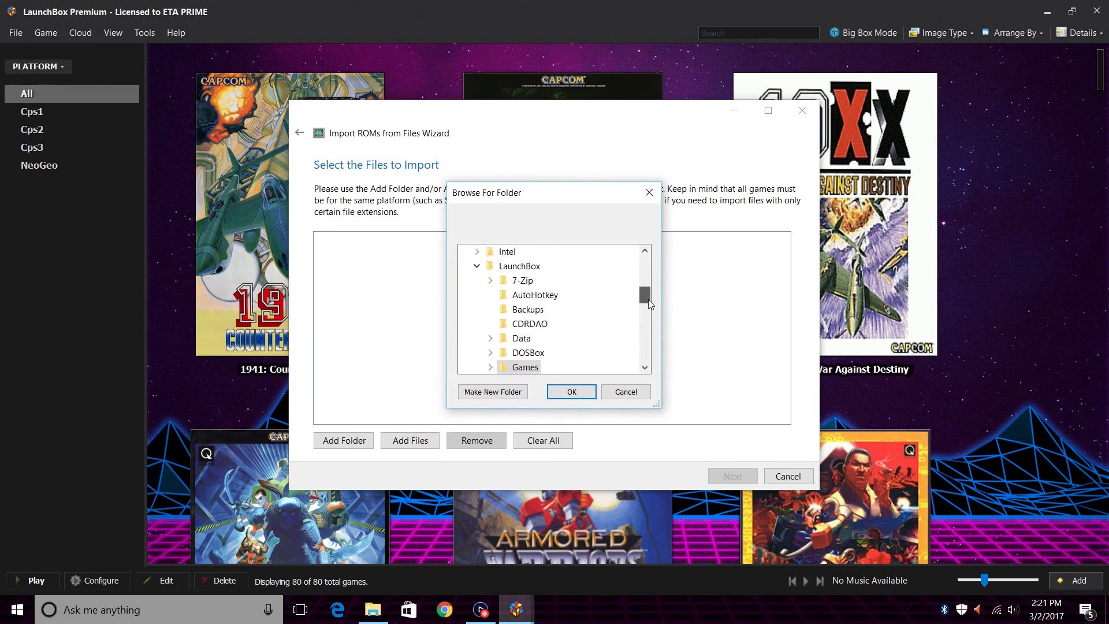
scroll(down, 3)
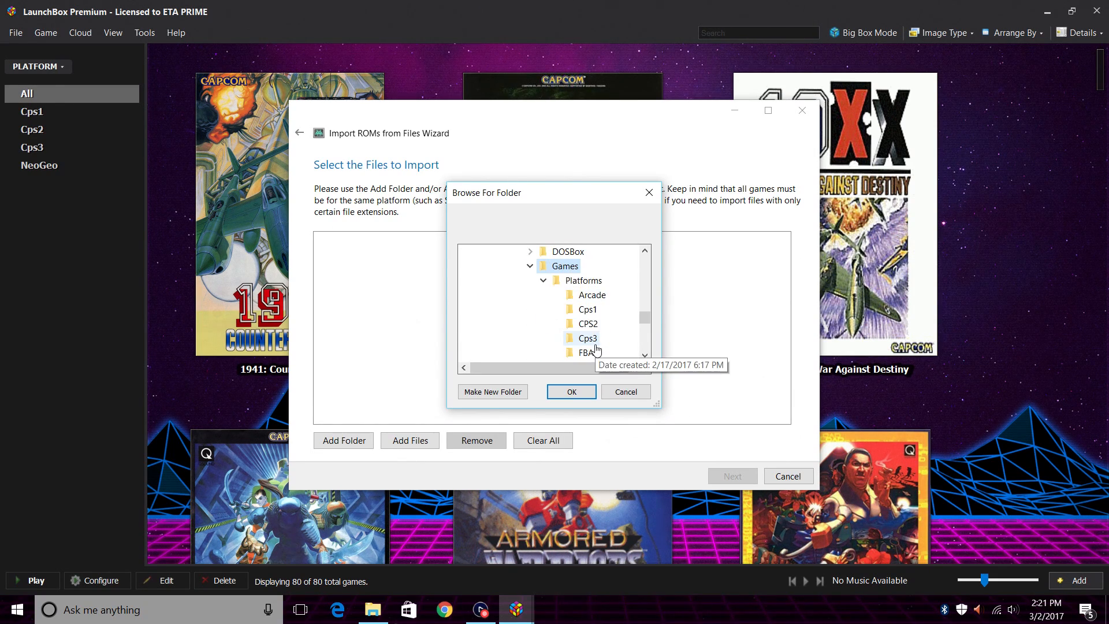
scroll(down, 3)
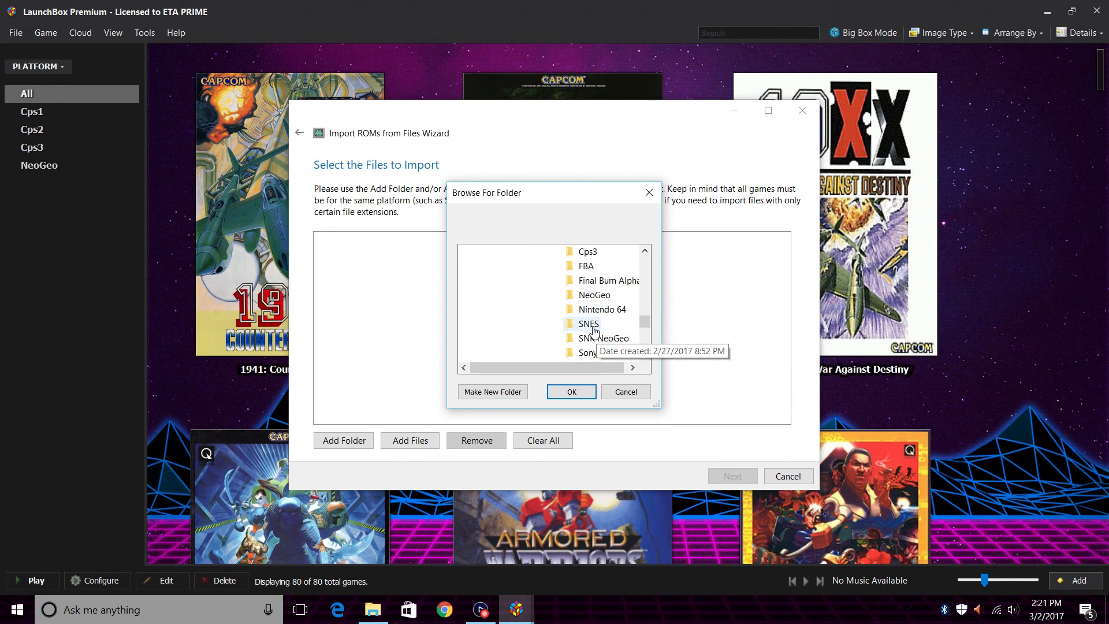
click(588, 324)
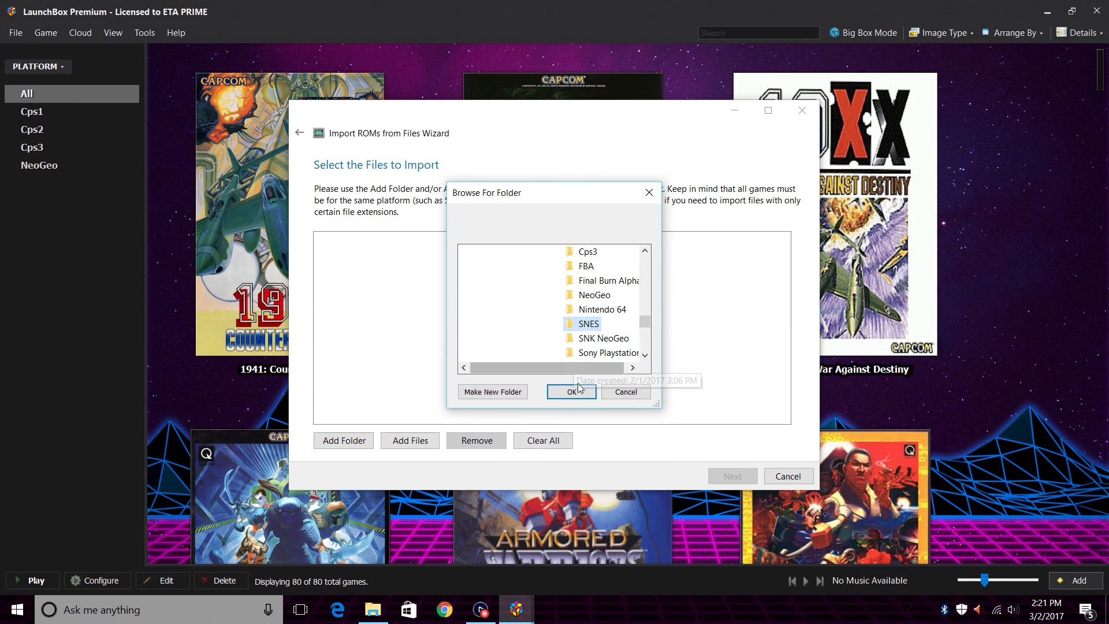
click(571, 391)
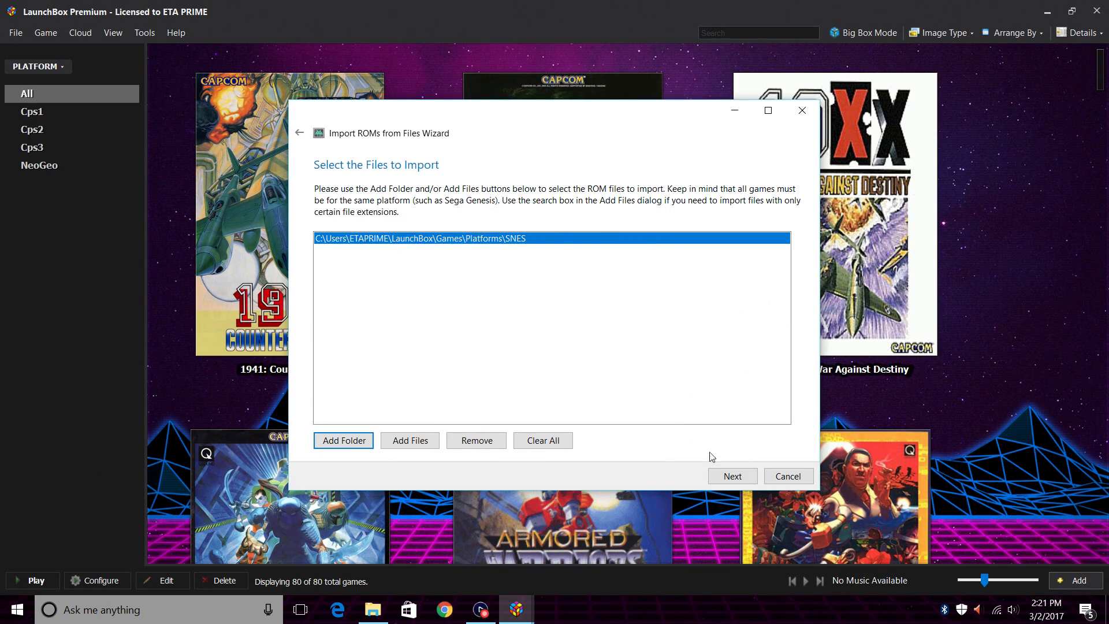
Set the imported games' platform to Super Nintendo Entertainment System and continue to emulator selection.
click(732, 475)
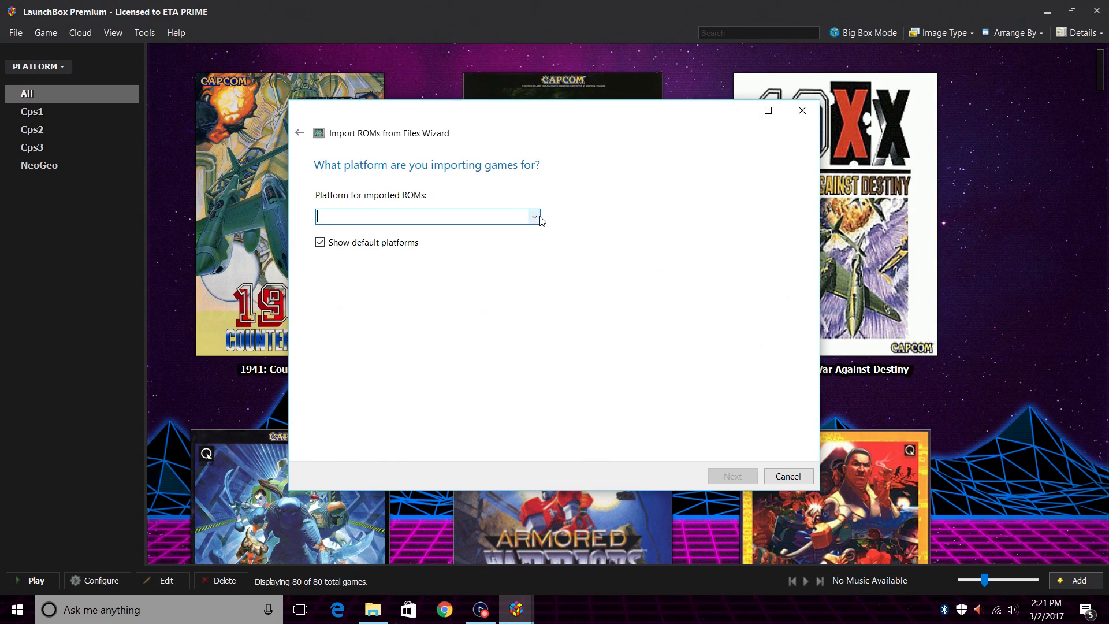
click(533, 217)
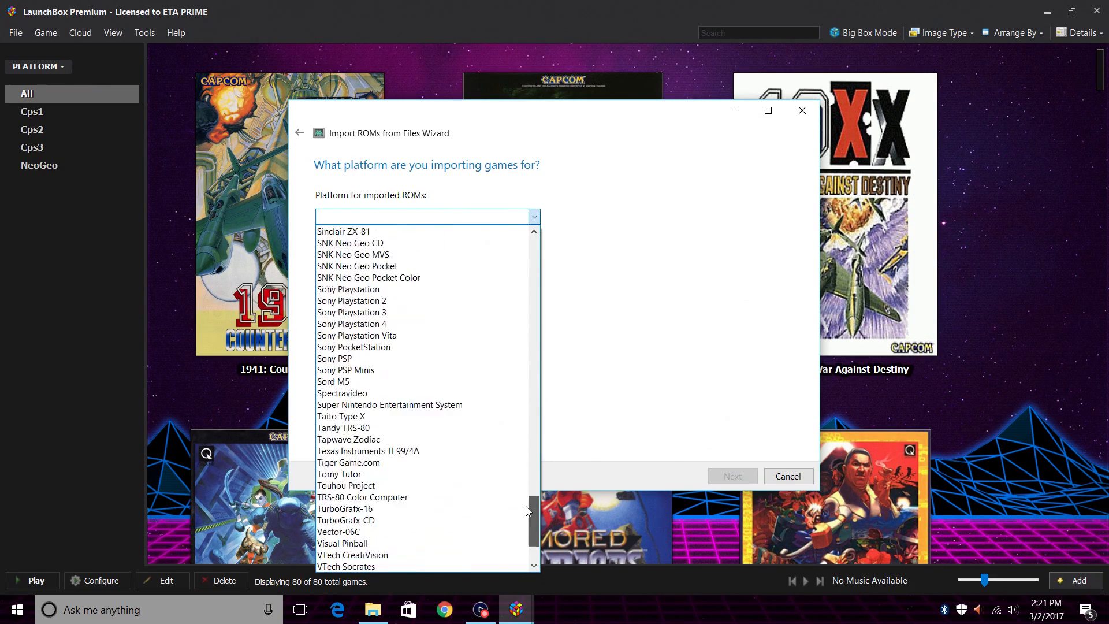
click(390, 404)
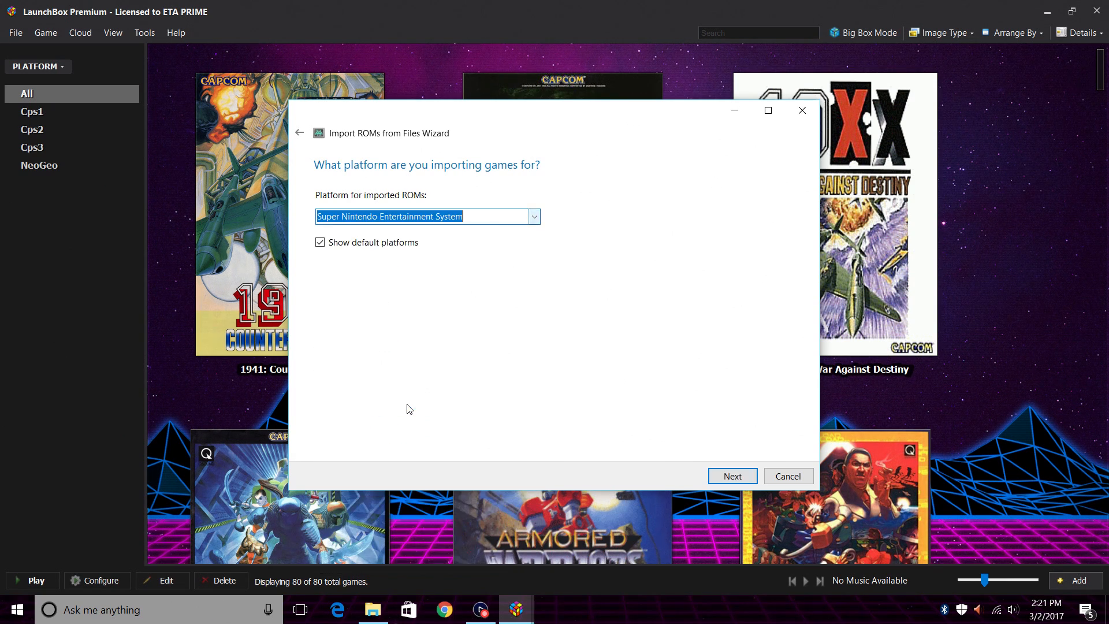
click(732, 476)
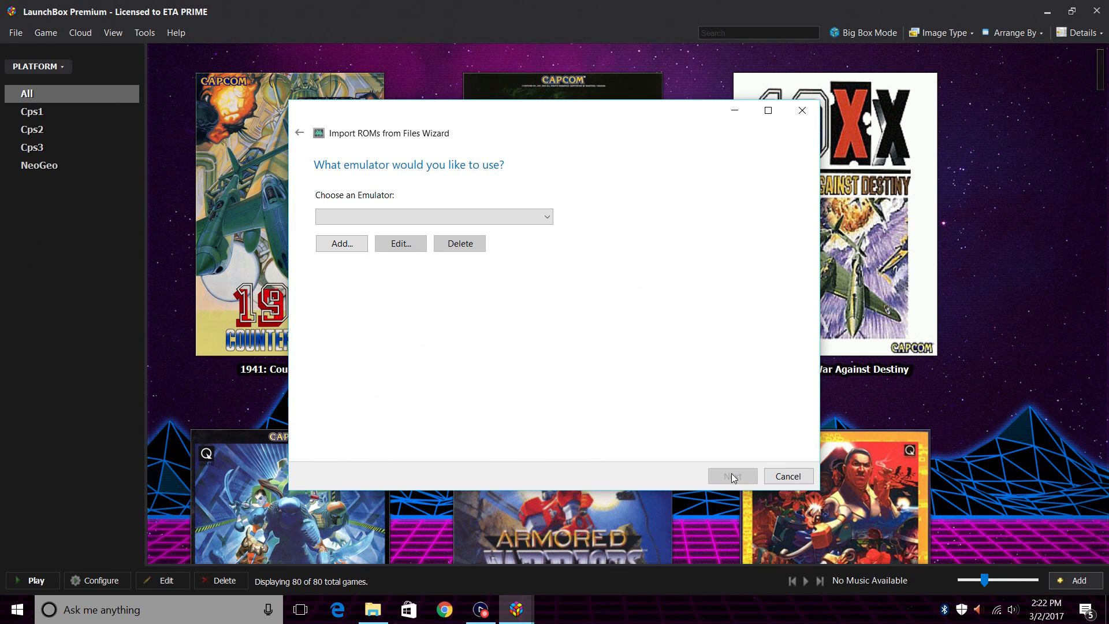
Add a new emulator entry named Snes9x and open its download website.
click(341, 244)
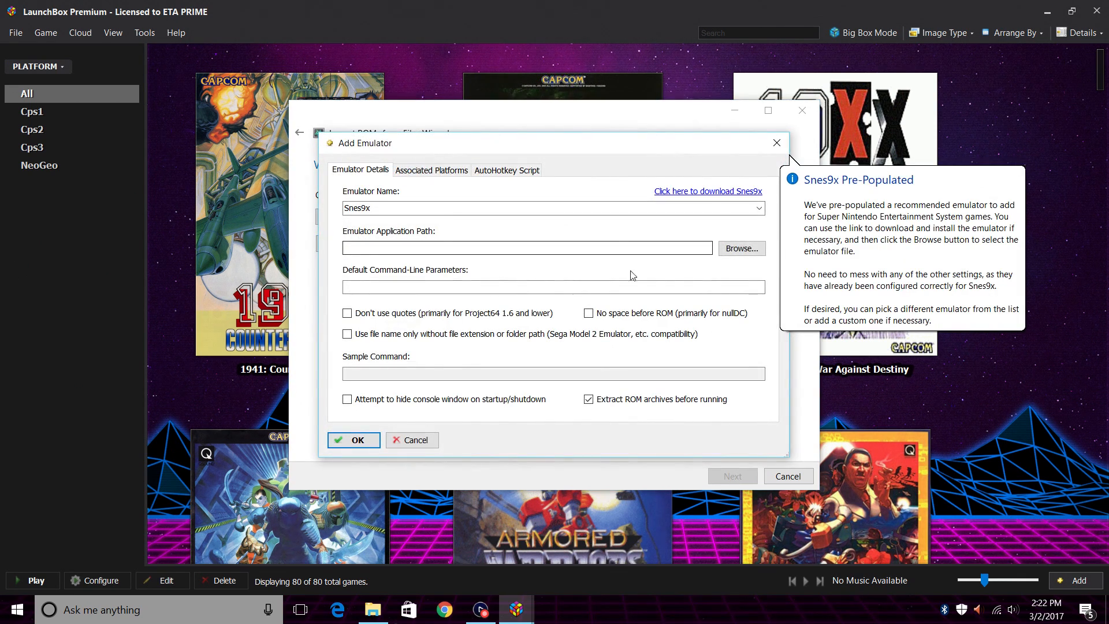
click(759, 207)
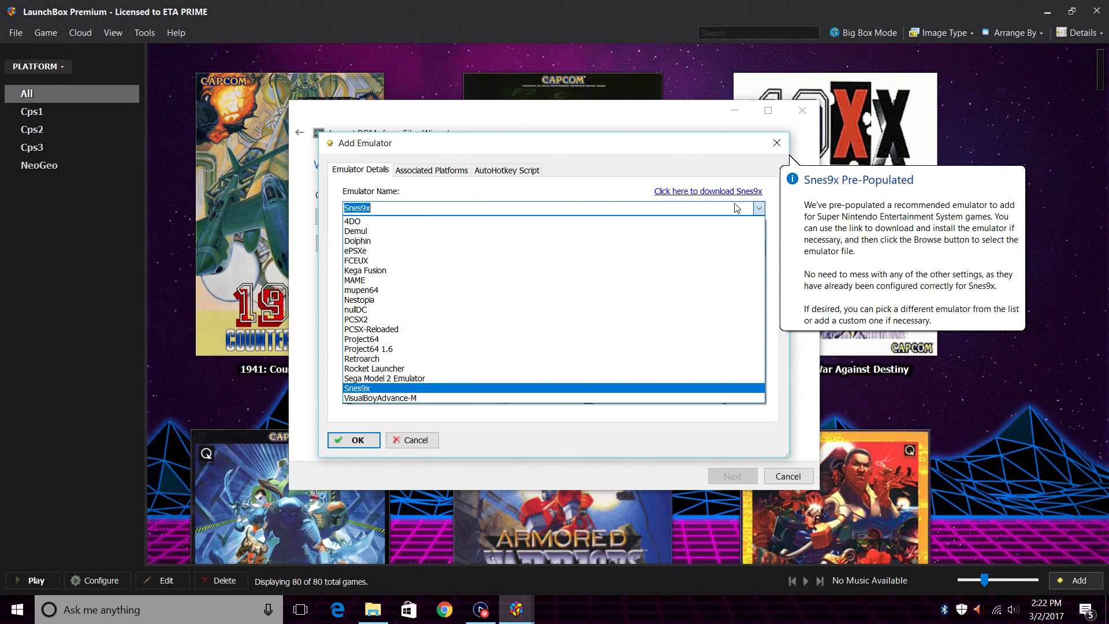
click(358, 387)
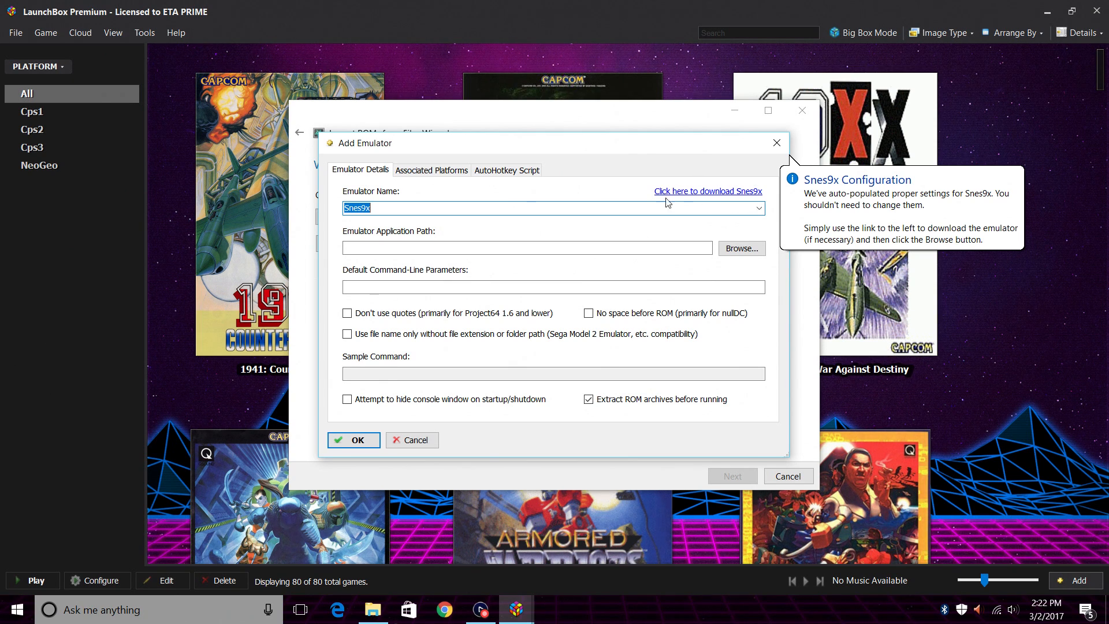
click(707, 191)
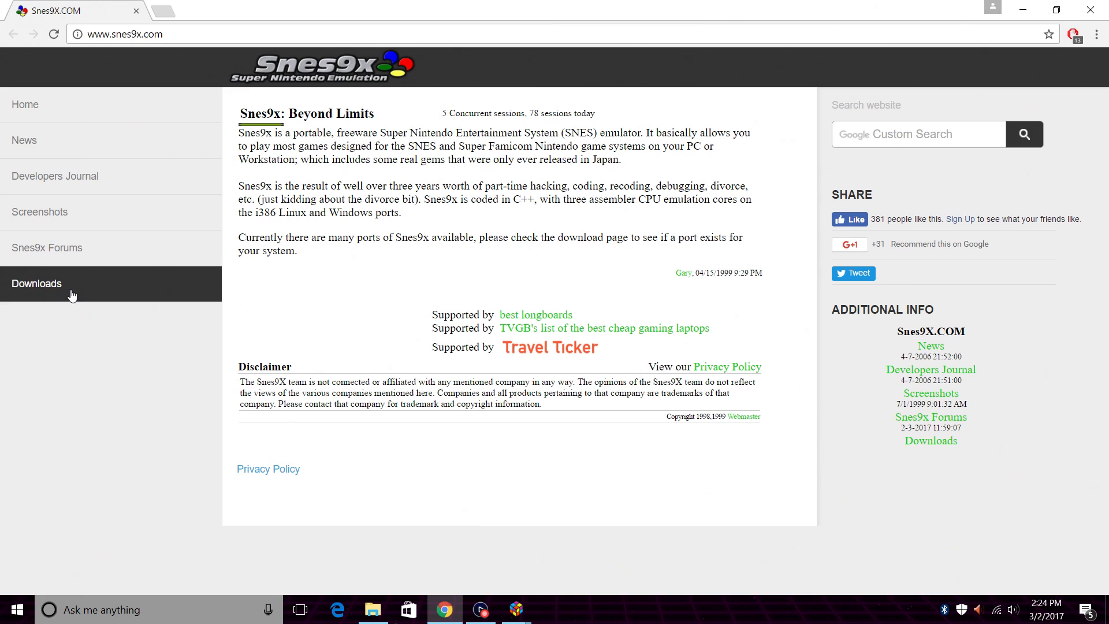
mouse_move(35, 283)
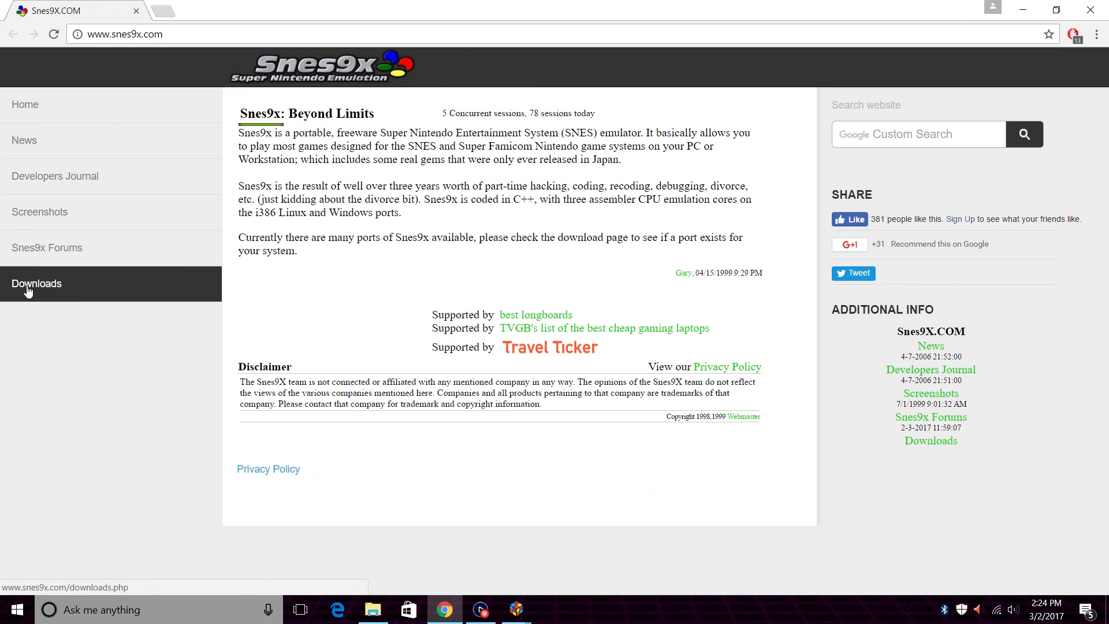
Download Snes9x 64bit 1.54.1 from the Emulator Zone mirror and show the zip in its folder.
click(35, 284)
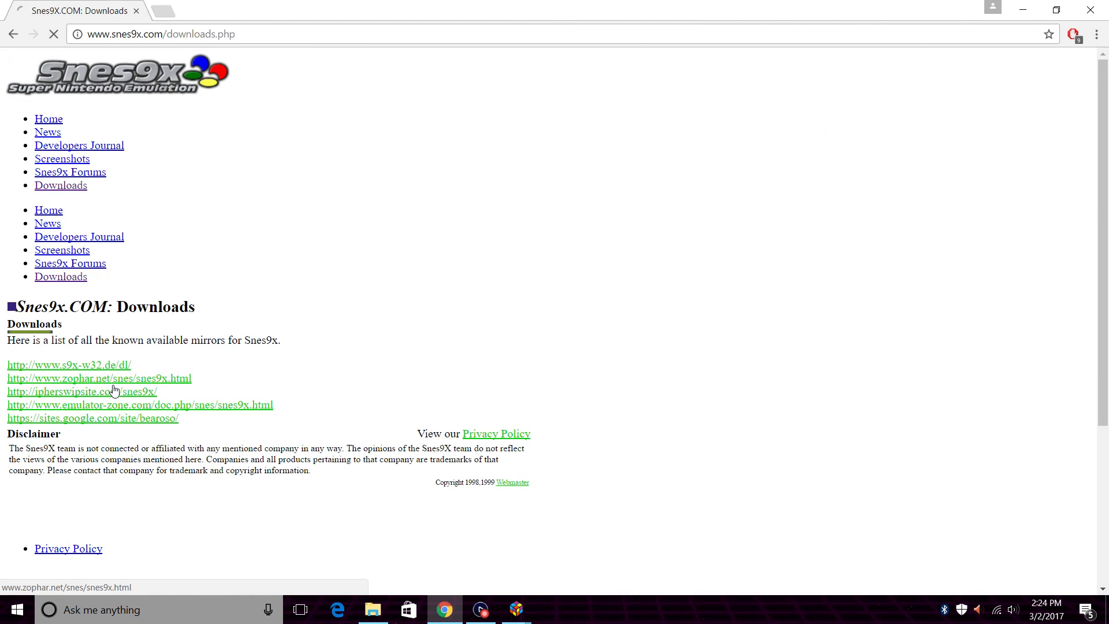
mouse_move(64, 408)
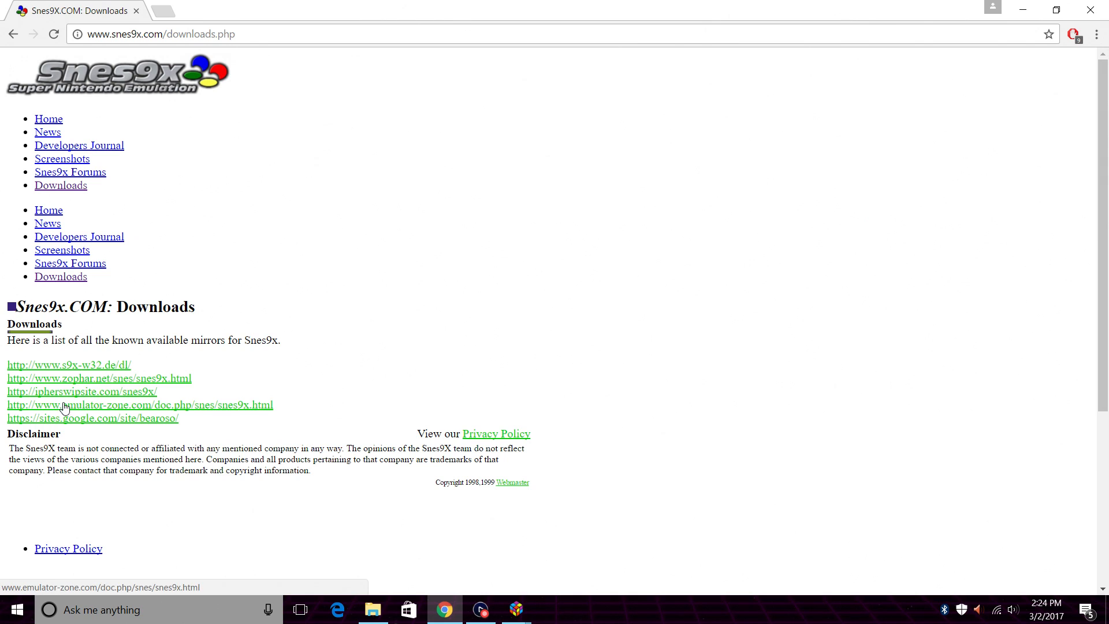
mouse_move(174, 414)
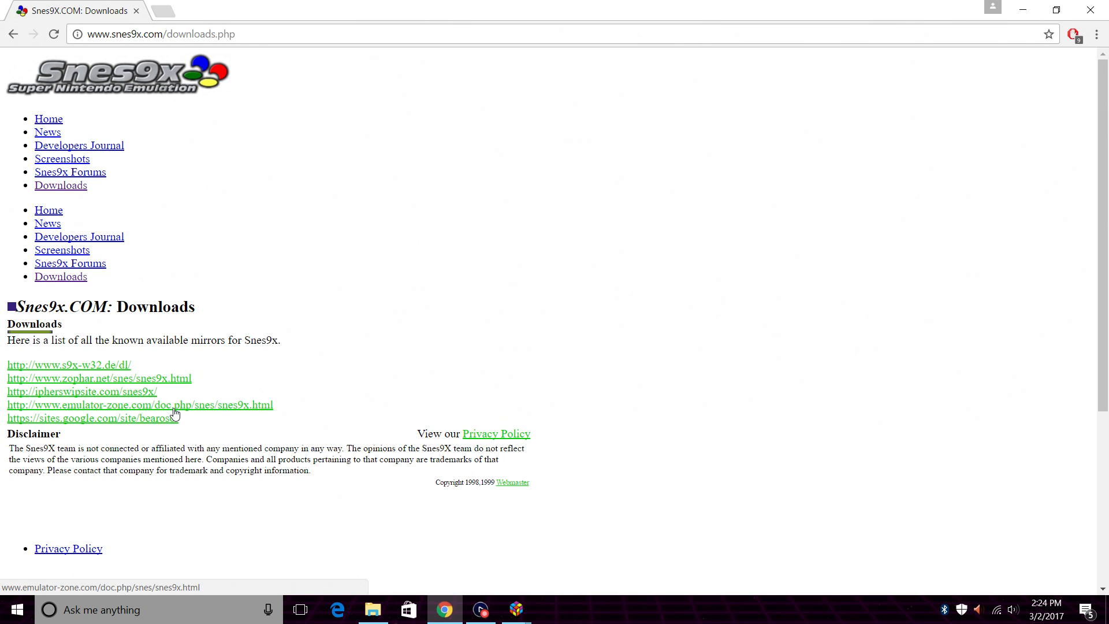
click(140, 405)
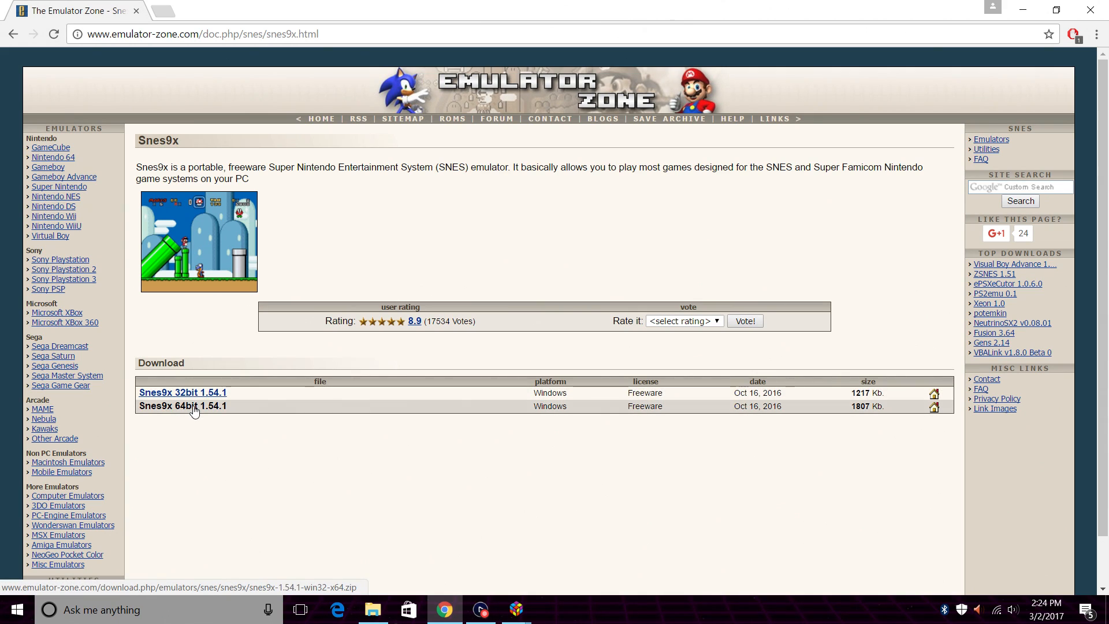
mouse_move(183, 414)
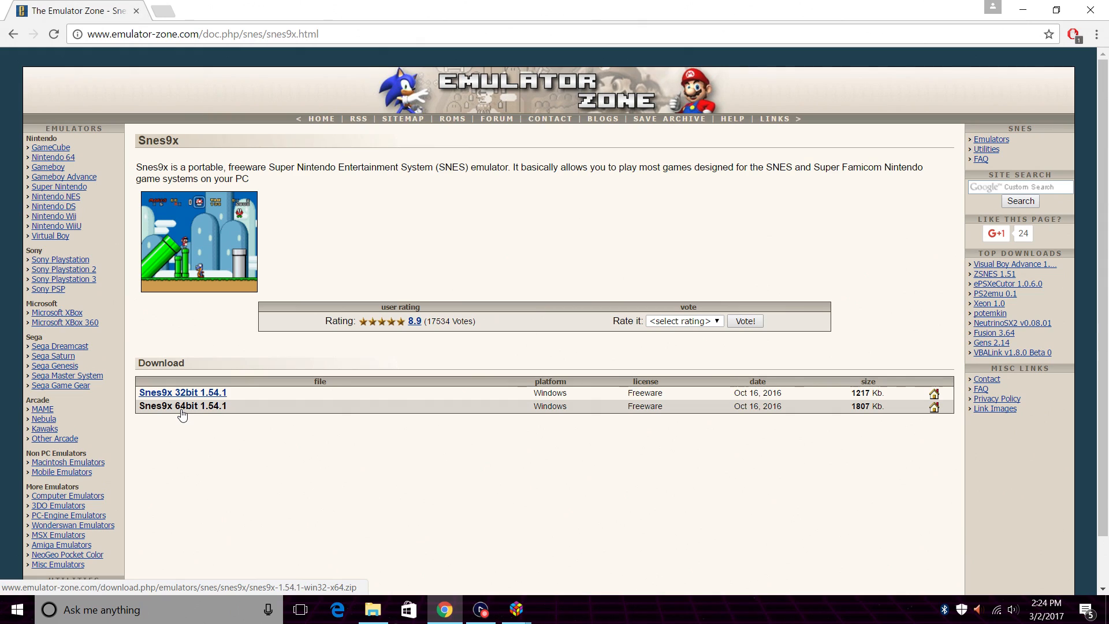
click(182, 406)
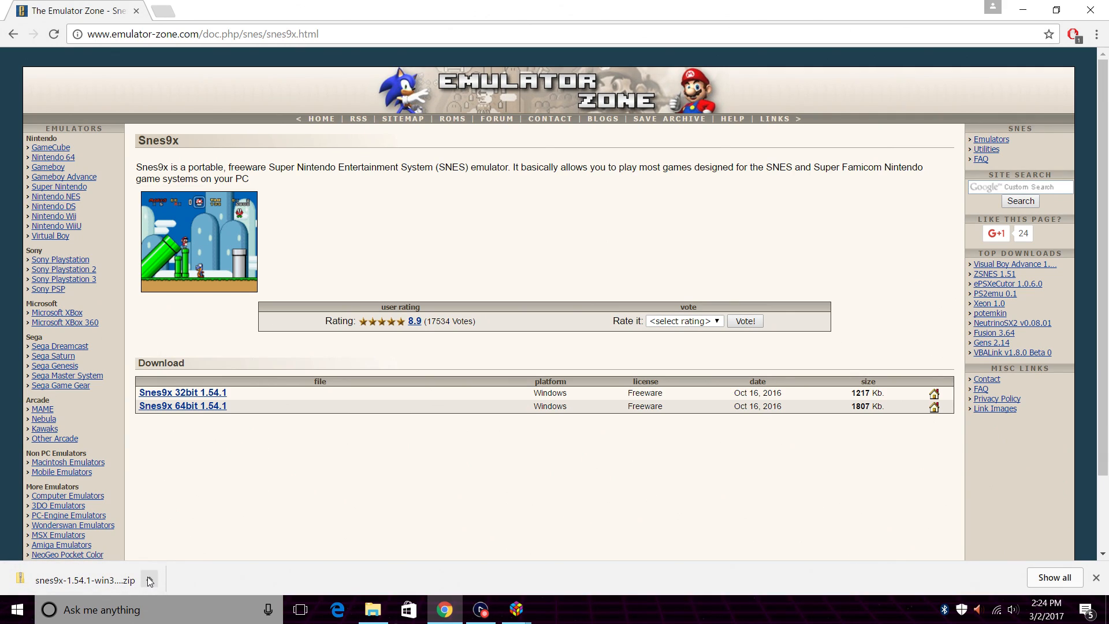
click(148, 580)
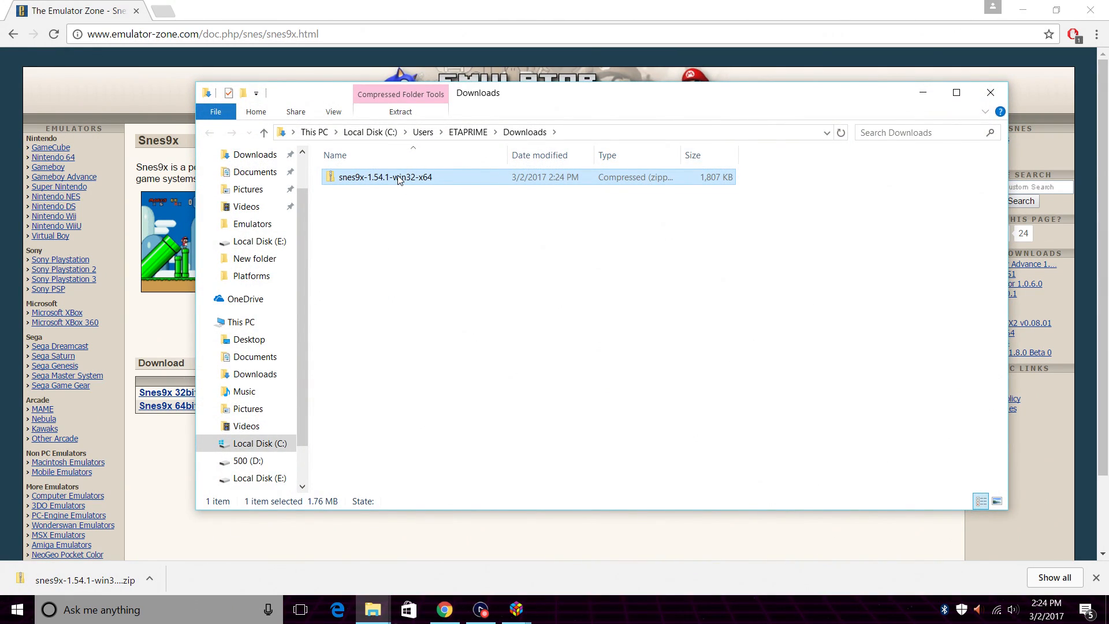
Extract the Snes9x zip into its own folder, then browse drive C into Users.
right_click(385, 177)
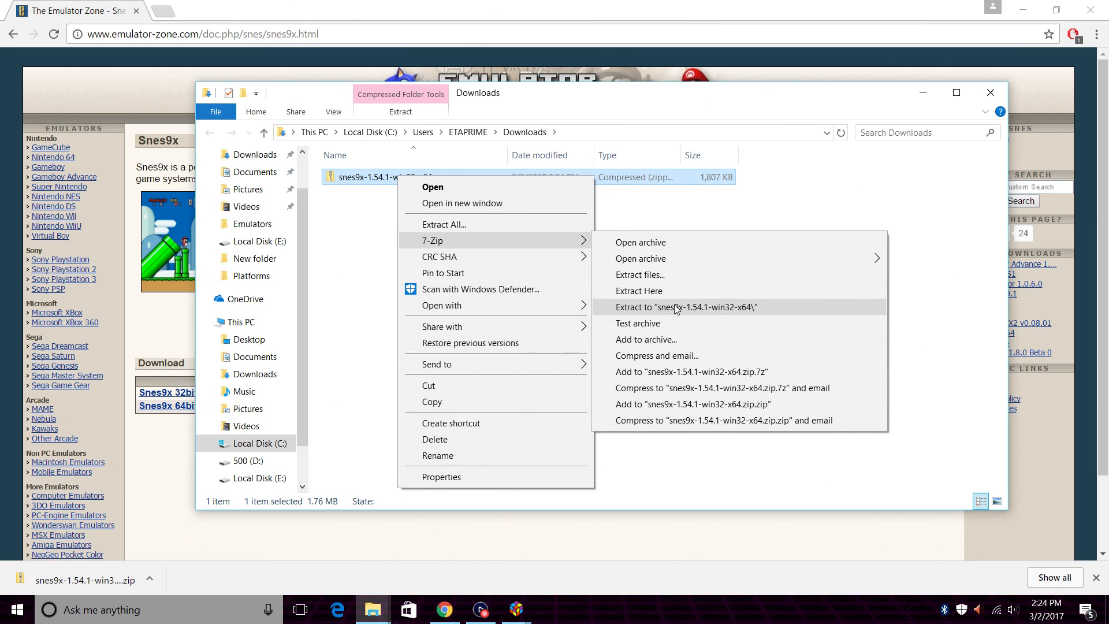
click(684, 307)
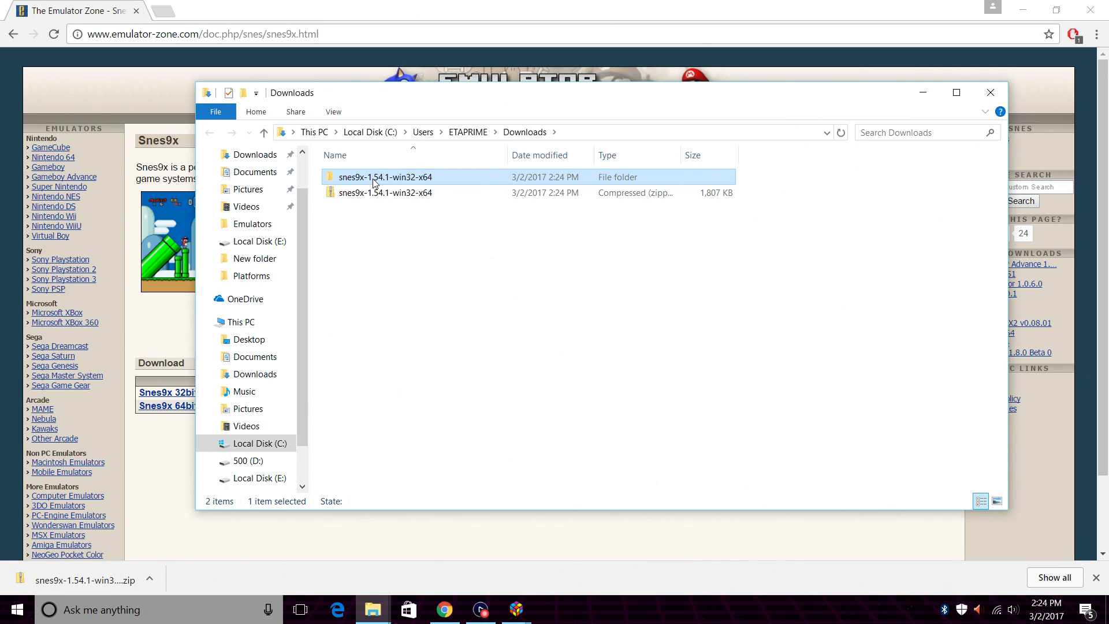
right_click(375, 177)
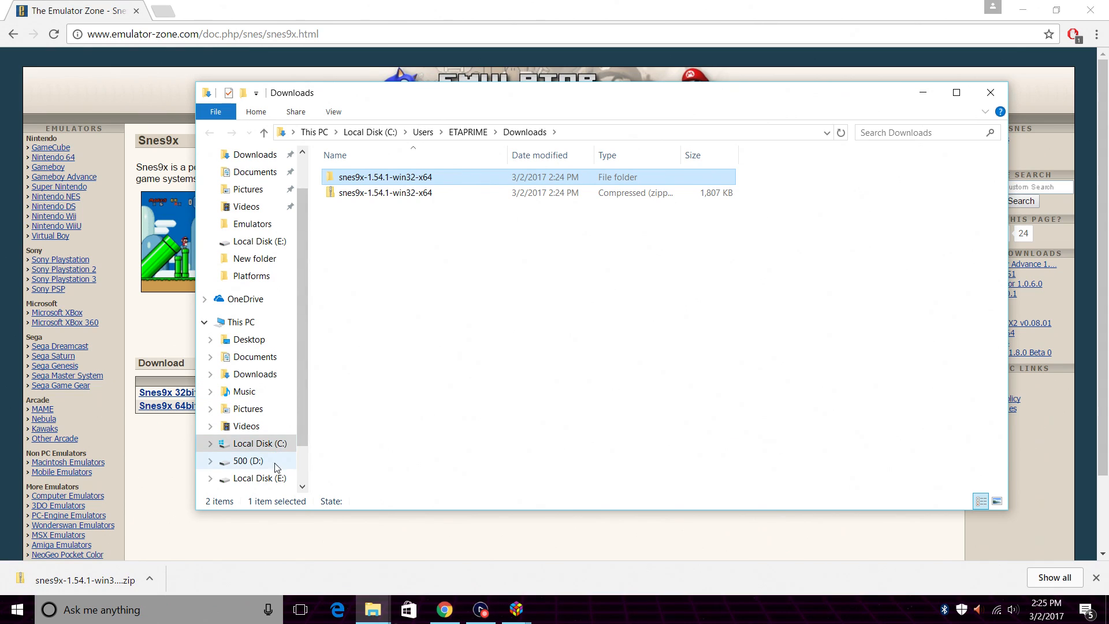
click(258, 444)
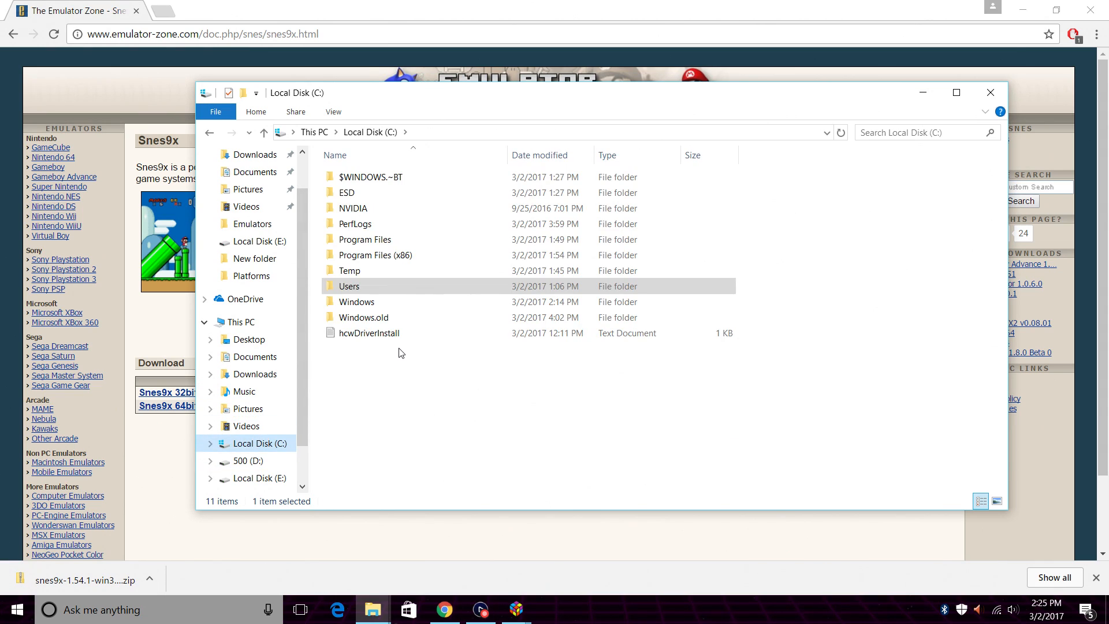
click(350, 286)
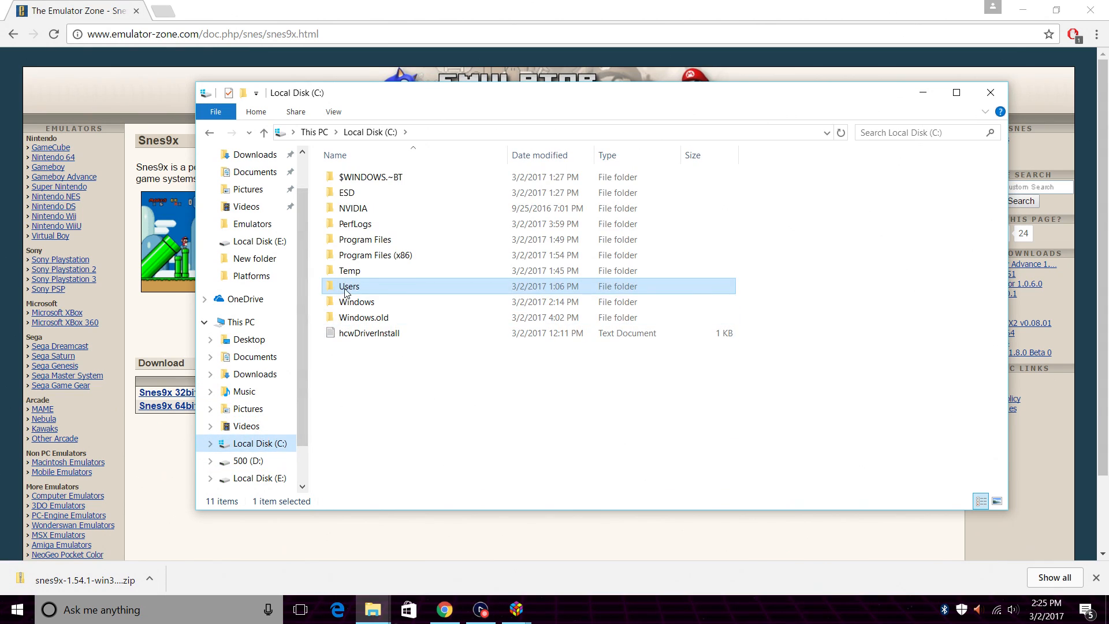
double_click(349, 286)
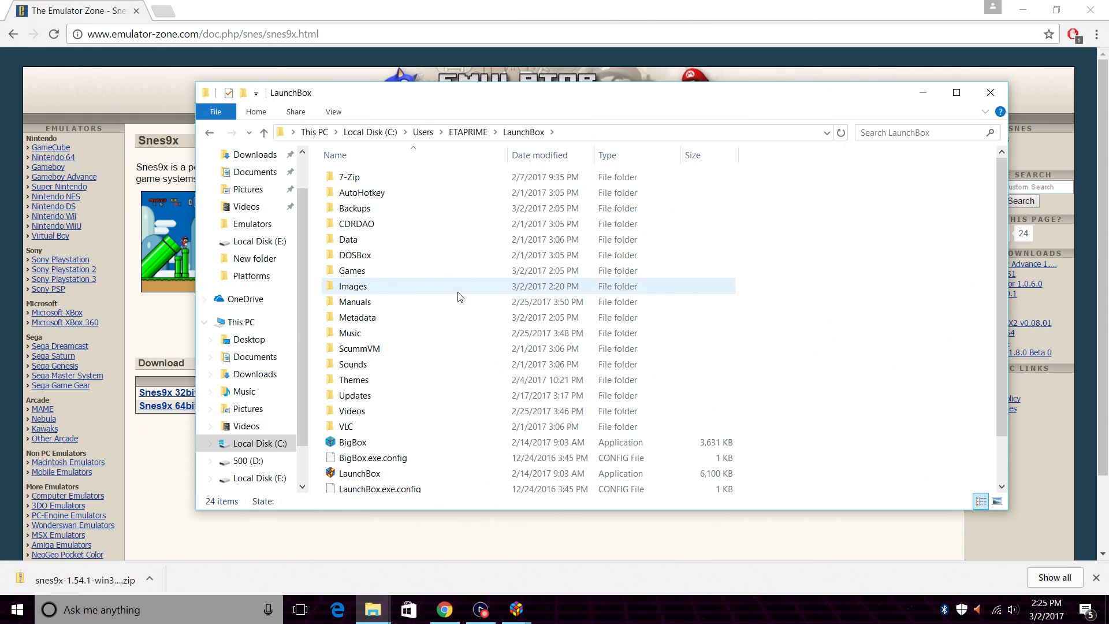
Create a new Emulators folder inside the LaunchBox folder.
click(841, 292)
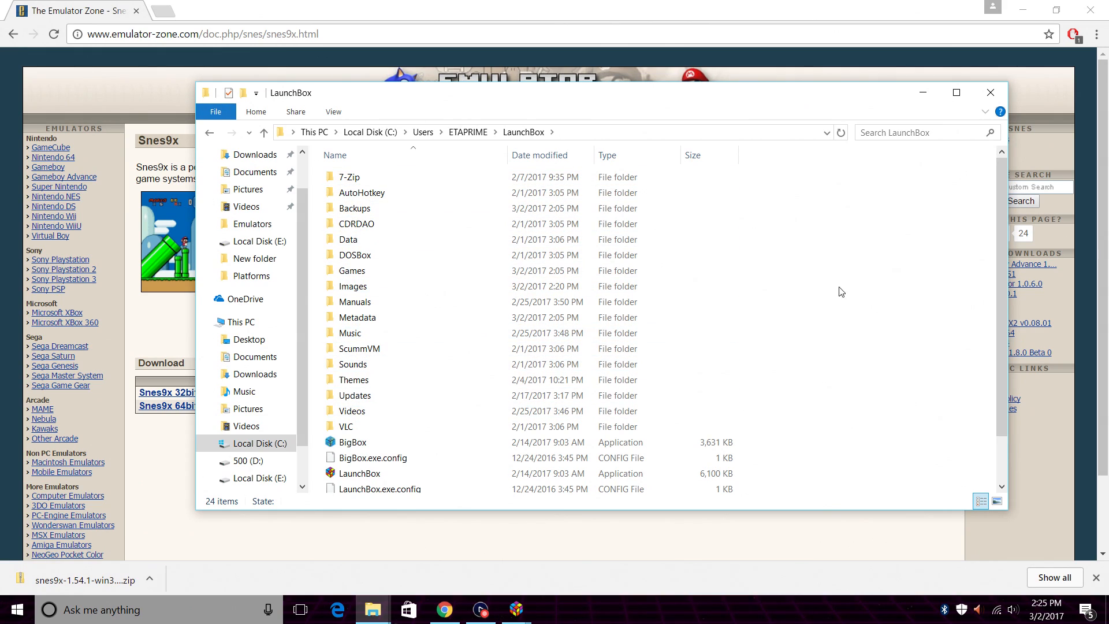
right_click(842, 291)
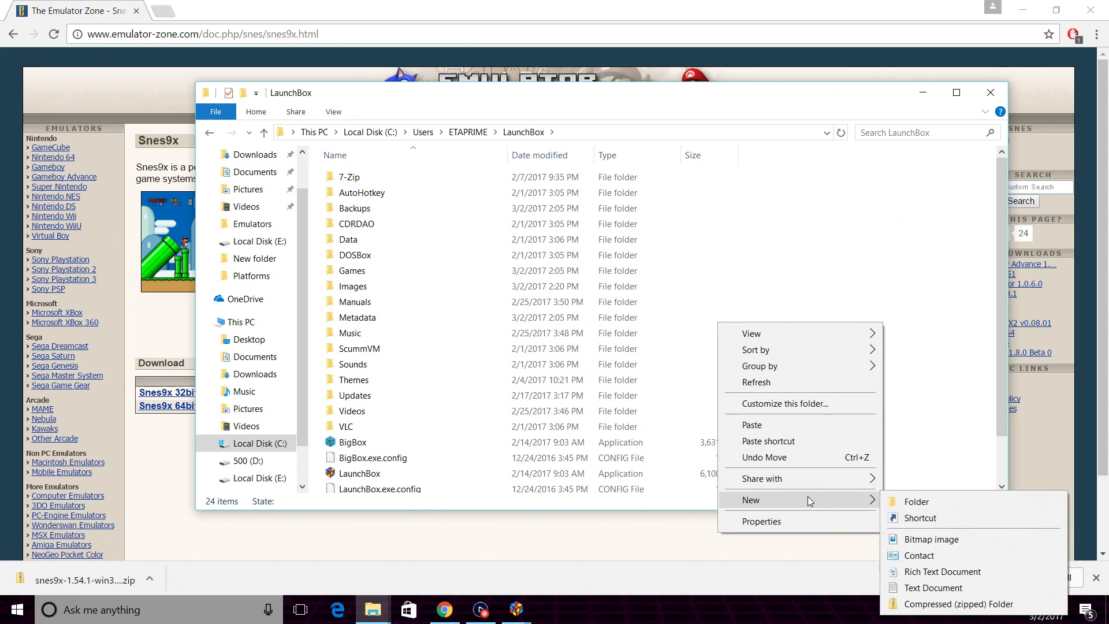
click(915, 501)
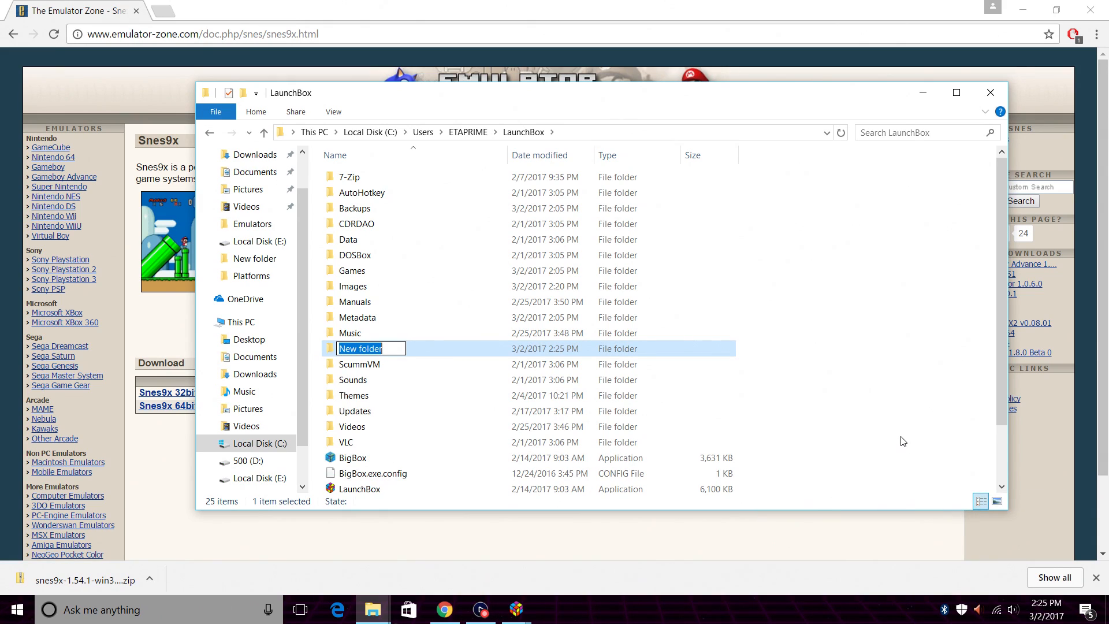
text(Emulators)
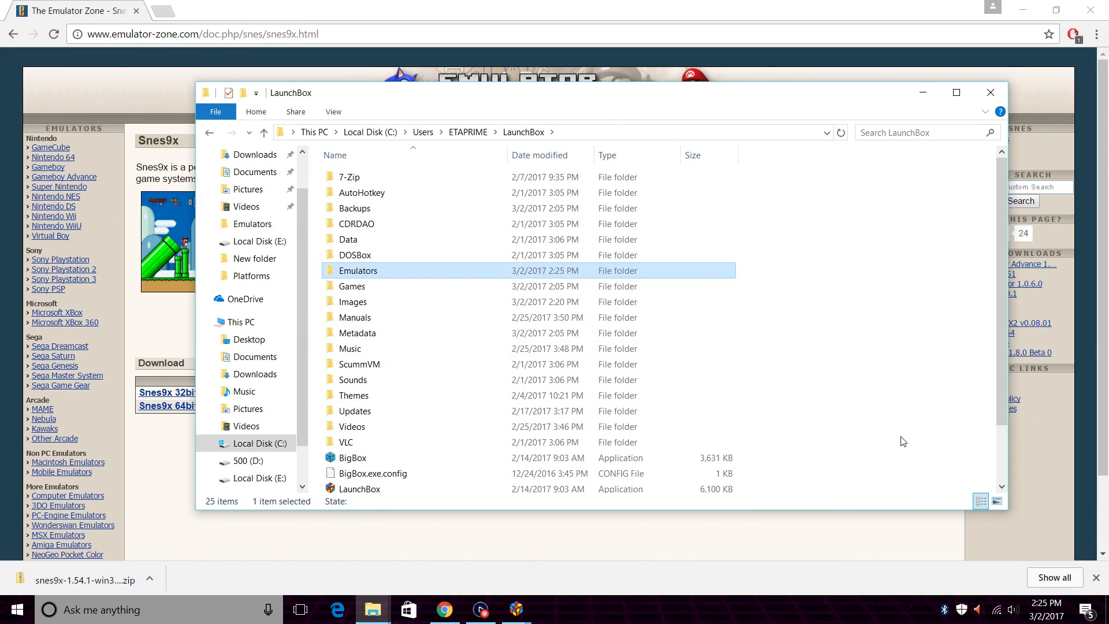
Paste the copied Snes9x emulator files into the Emulators folder.
double_click(358, 270)
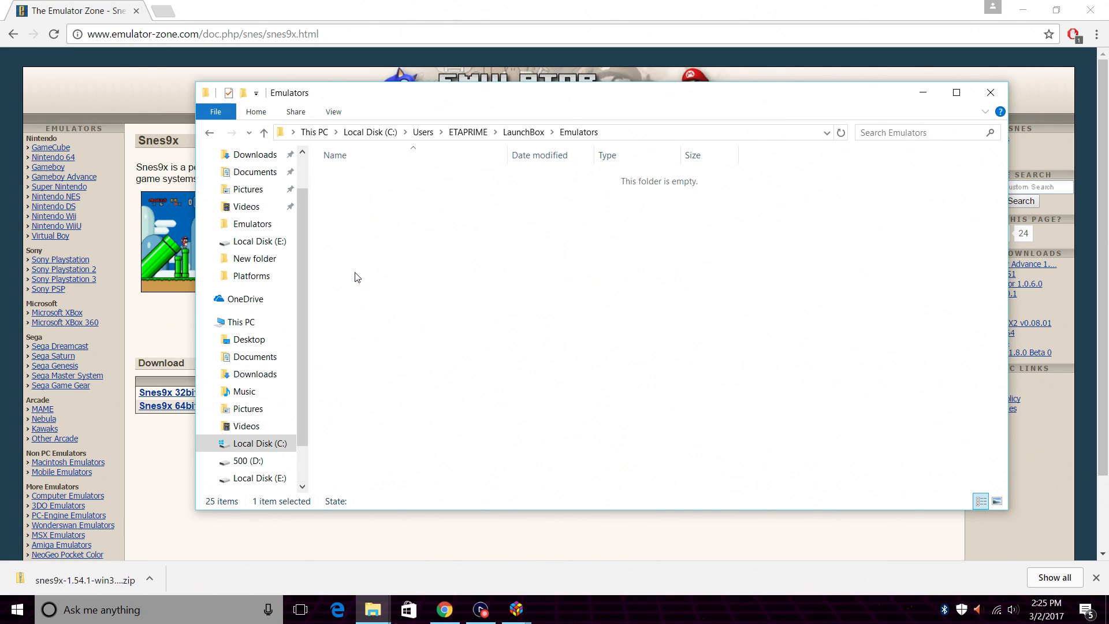
right_click(357, 277)
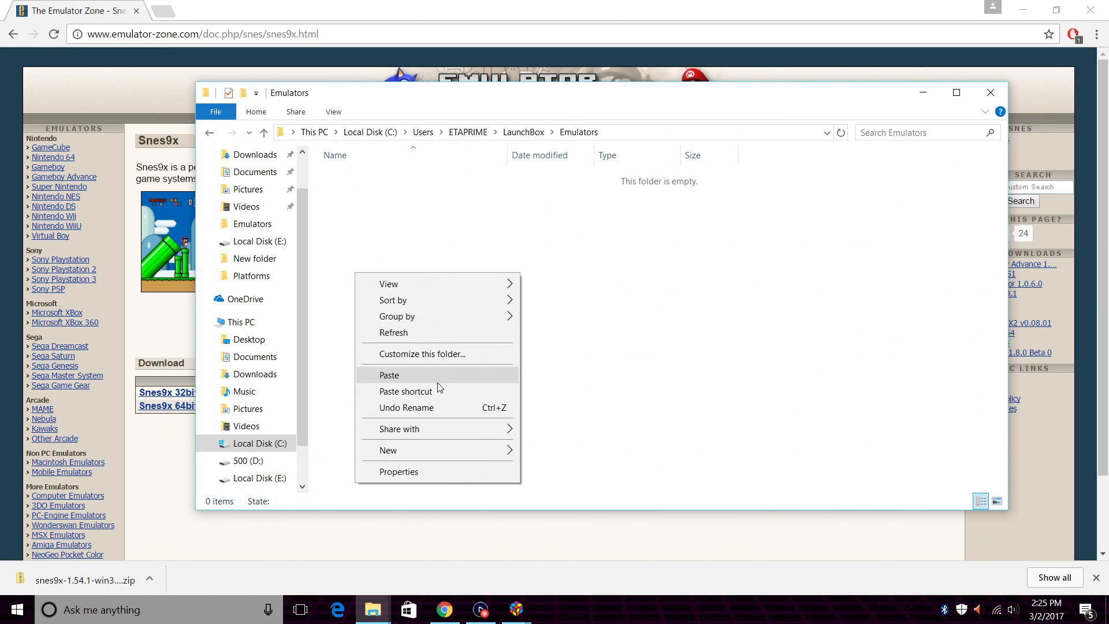
click(389, 375)
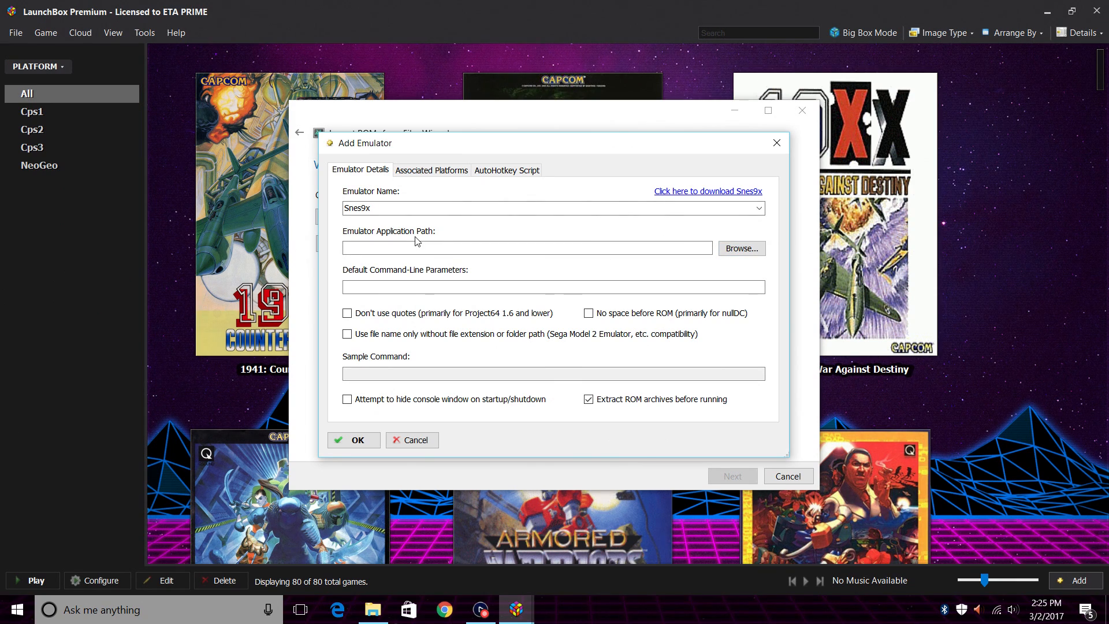
Point the Snes9x application path to Emulators\snes9x-1.54.1-win32-x64\snes9x-x64.exe.
click(527, 248)
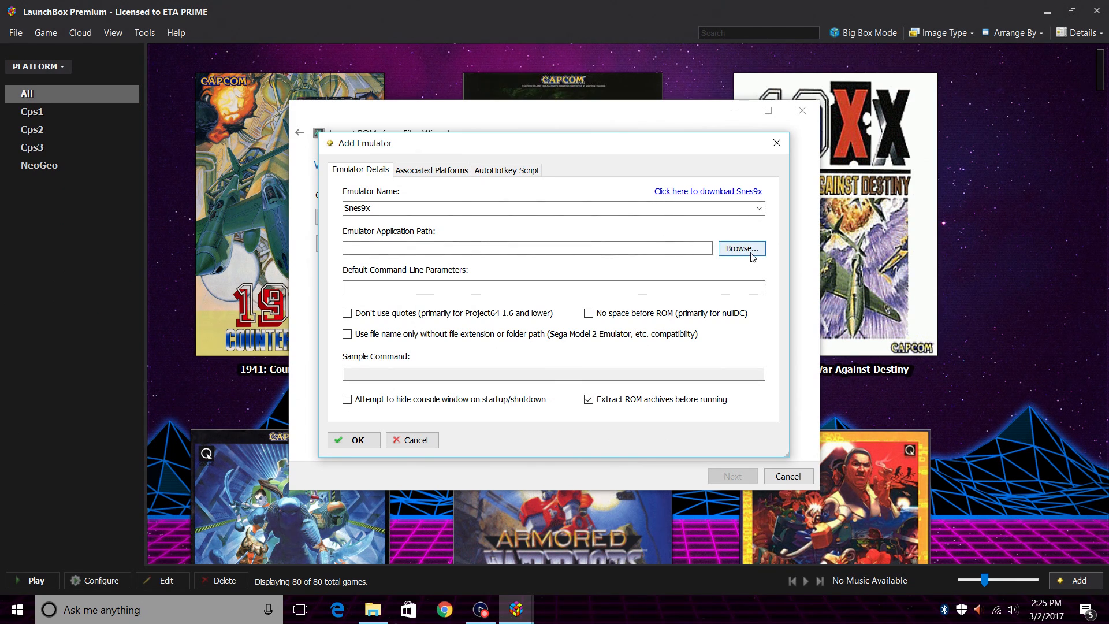
click(740, 248)
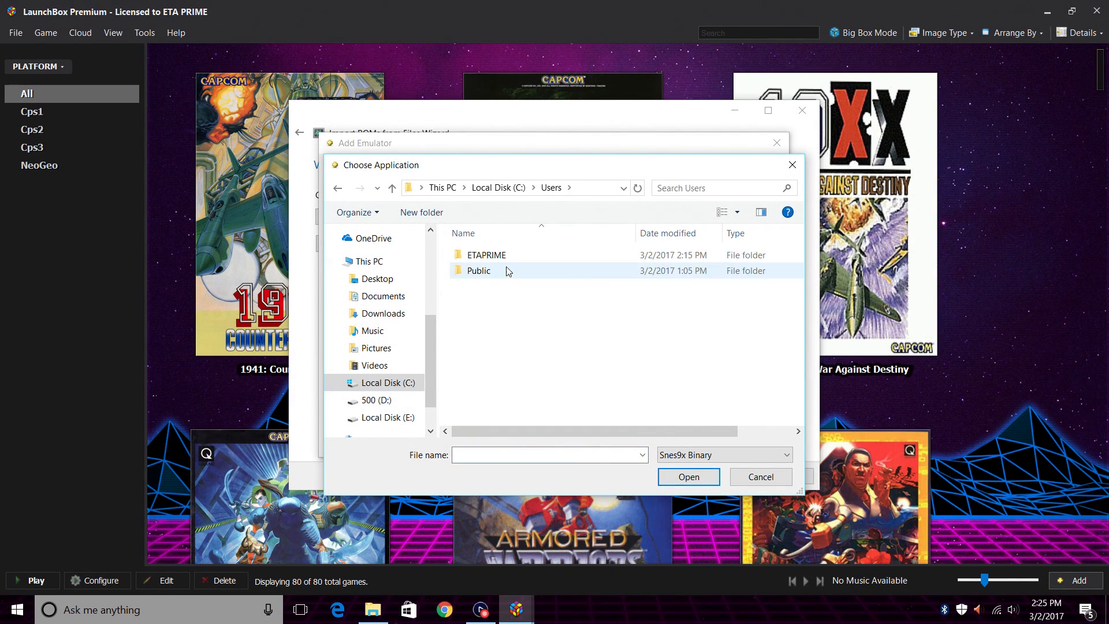
double_click(488, 255)
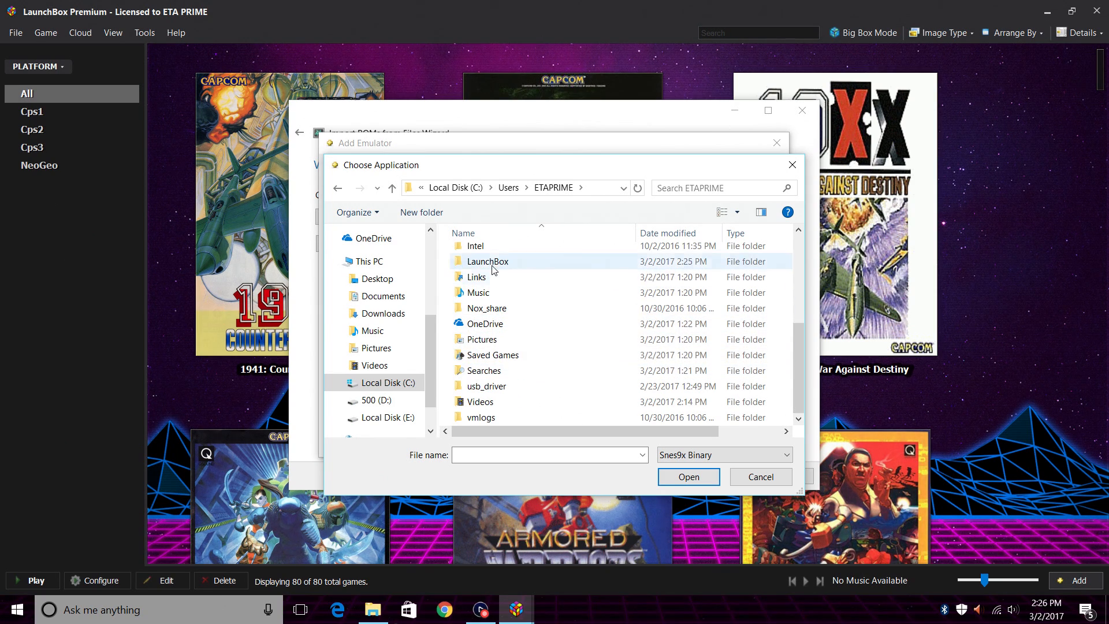
double_click(487, 261)
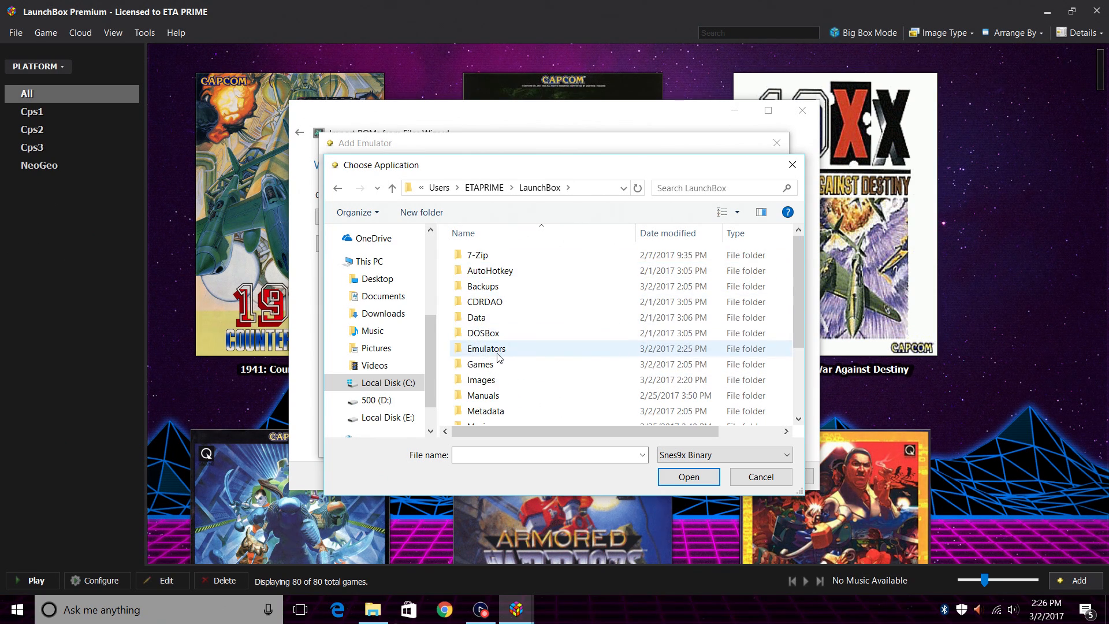
double_click(486, 348)
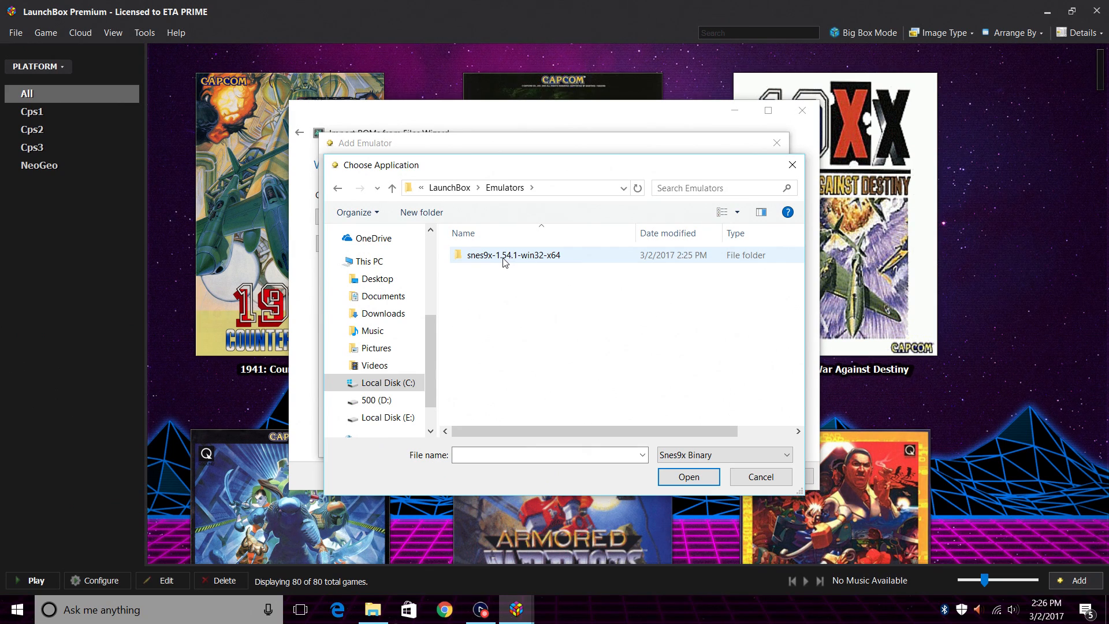
double_click(511, 255)
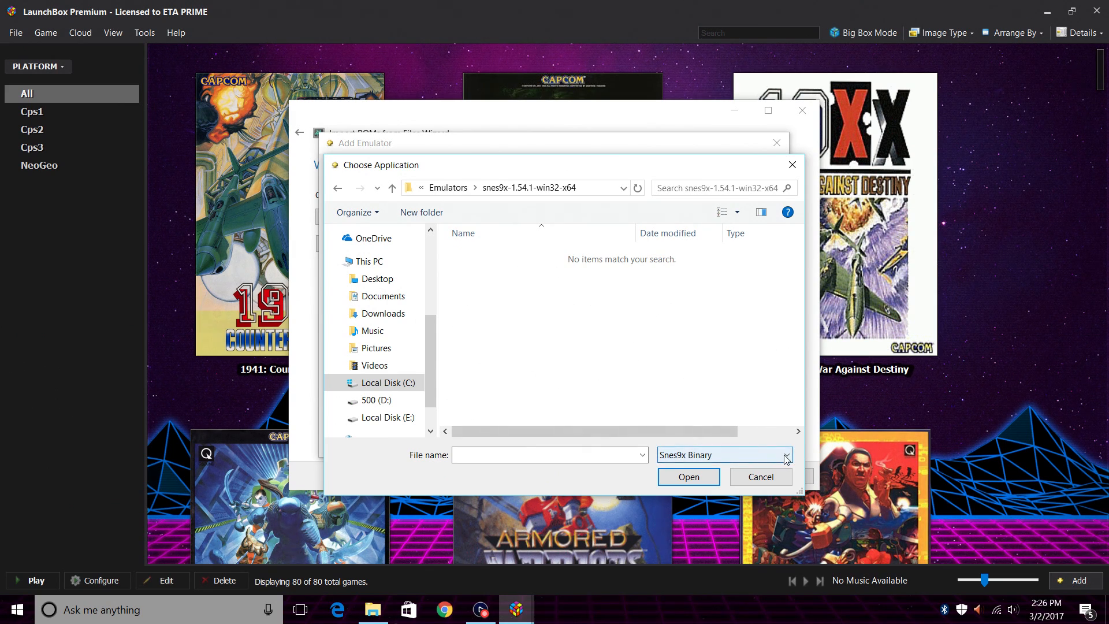
click(785, 455)
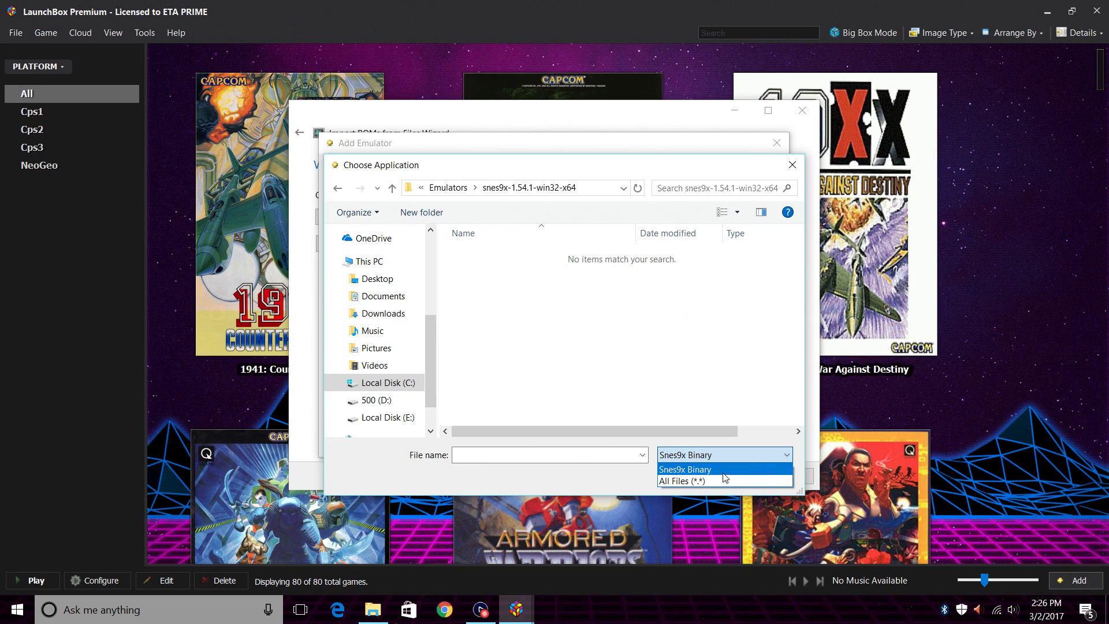
click(683, 481)
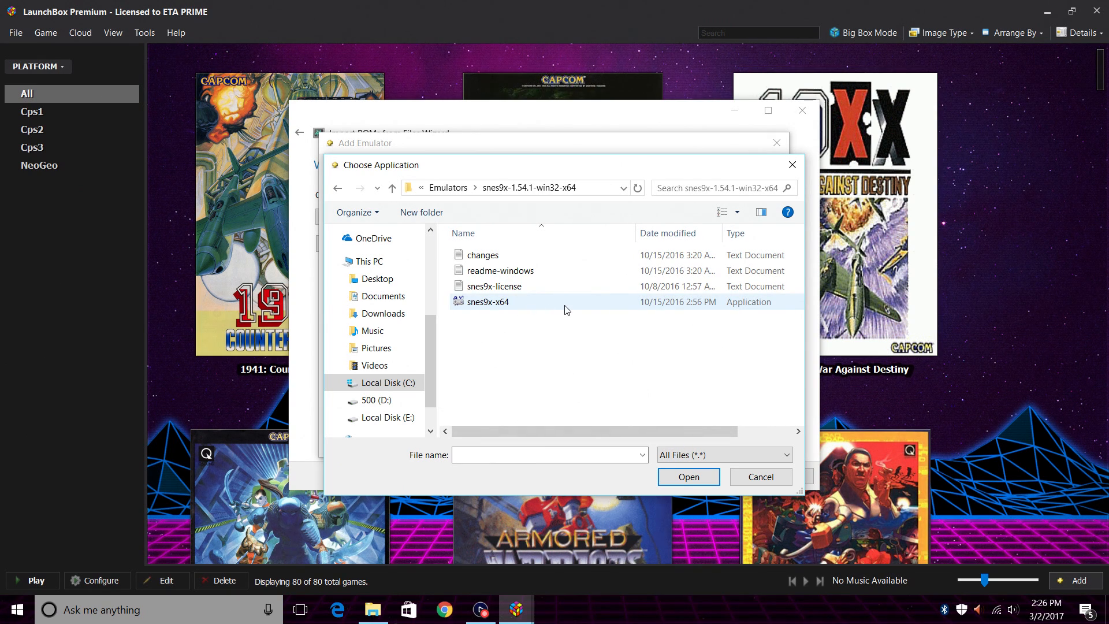
click(687, 476)
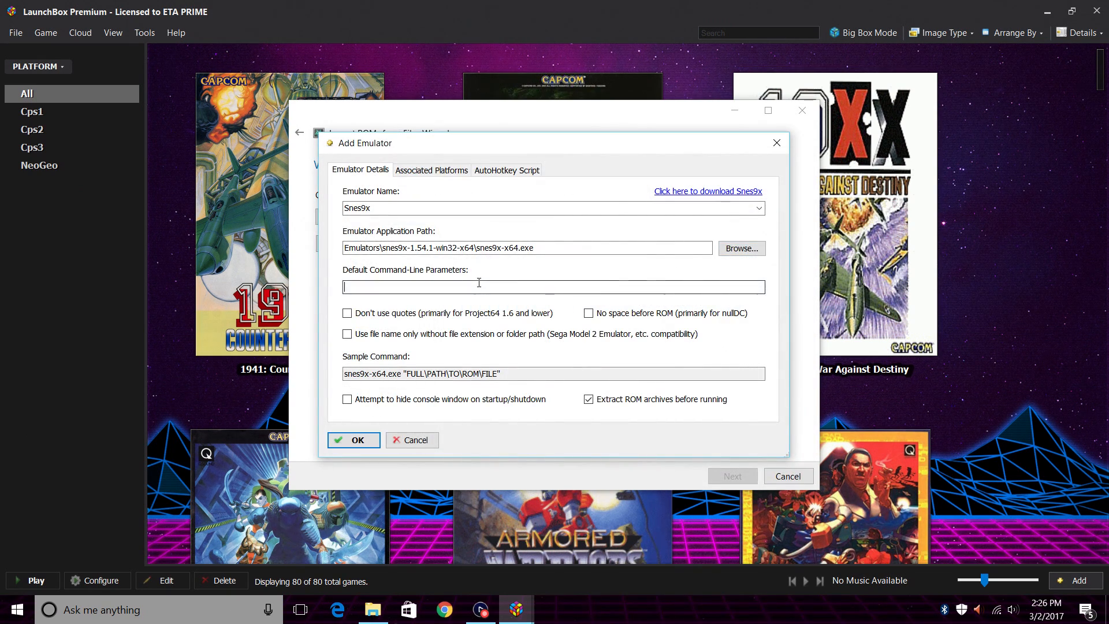
Give Snes9x the default launch parameter -fullscreen and save it as the import emulator.
click(554, 286)
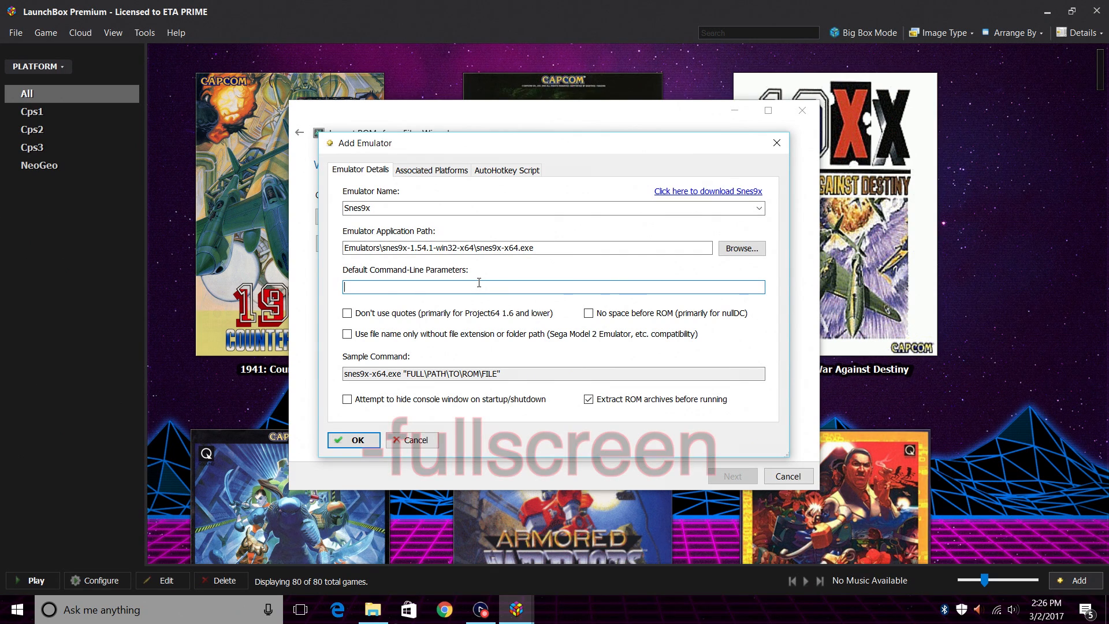
text(-)
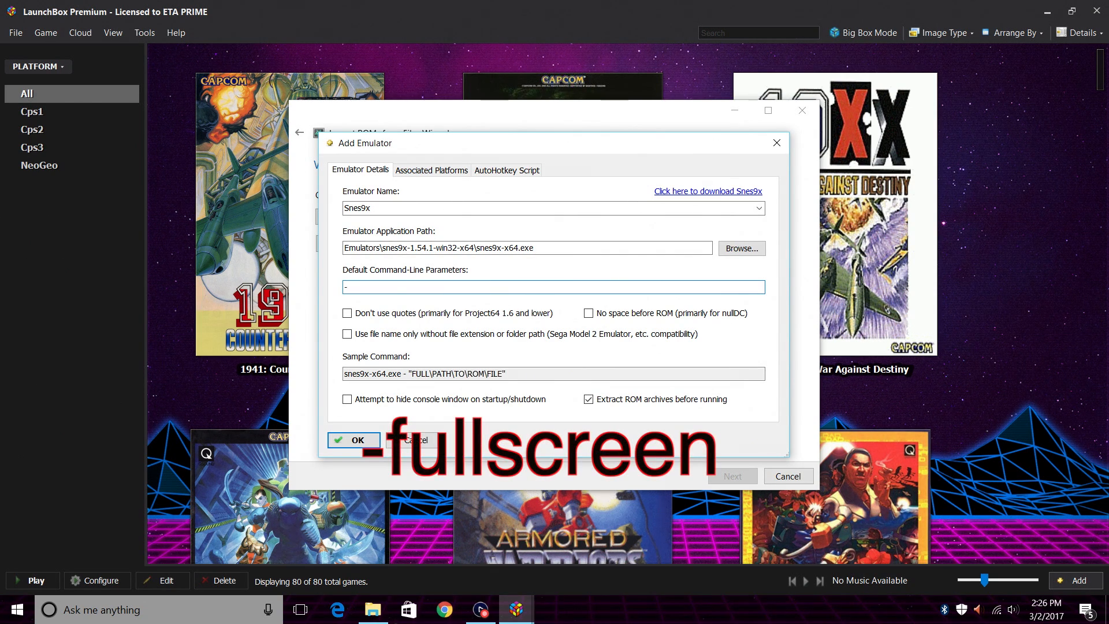
text(fullscreen)
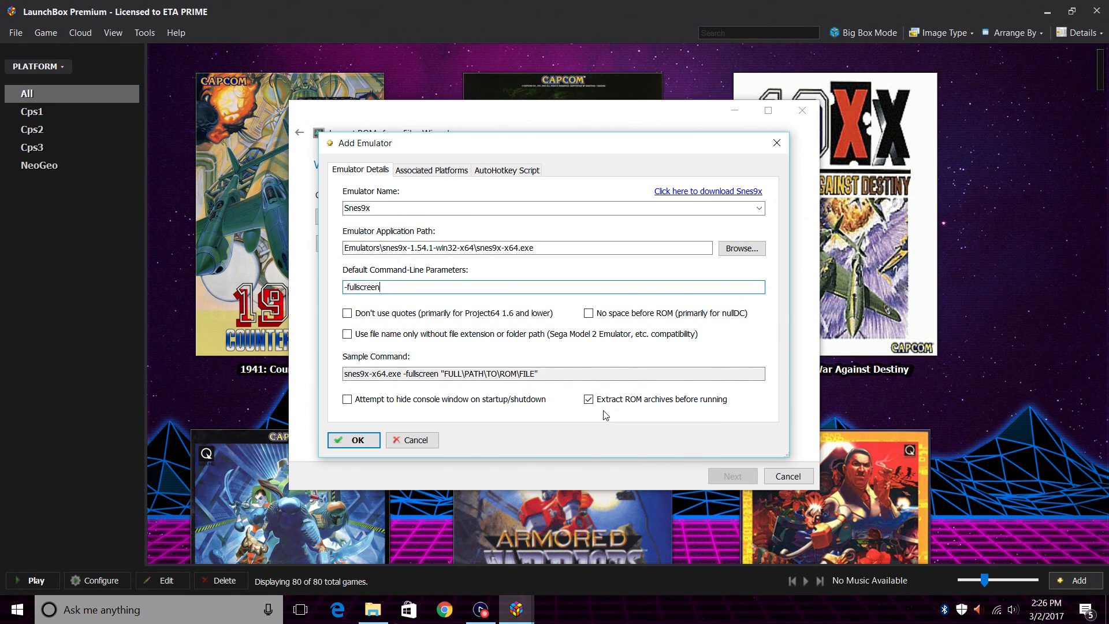
click(589, 400)
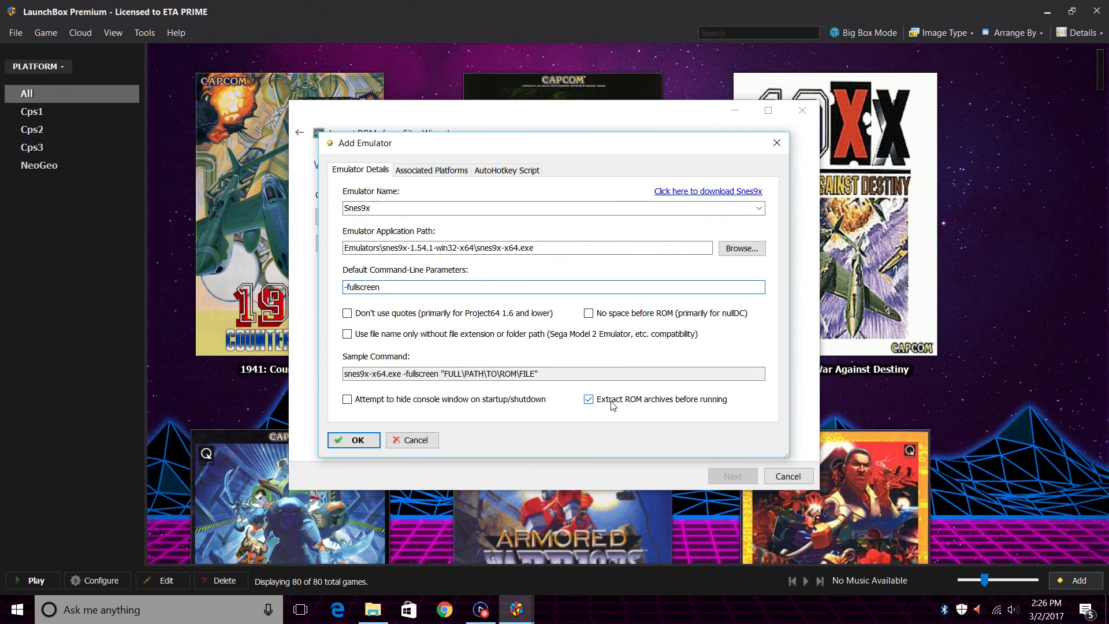
click(353, 440)
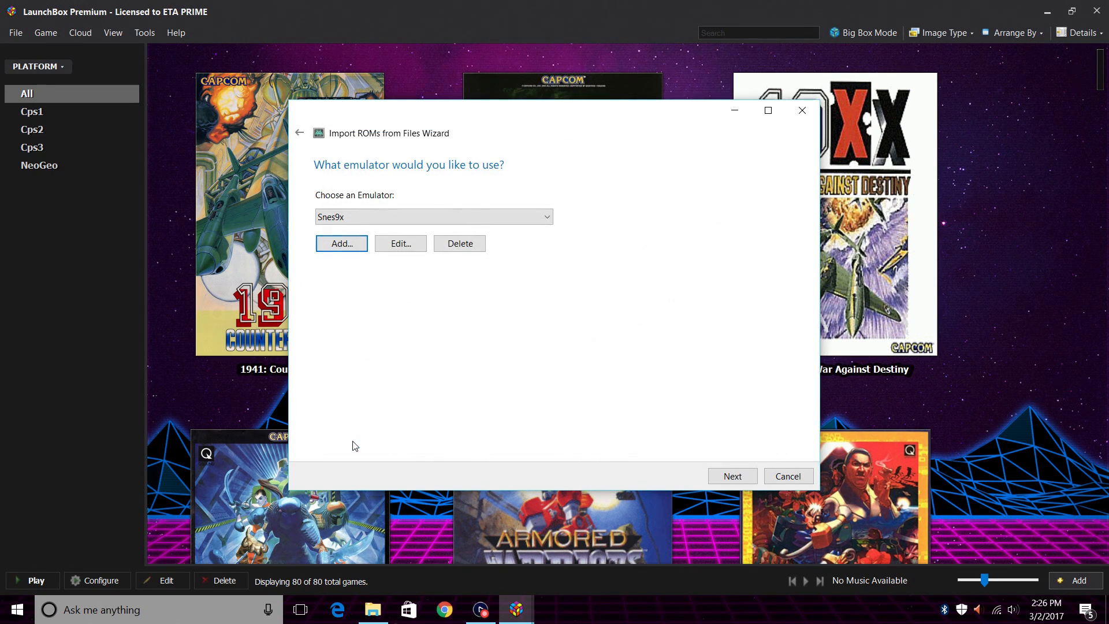
Advance the wizard and choose to use the ROM files in their current location.
click(732, 476)
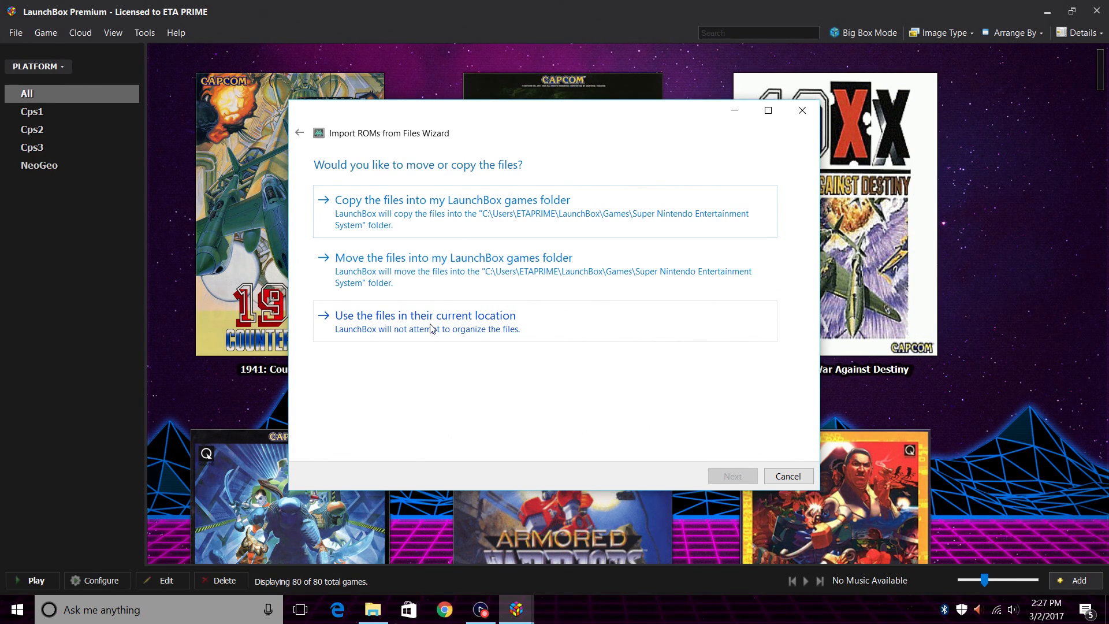
click(425, 315)
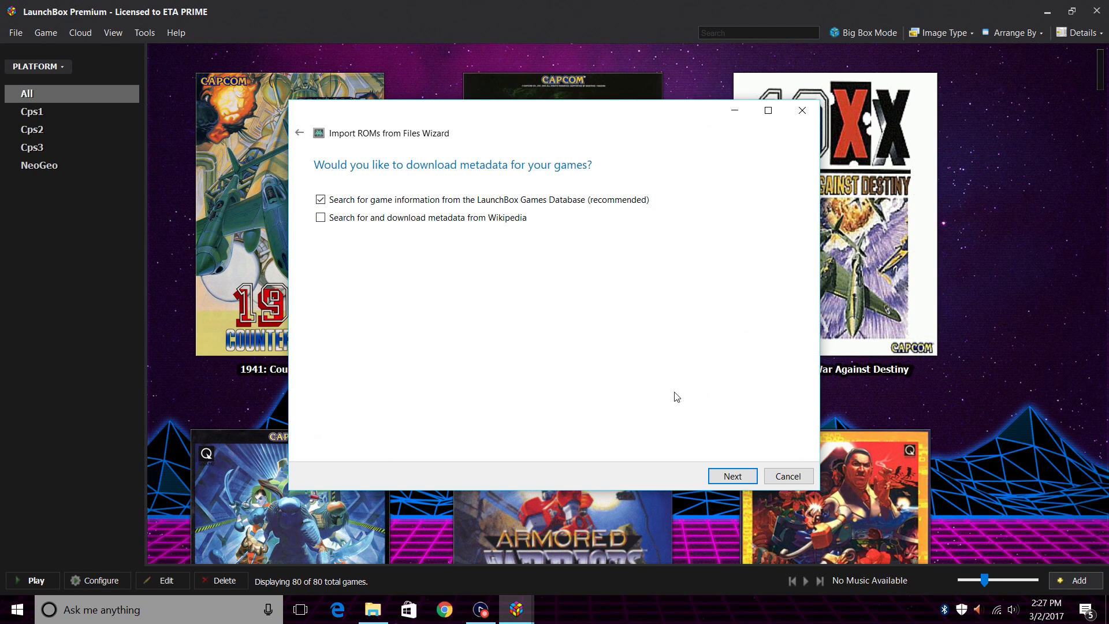
Keep the LaunchBox Games Database metadata source and review the ticked image media types.
click(732, 476)
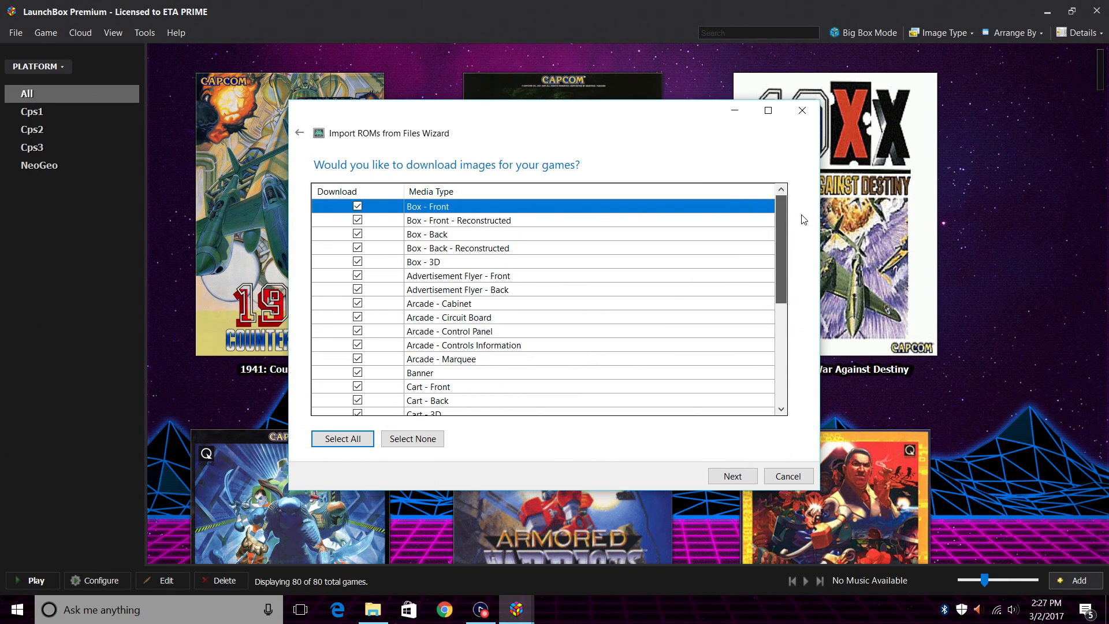
scroll(down, 3)
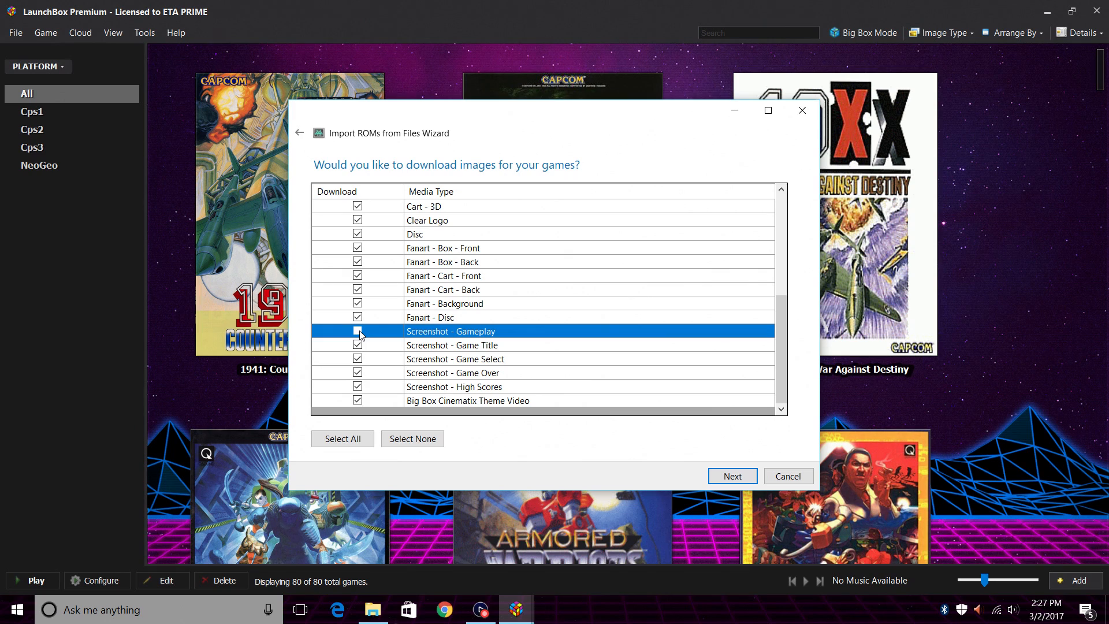
click(357, 331)
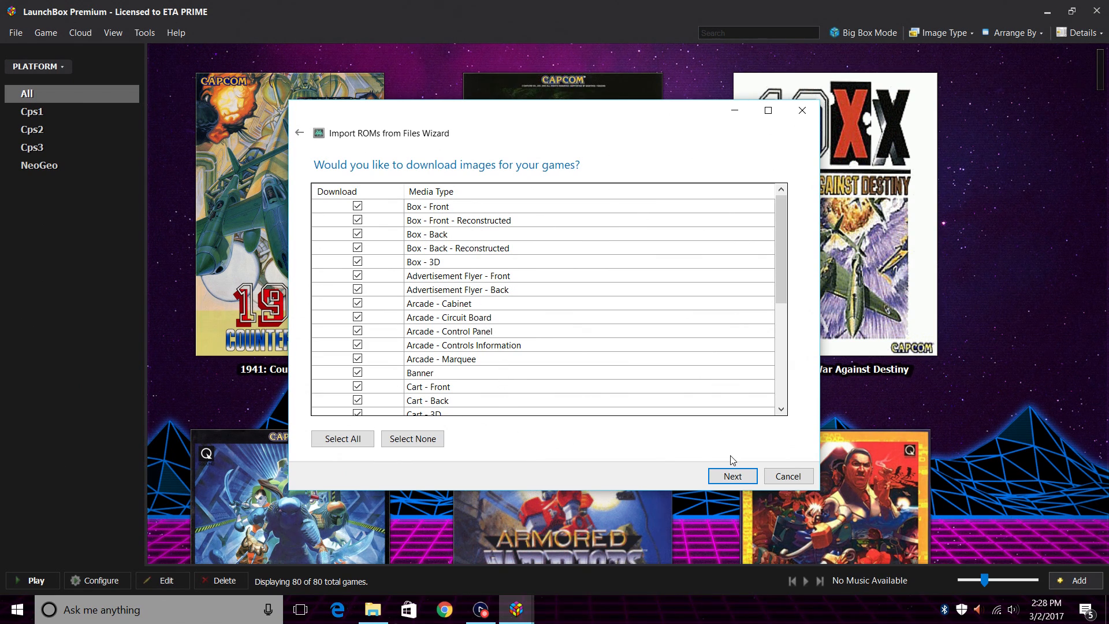
Keep all image and EmuMovies media types ticked and move on to custom import options.
click(732, 475)
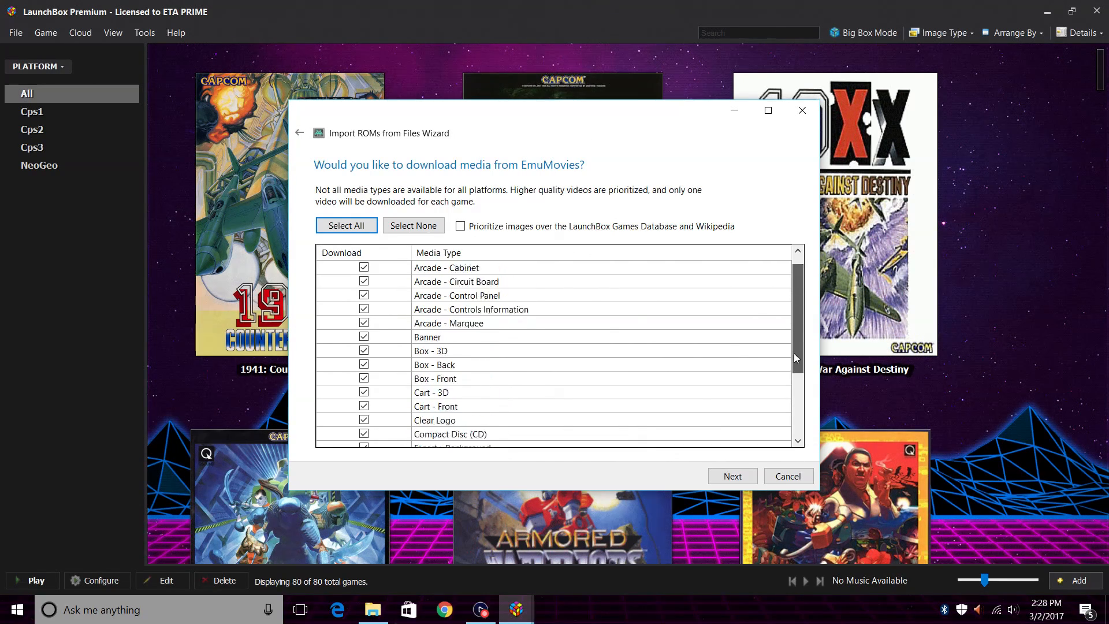
scroll(down, 3)
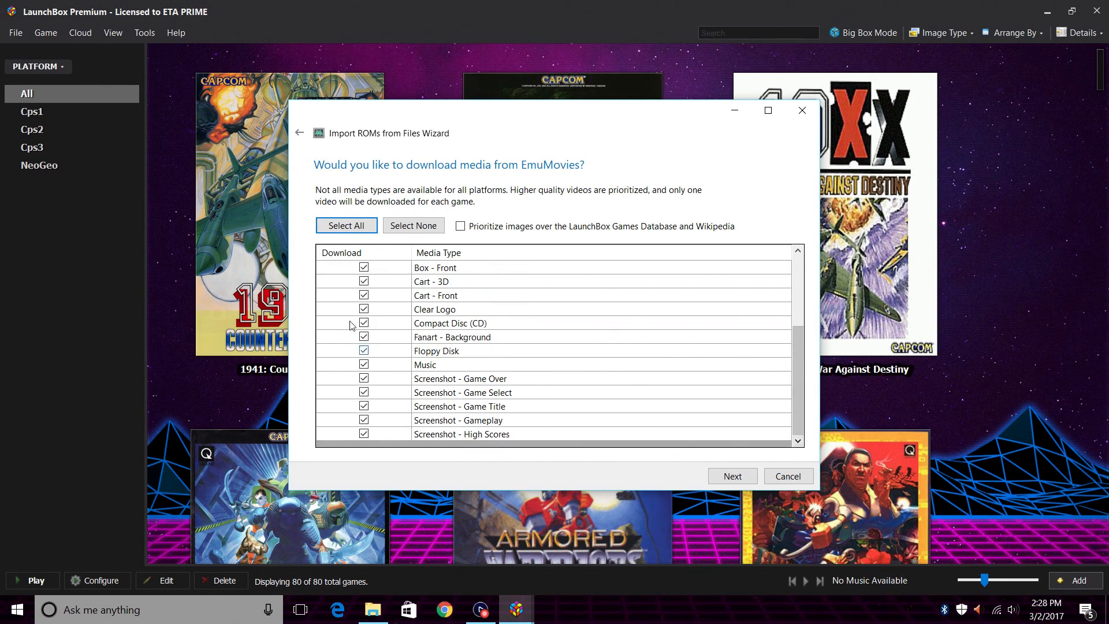
mouse_move(436, 379)
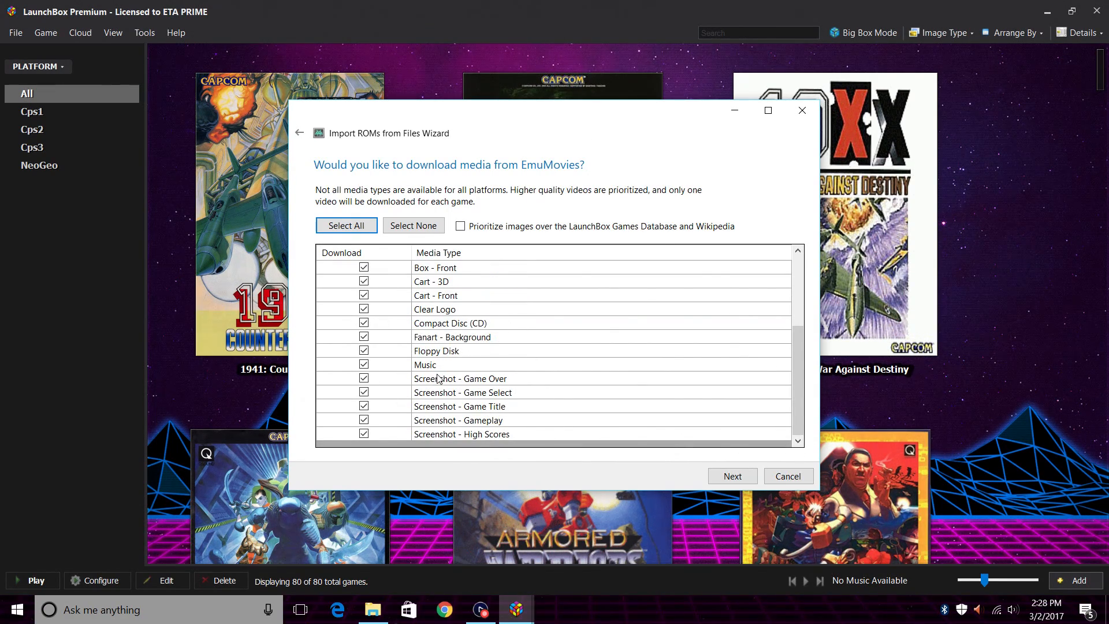
click(436, 351)
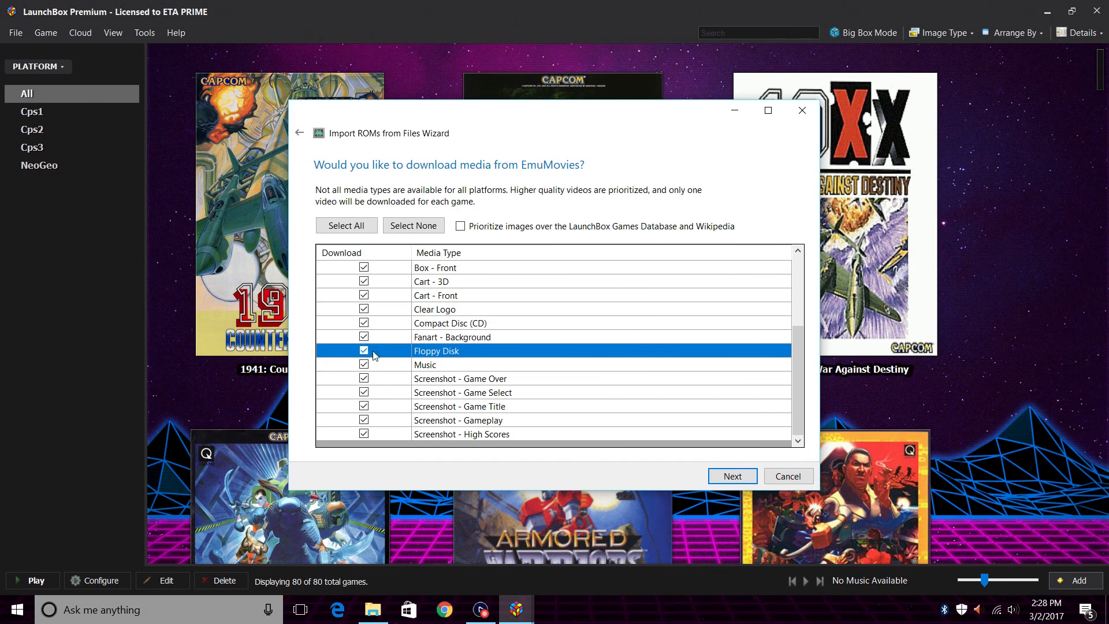
click(732, 476)
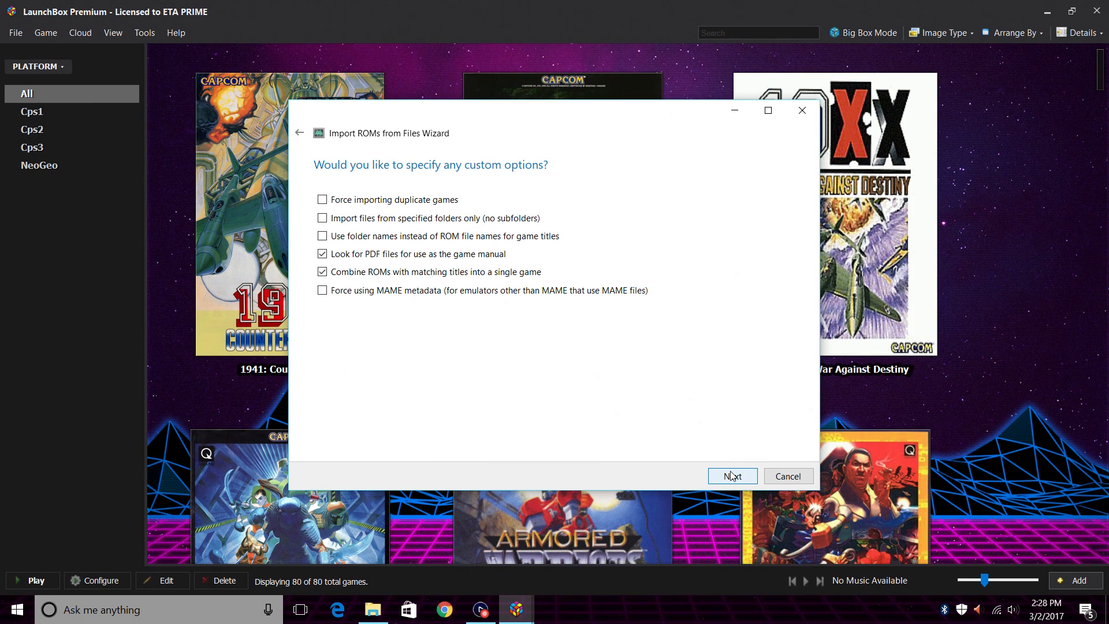
Accept the custom options and finish importing the 20 listed SNES games.
click(732, 476)
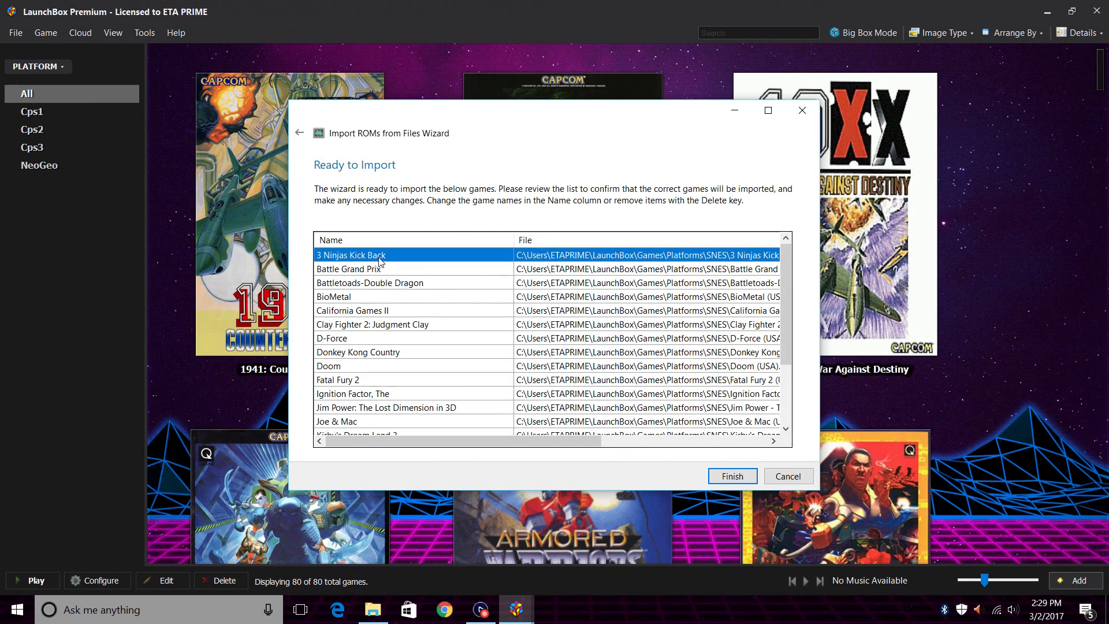
mouse_move(452, 453)
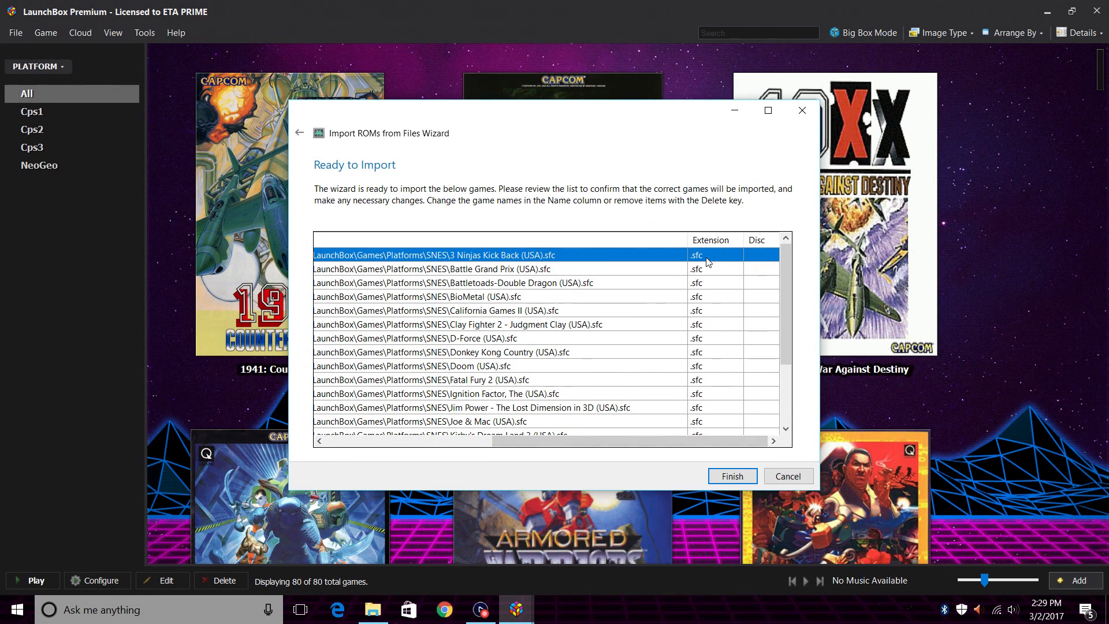
mouse_move(700, 416)
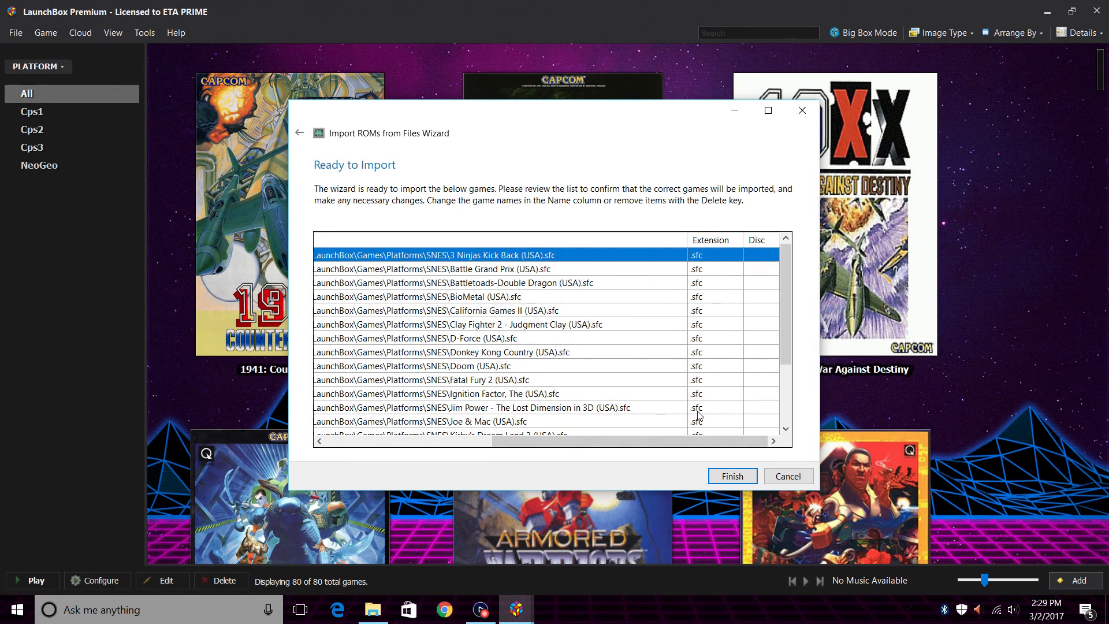
click(732, 475)
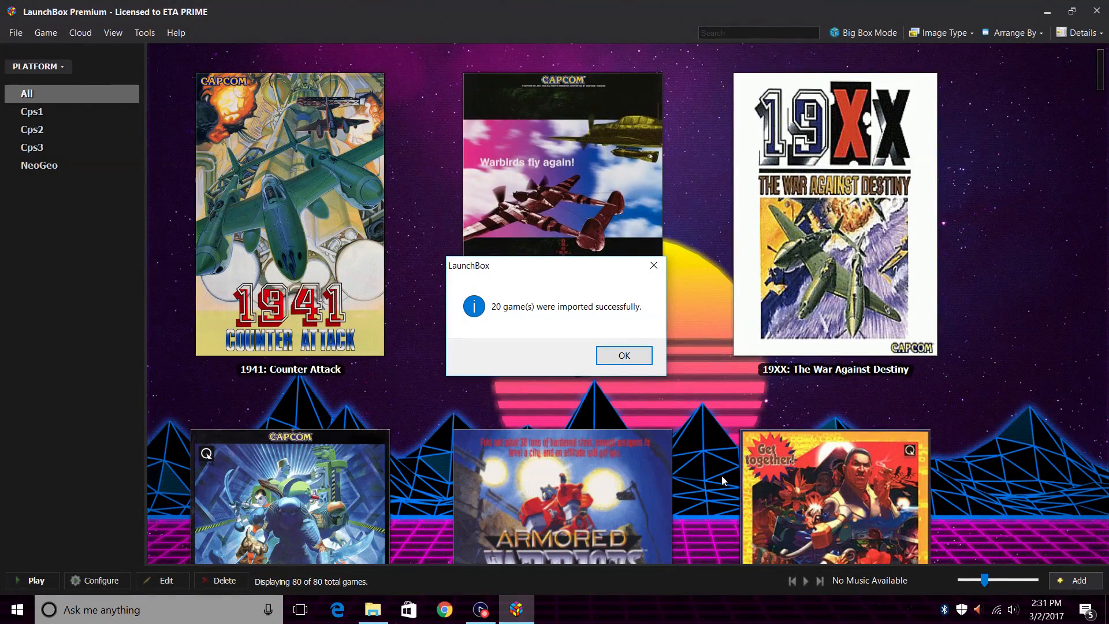
mouse_move(650, 395)
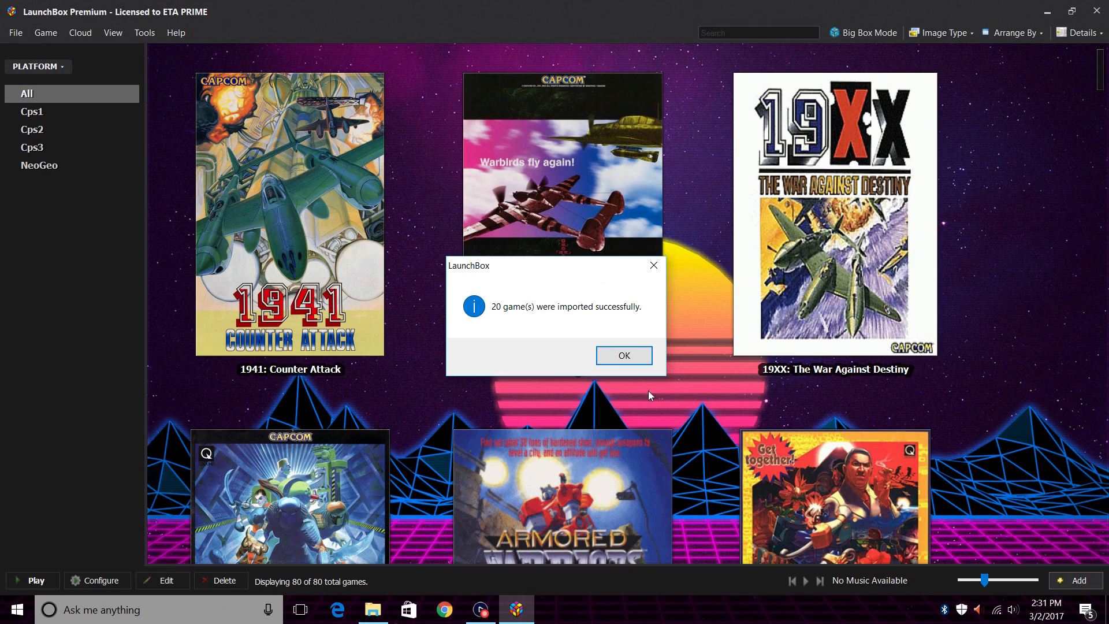
Dismiss the success message and browse the 20 Super Nintendo games with their box art.
click(623, 356)
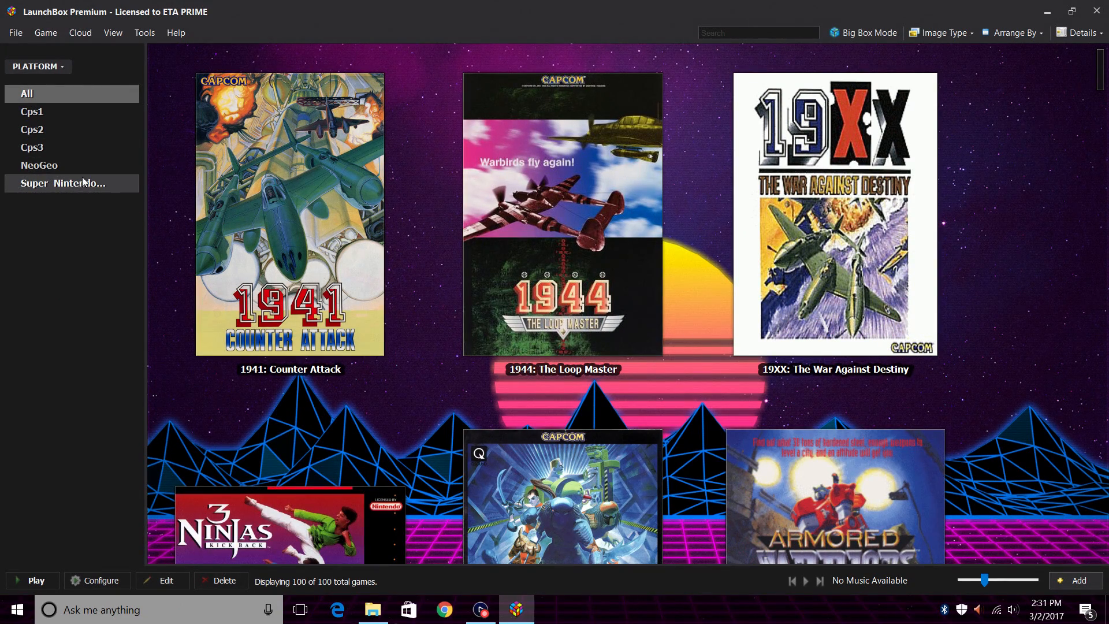
click(62, 184)
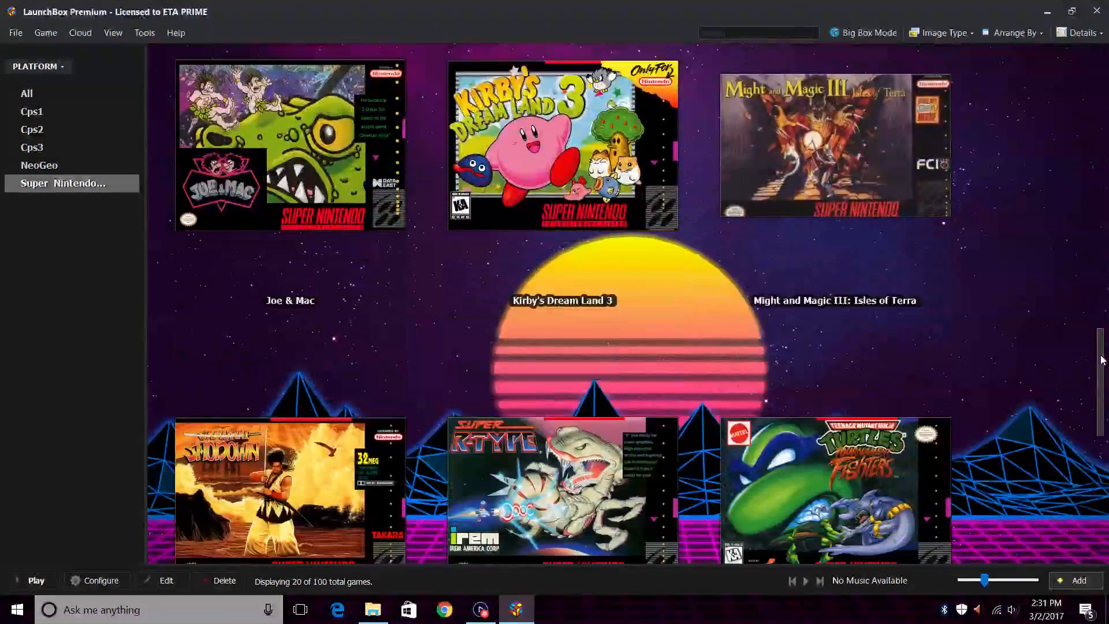
scroll(down, 3)
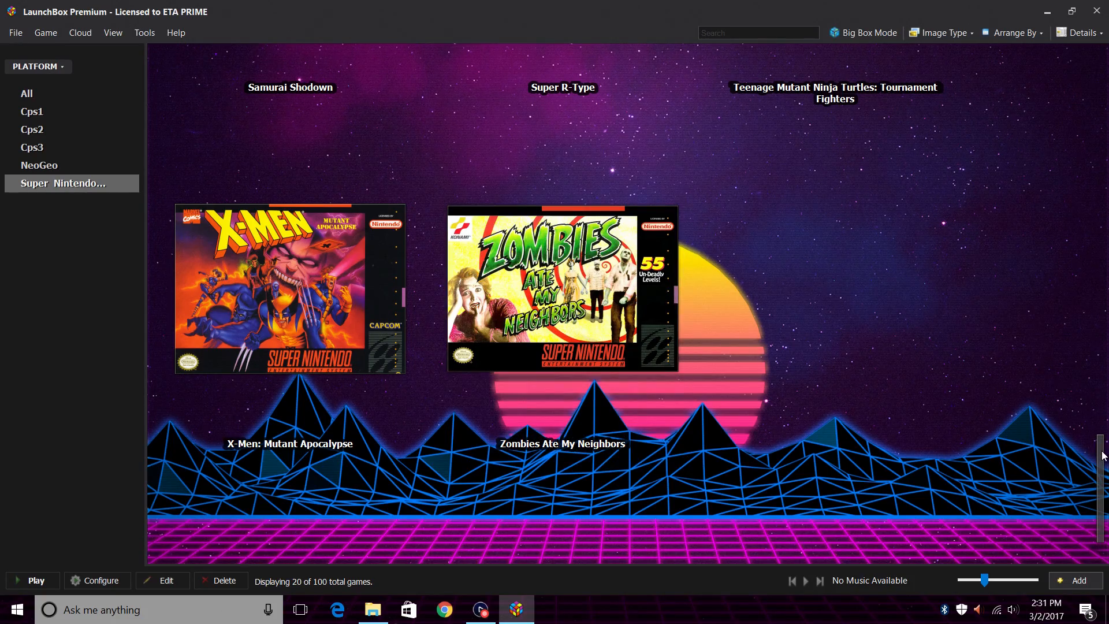
scroll(down, 3)
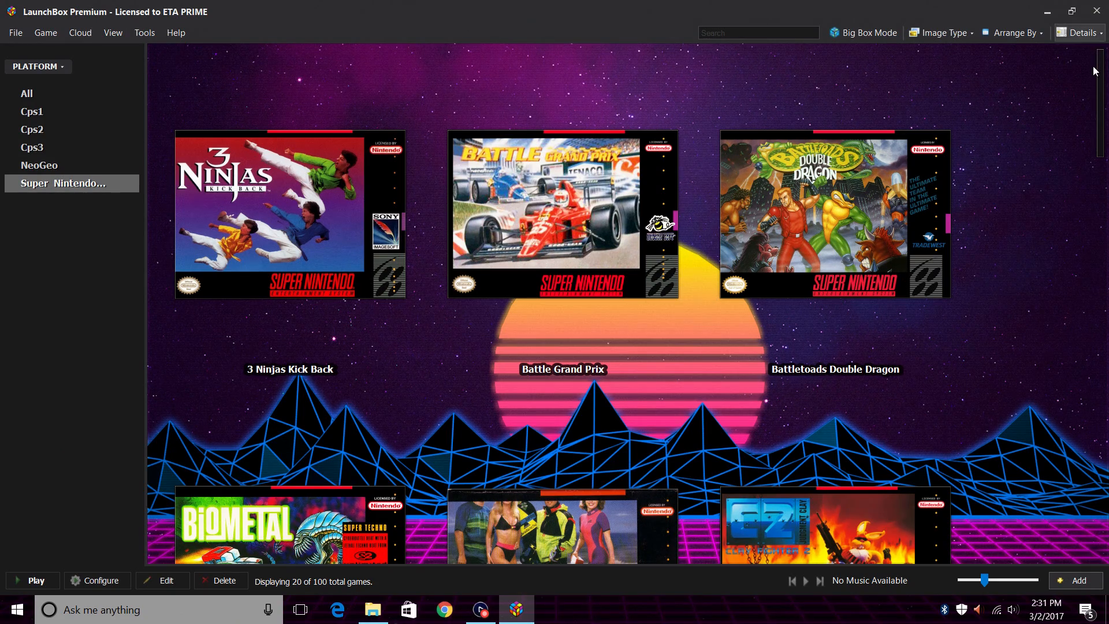
scroll(down, 3)
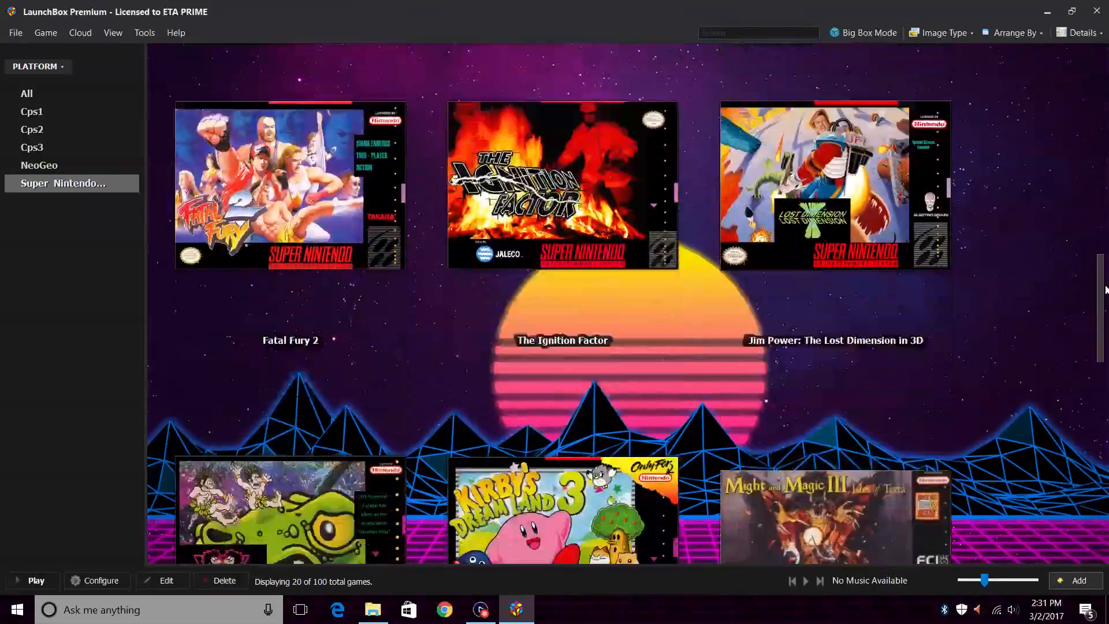
scroll(down, 3)
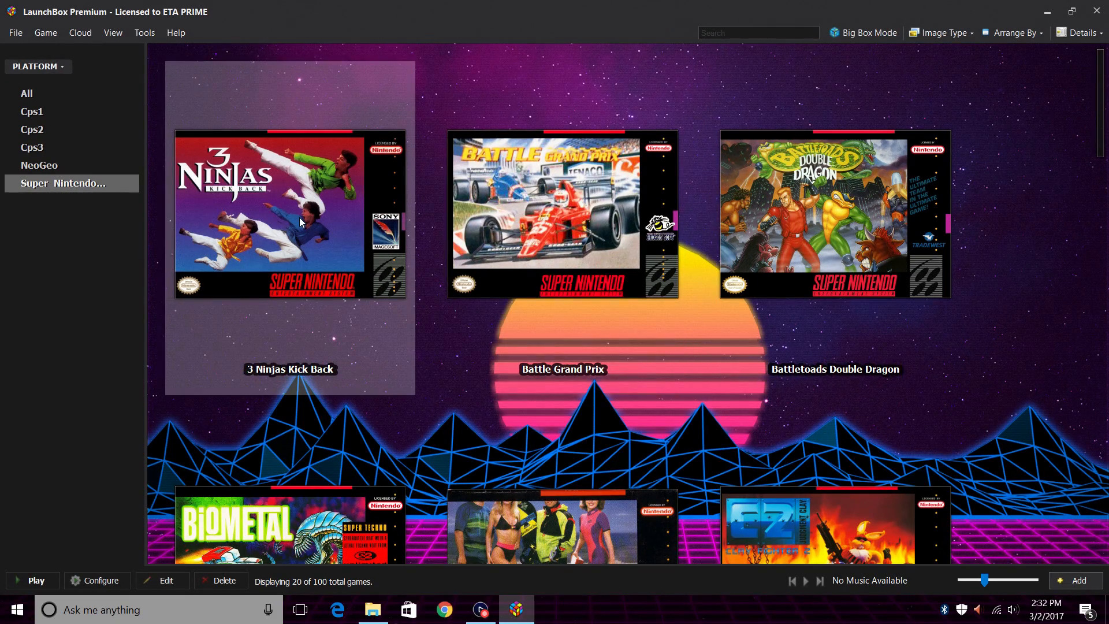
Launch Snes9x from 3 Ninjas Kick Back's context menu and show Joypad #1's Input Configuration.
right_click(290, 220)
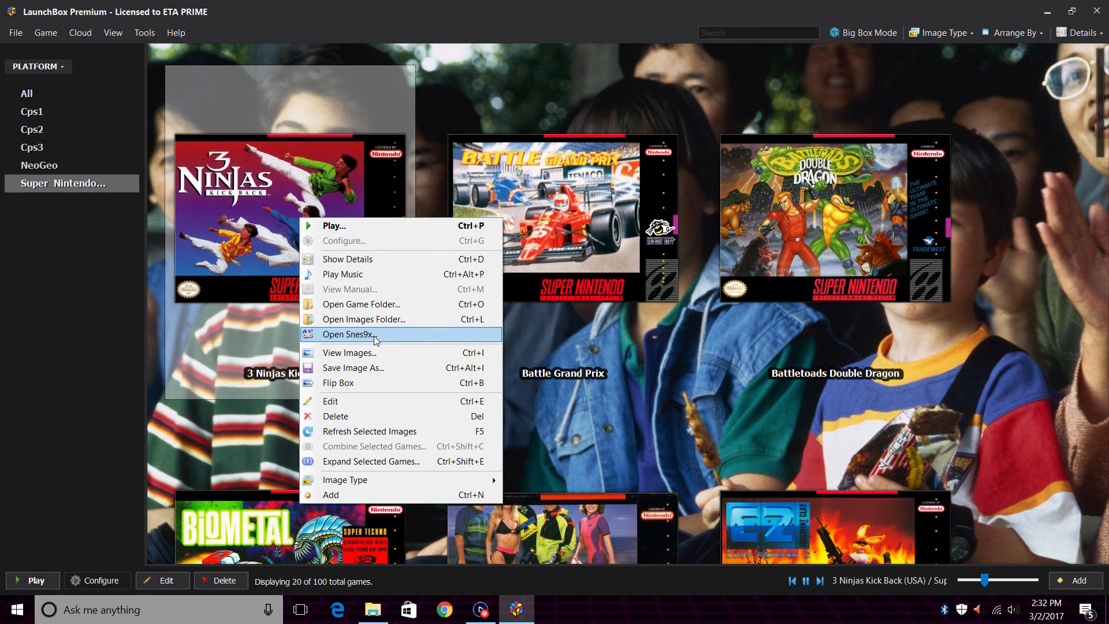
click(346, 334)
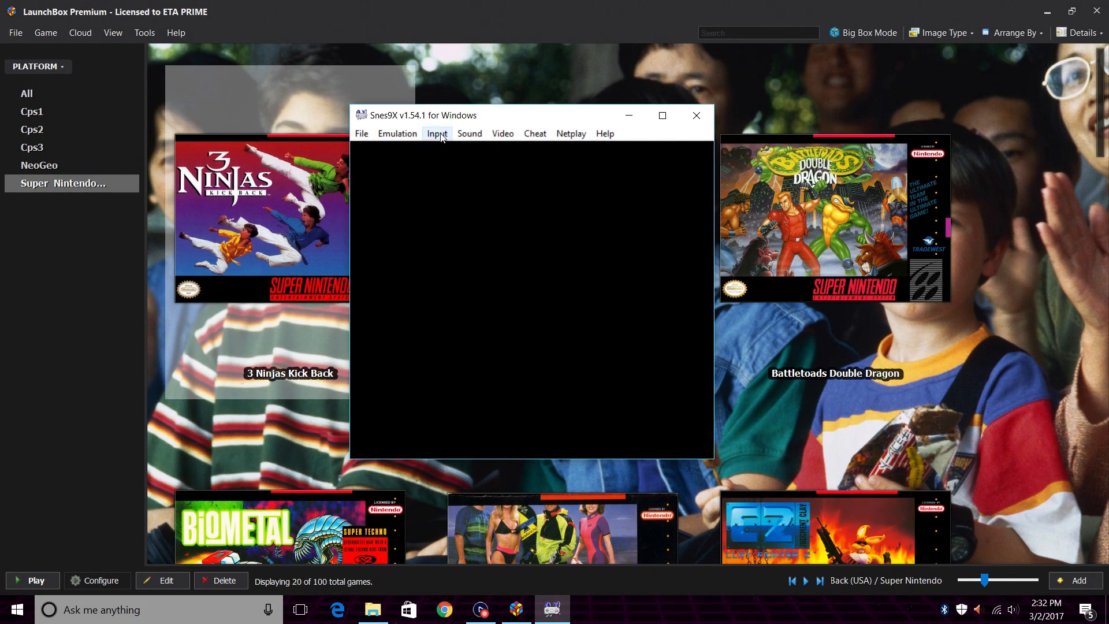
click(438, 133)
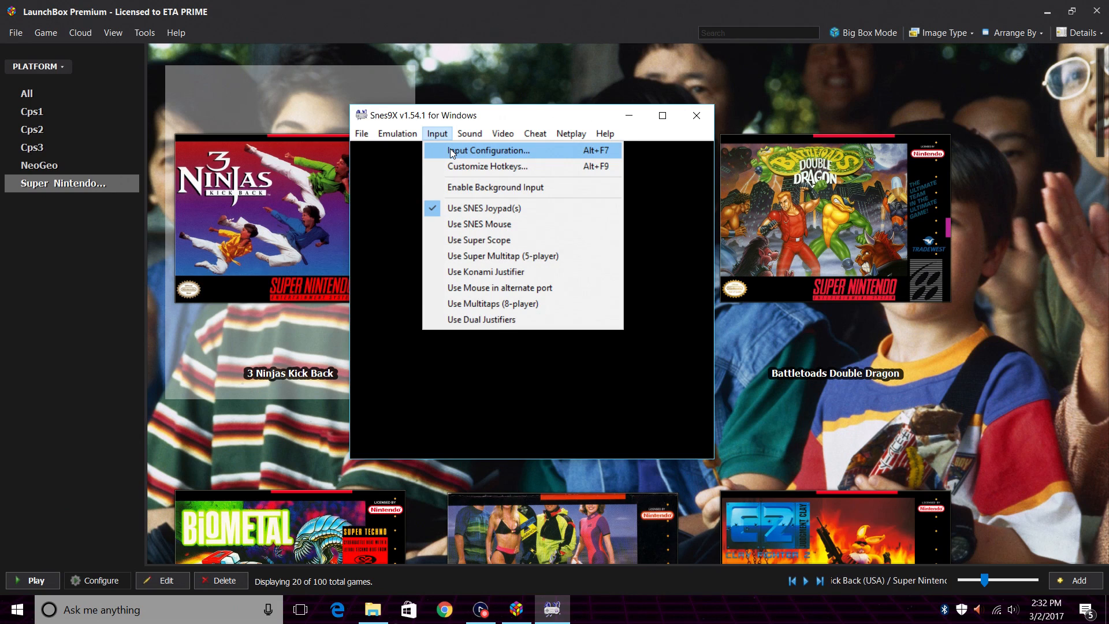
click(489, 150)
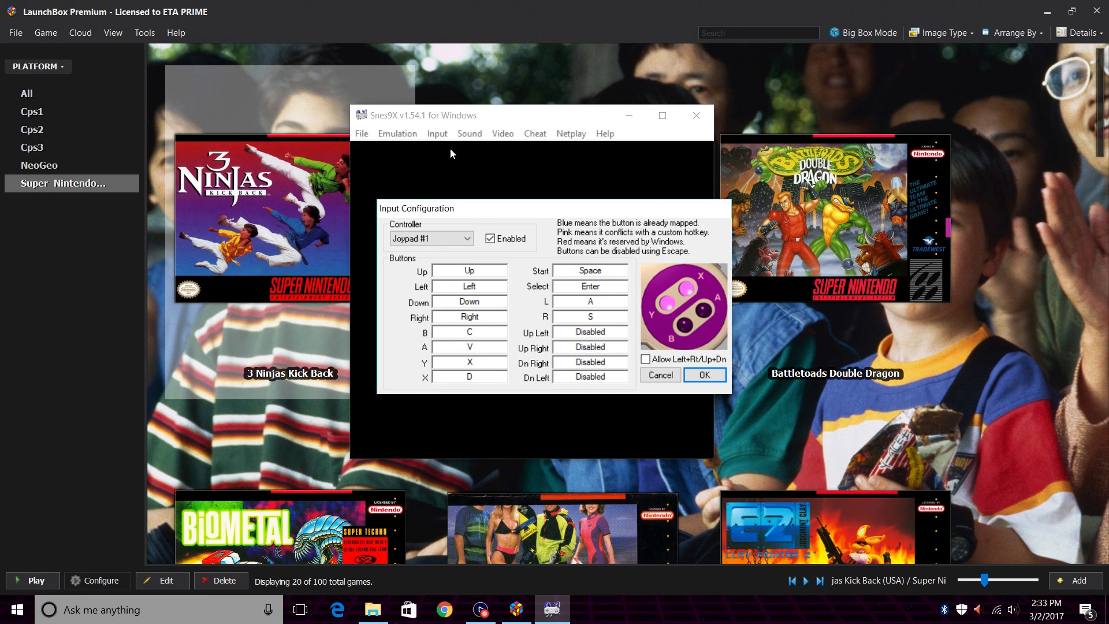
Keep Joypad #1 selected and map Up to the gamepad's D-pad (POV Up).
click(431, 238)
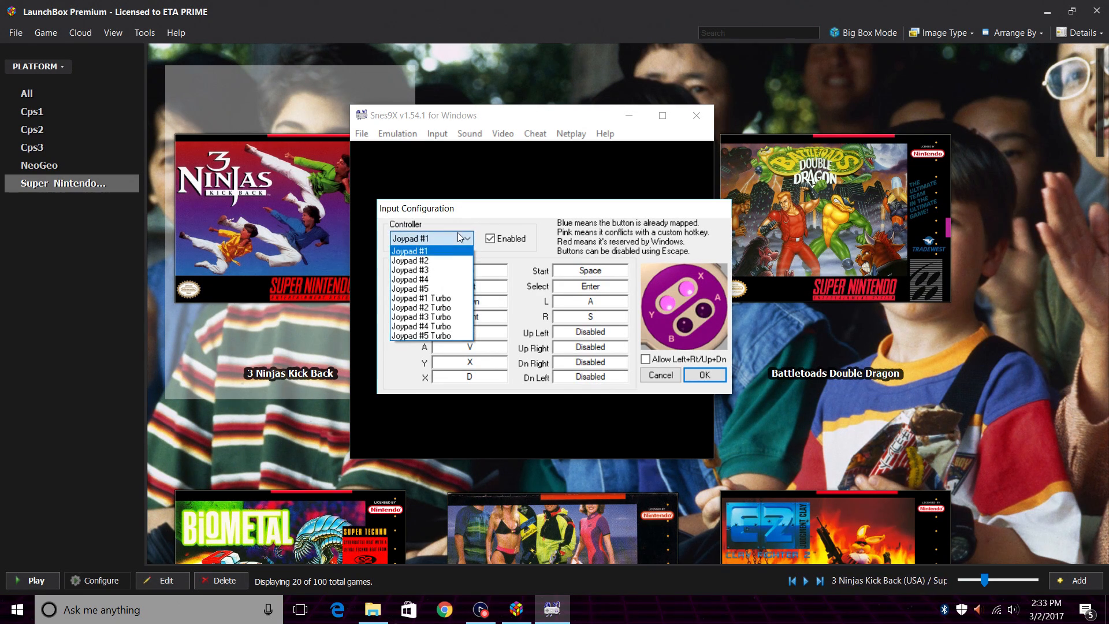
mouse_move(421, 260)
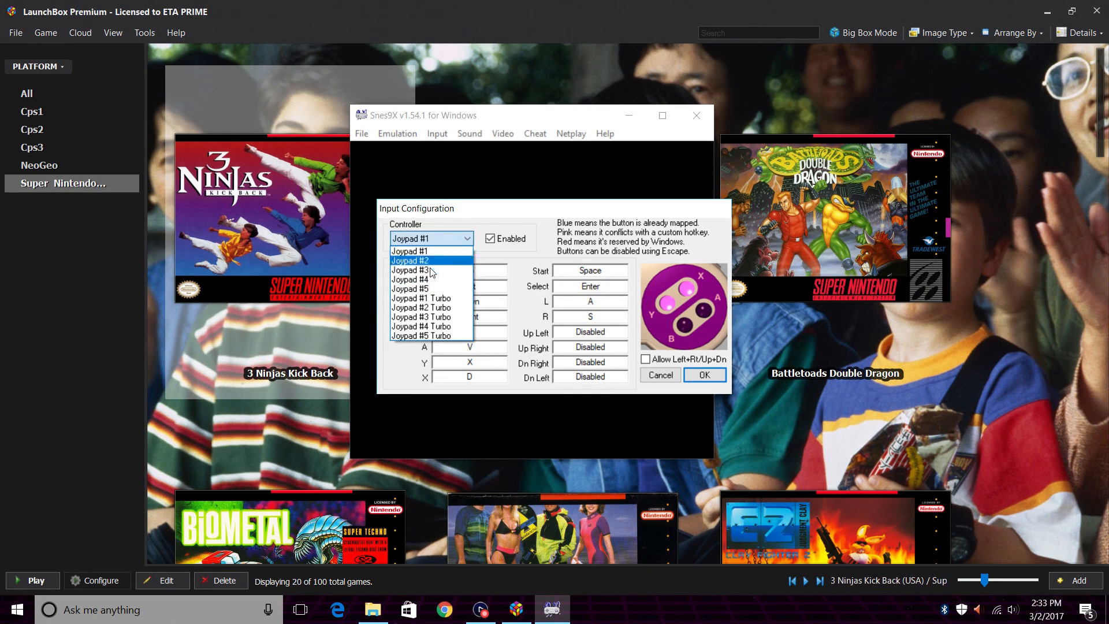
click(411, 251)
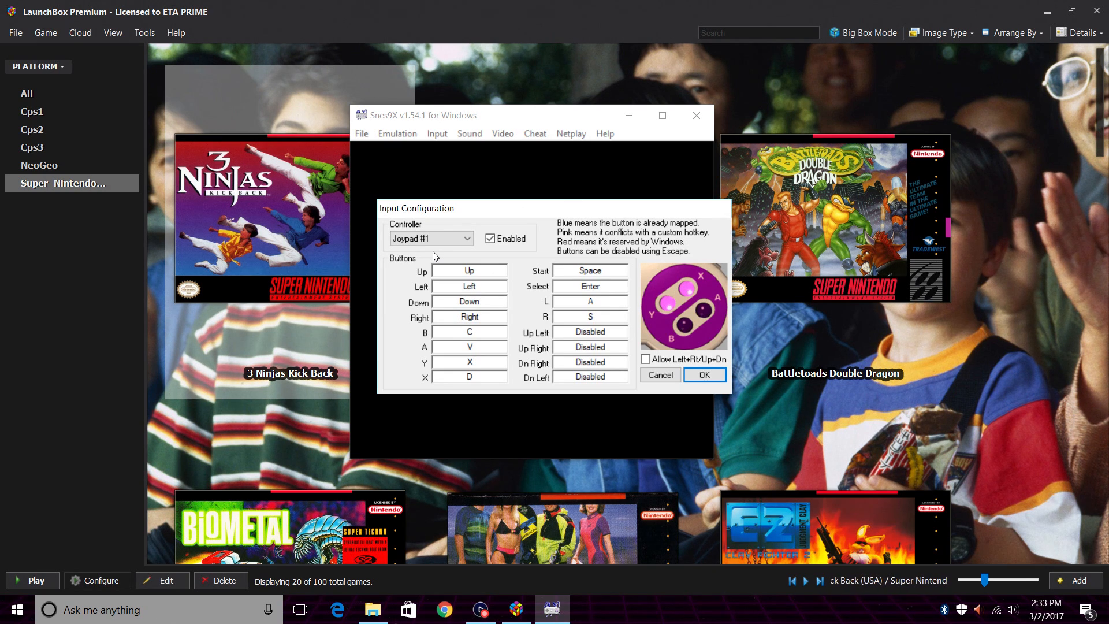
click(470, 271)
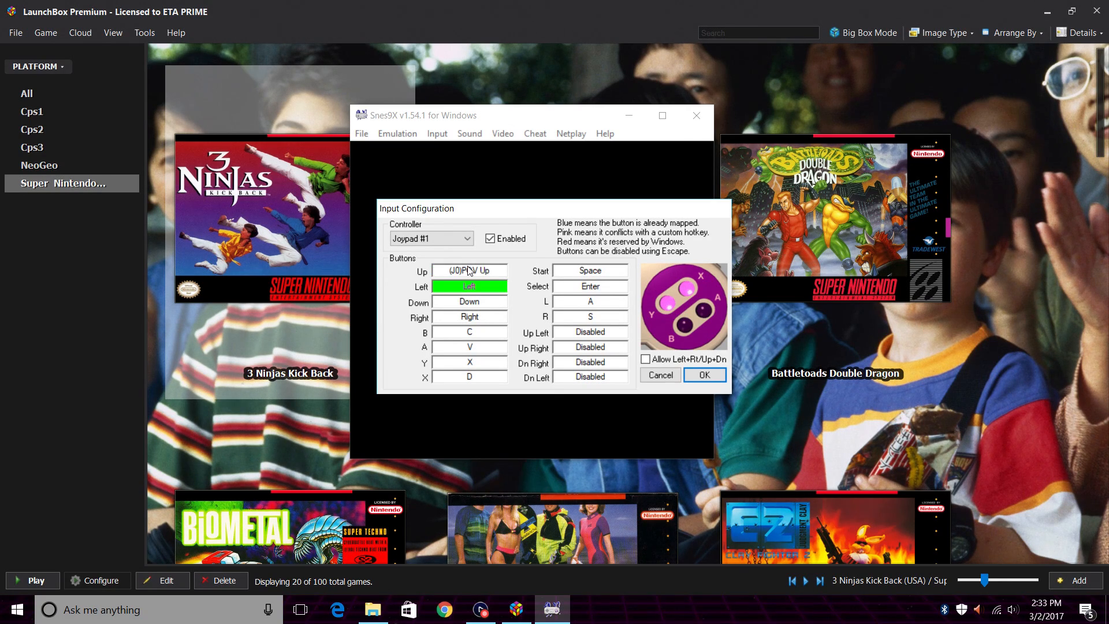
click(469, 317)
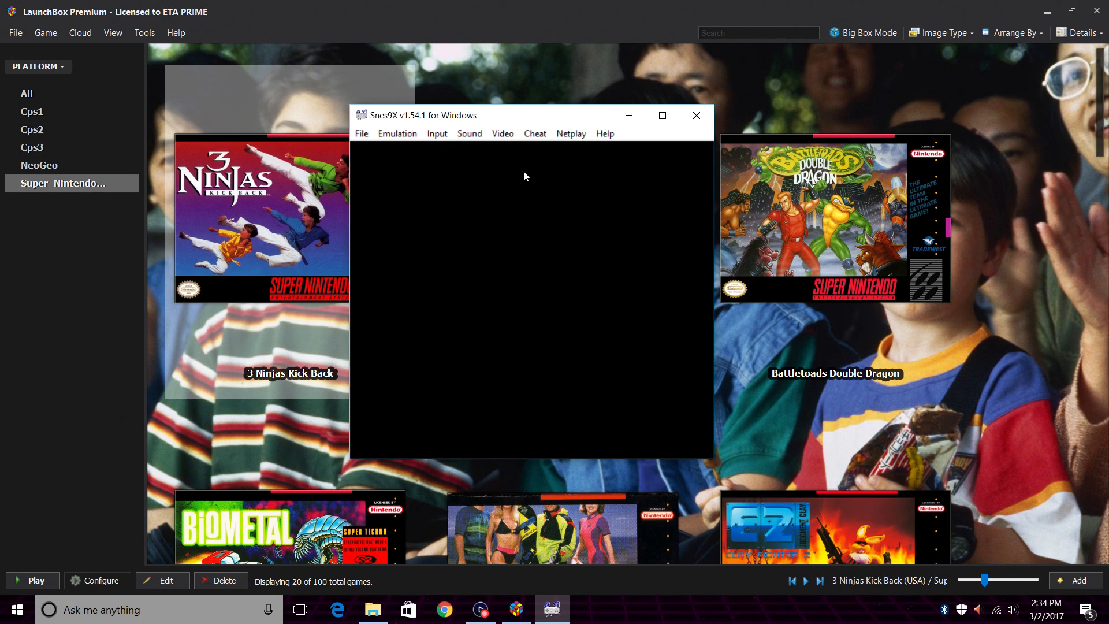
In Display Settings keep Direct3D output and stretch the image to a 4:3 aspect ratio.
click(502, 134)
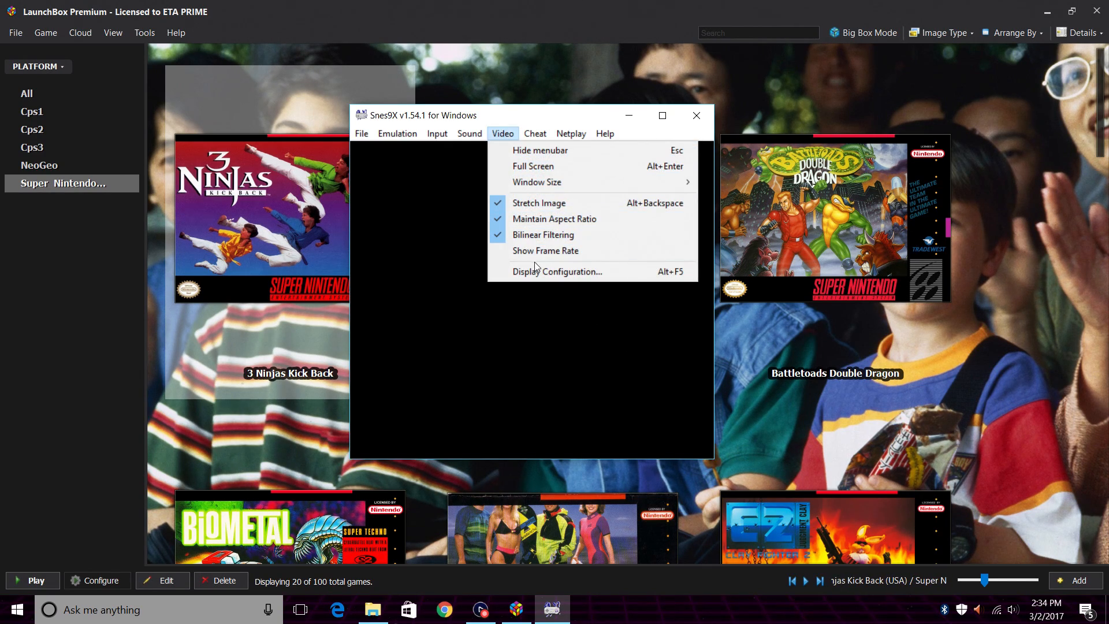
click(557, 271)
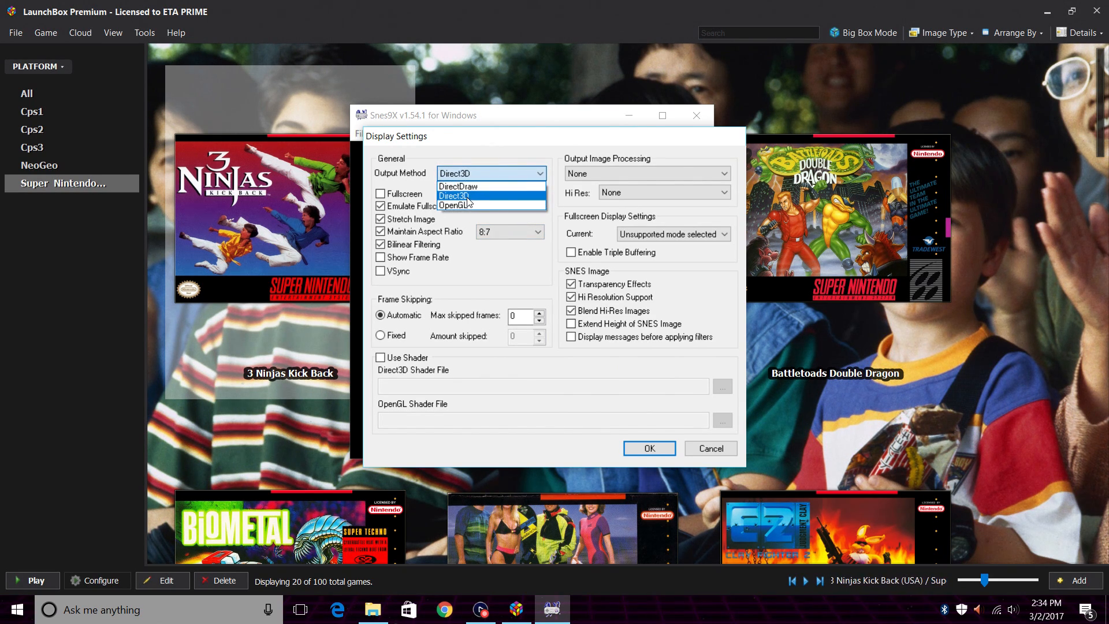
mouse_move(470, 196)
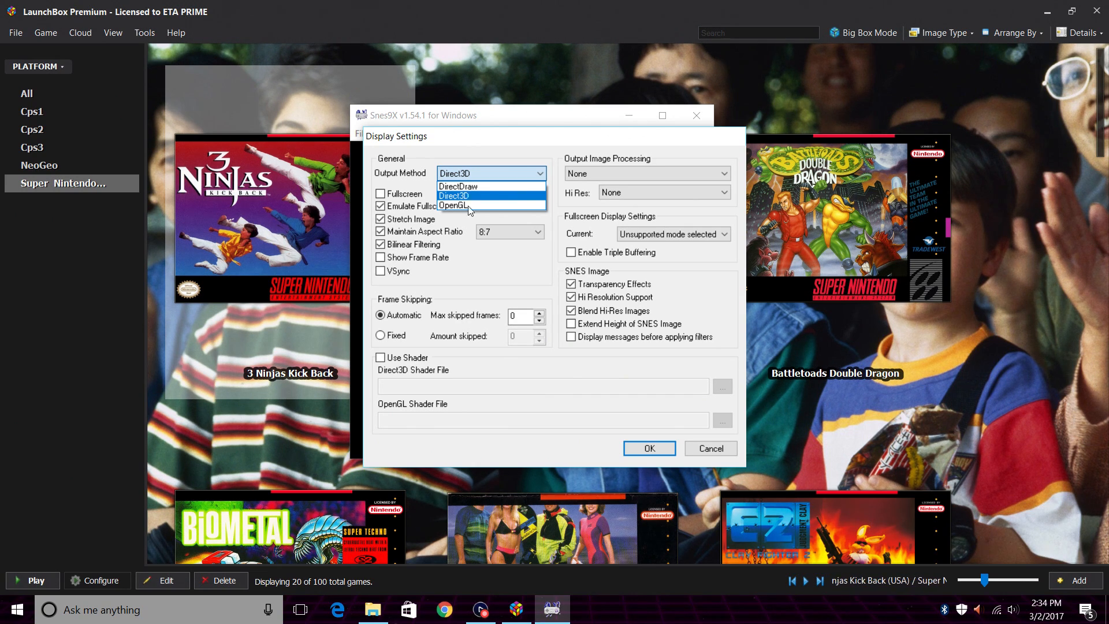
click(457, 195)
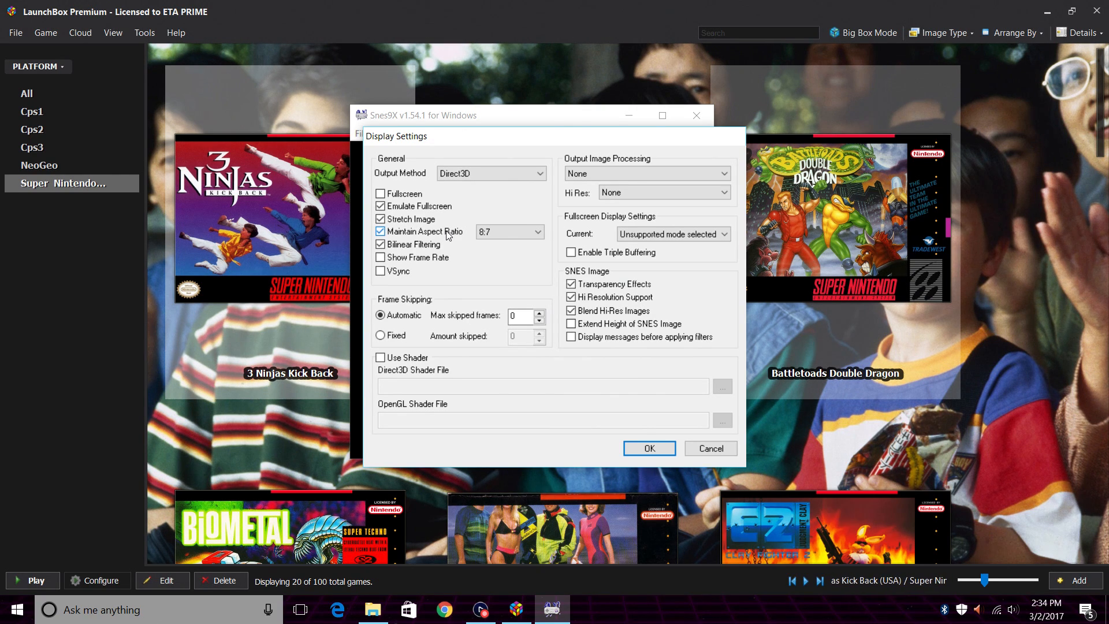
click(505, 232)
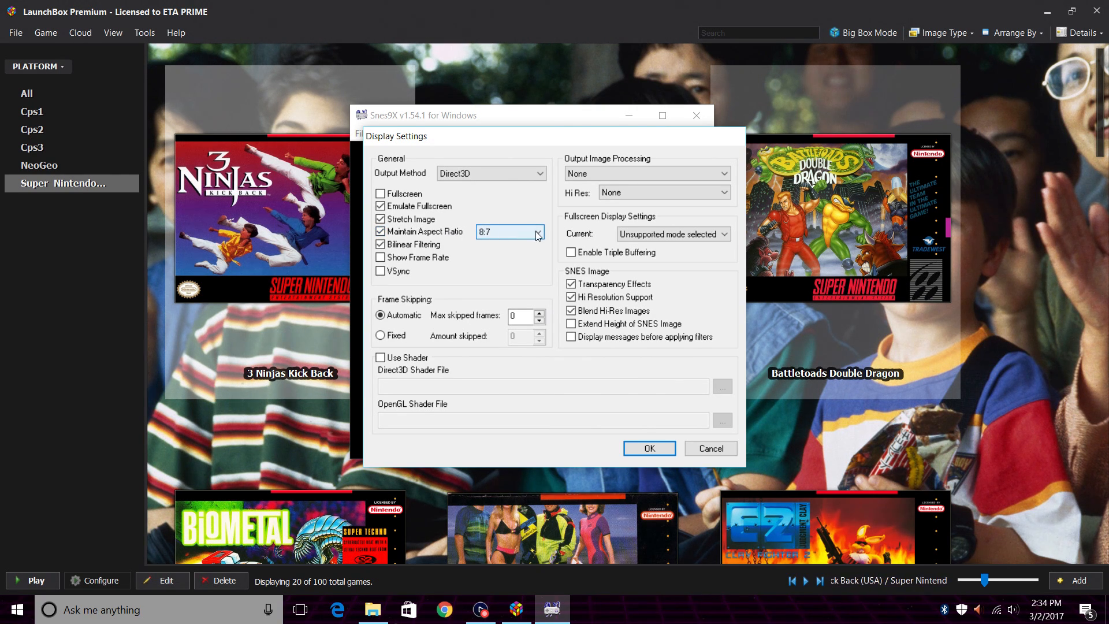
click(538, 232)
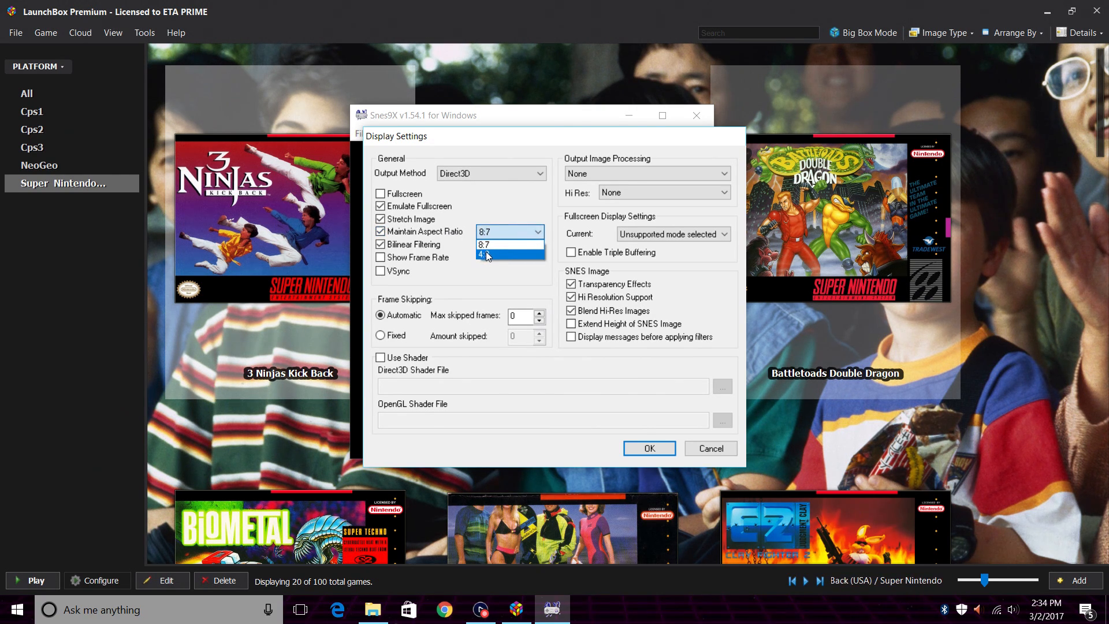
click(487, 255)
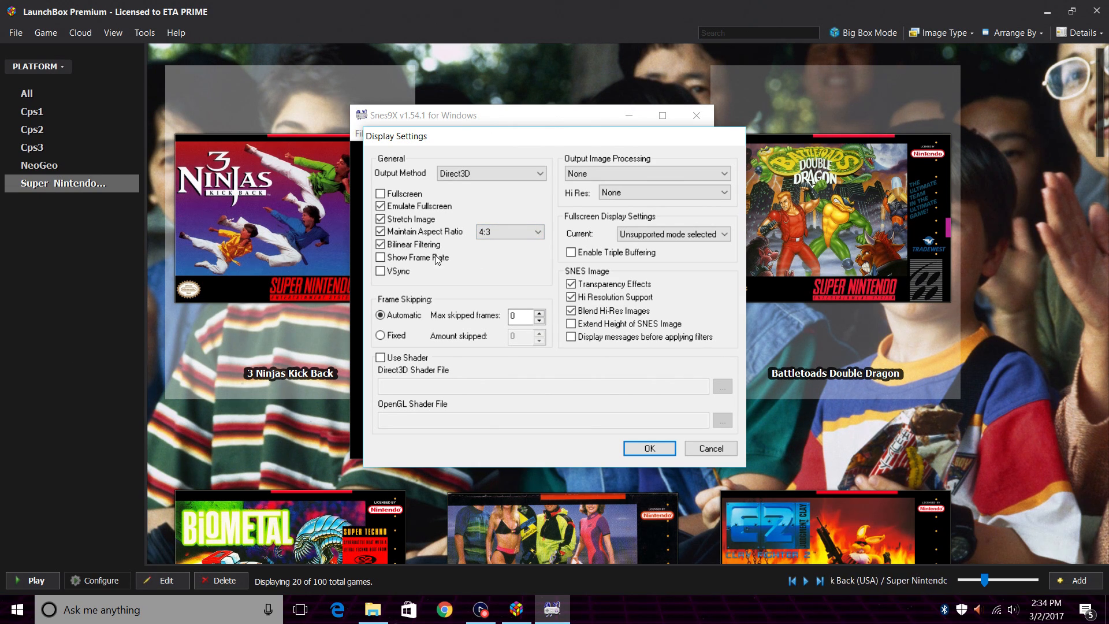
Turn on Show Frame Rate and adjust the maximum skipped frames for frame skipping.
click(381, 257)
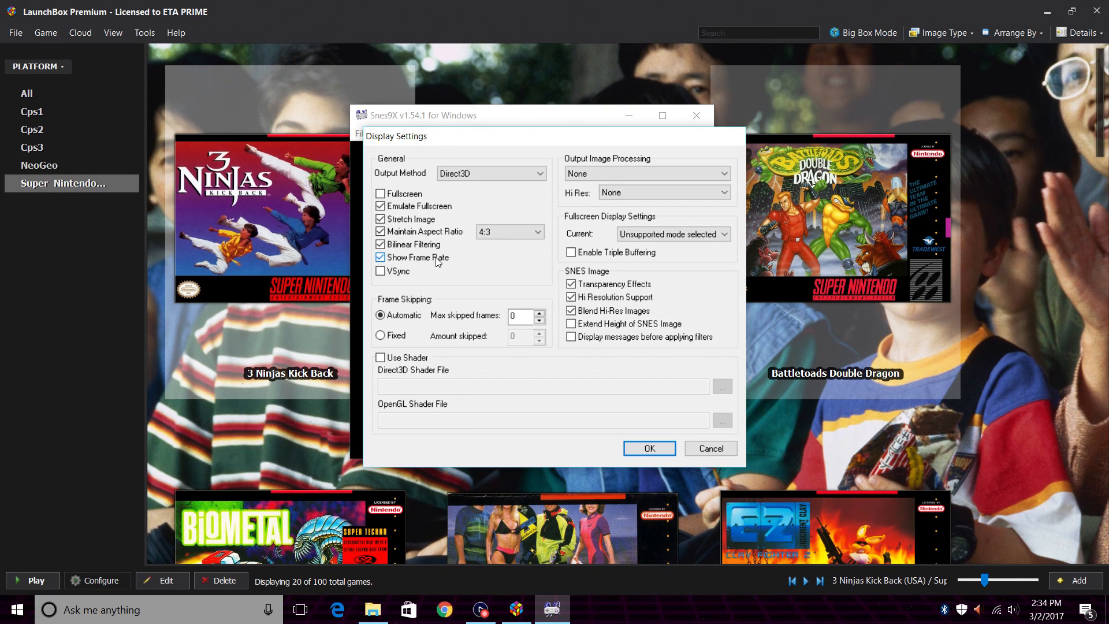
click(381, 258)
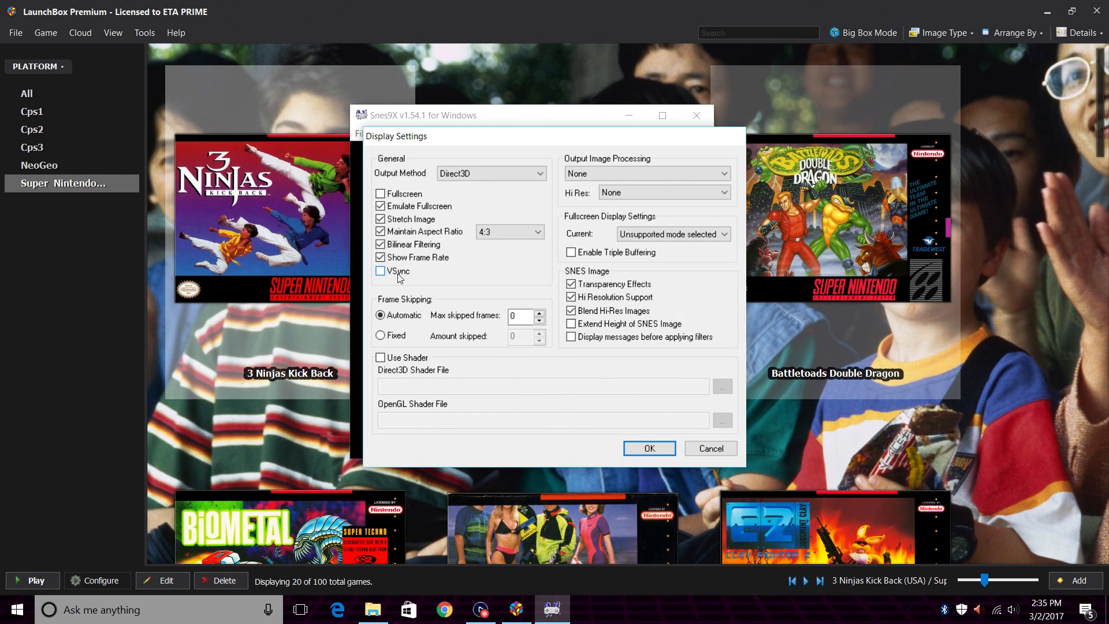
click(380, 271)
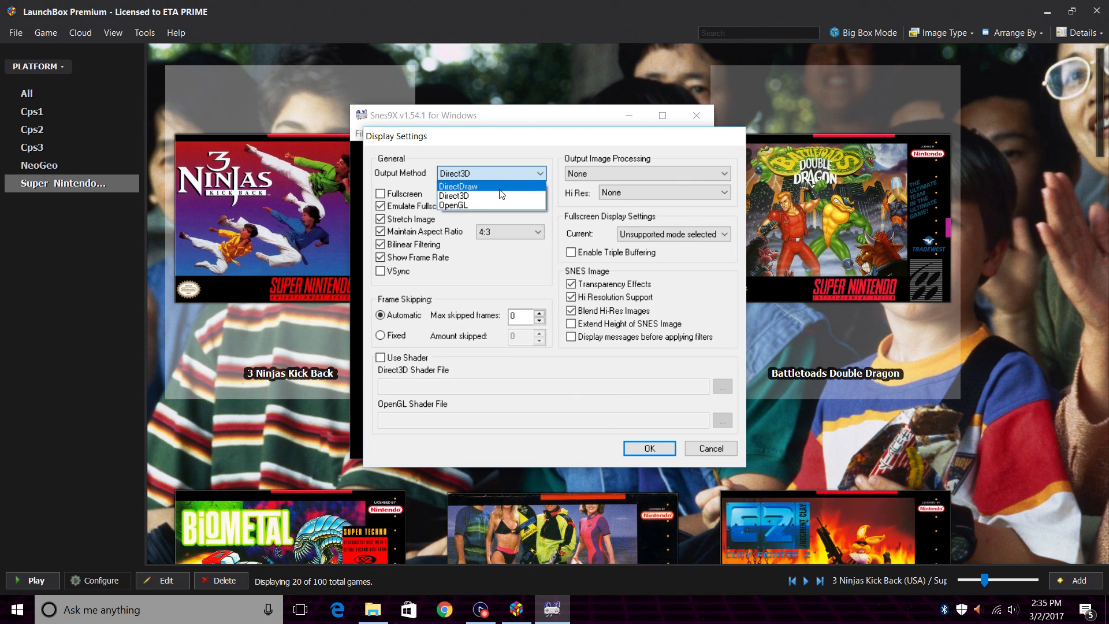
mouse_move(483, 206)
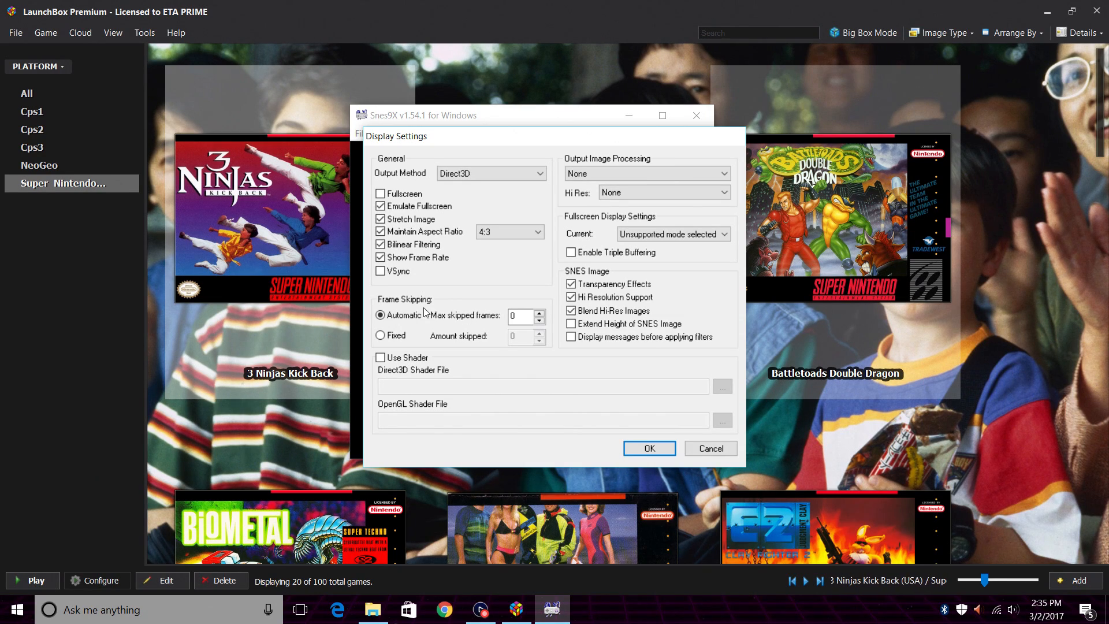
click(539, 312)
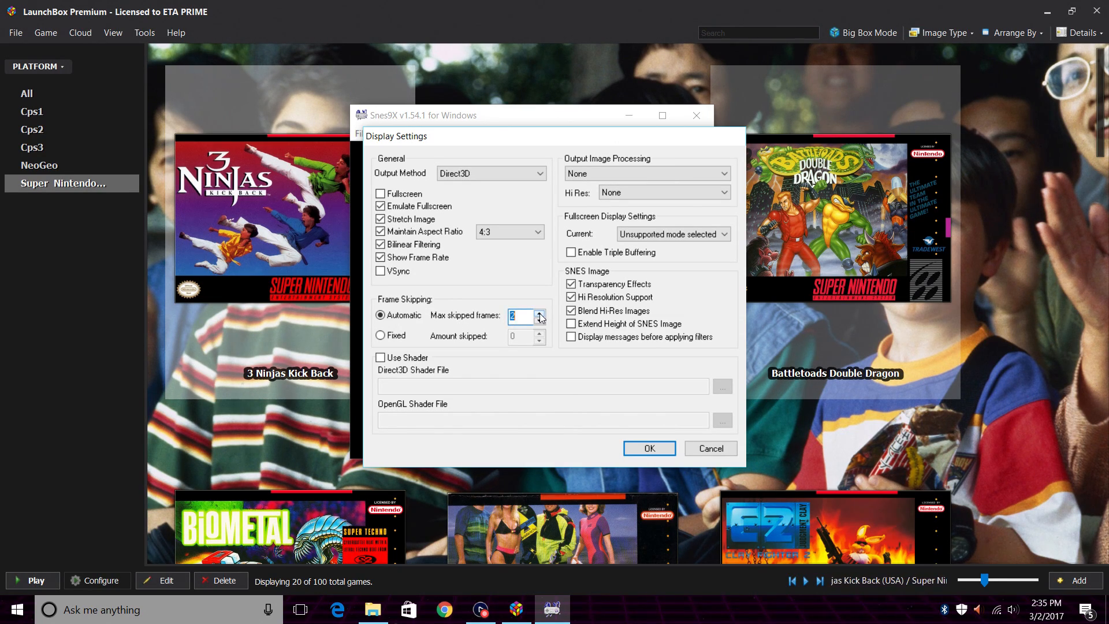
click(540, 312)
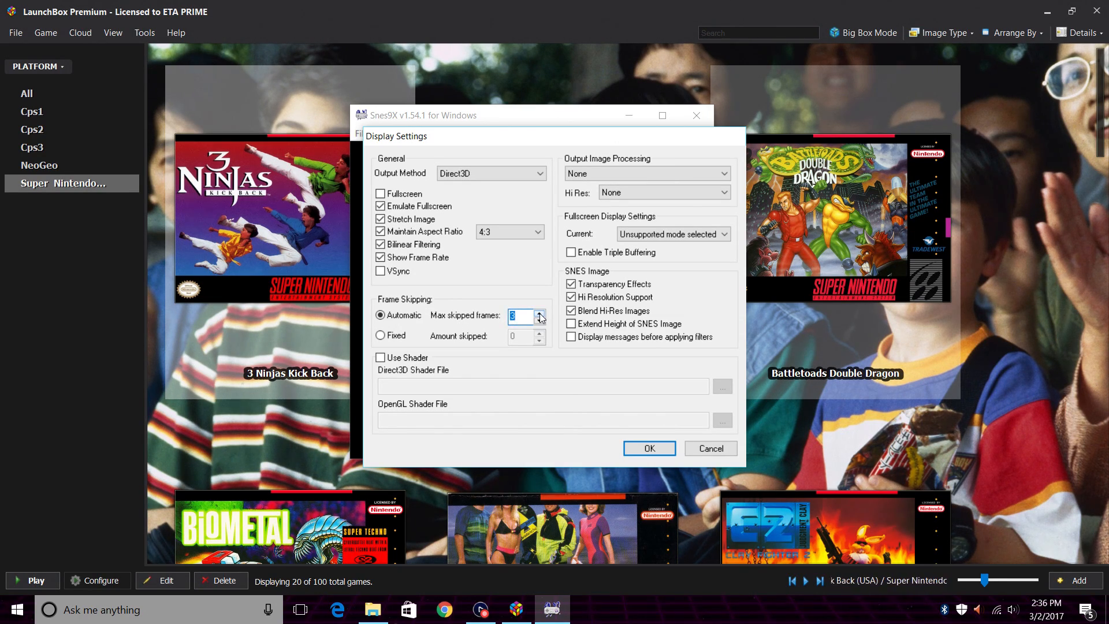
click(539, 319)
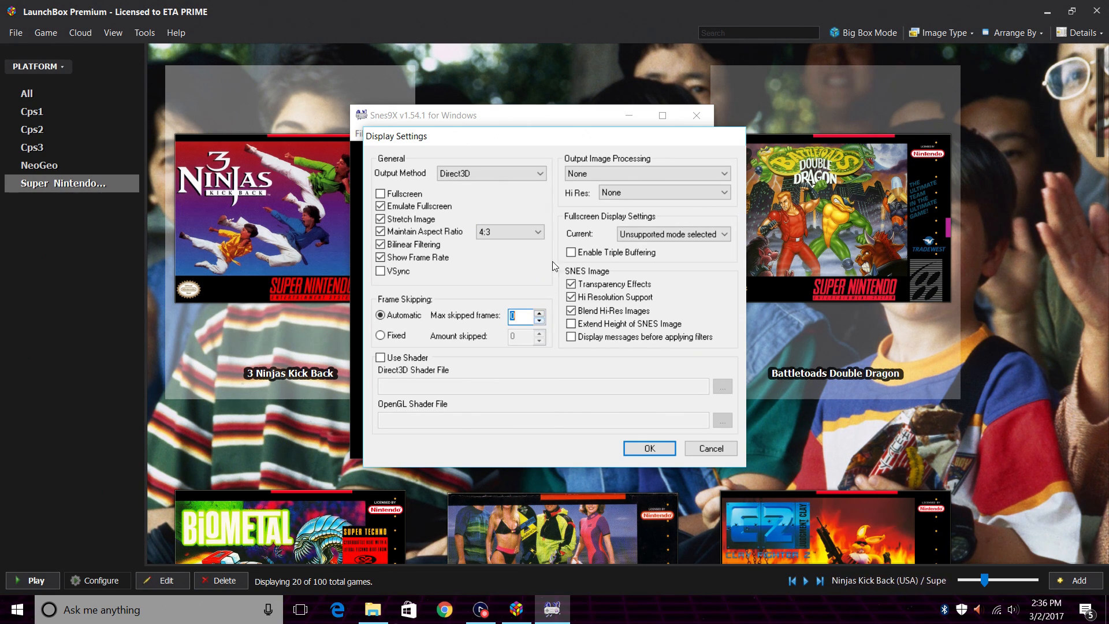
click(644, 173)
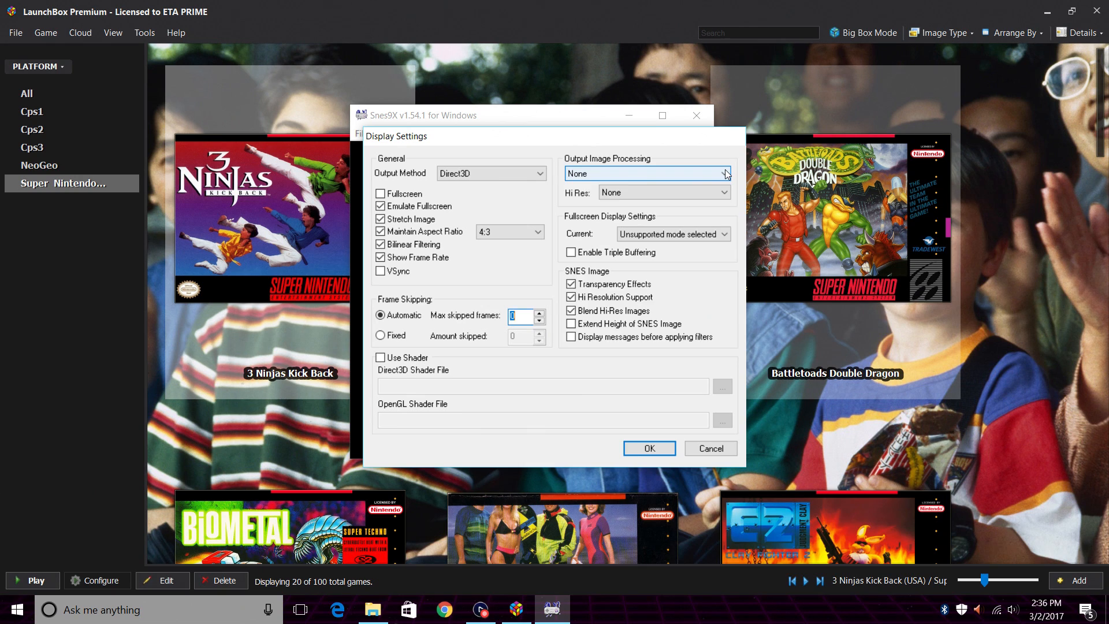
click(723, 173)
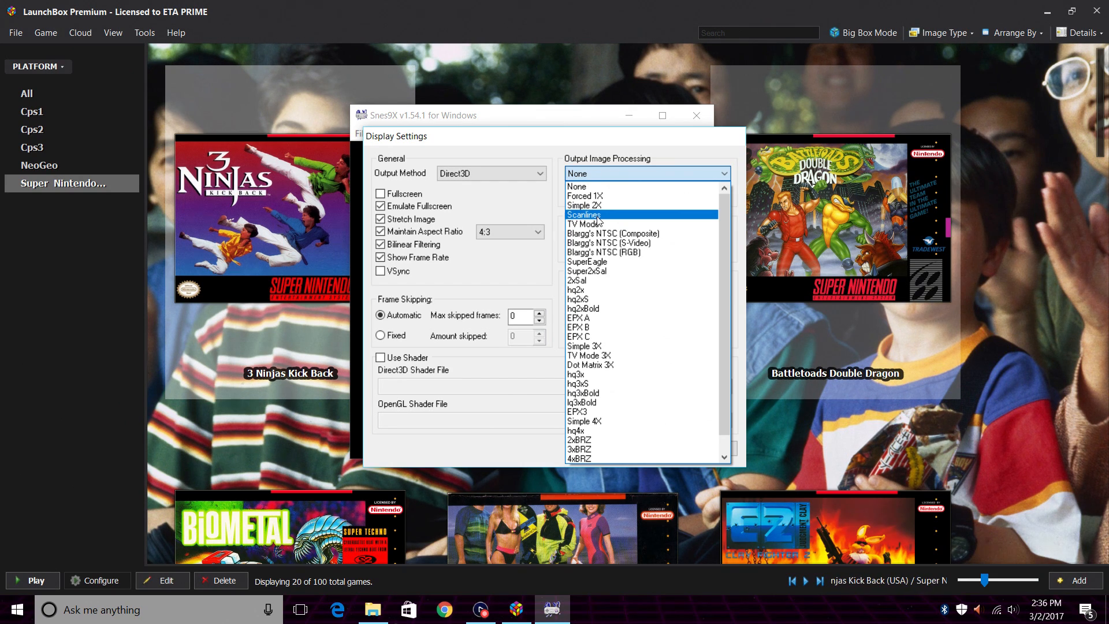
mouse_move(598, 224)
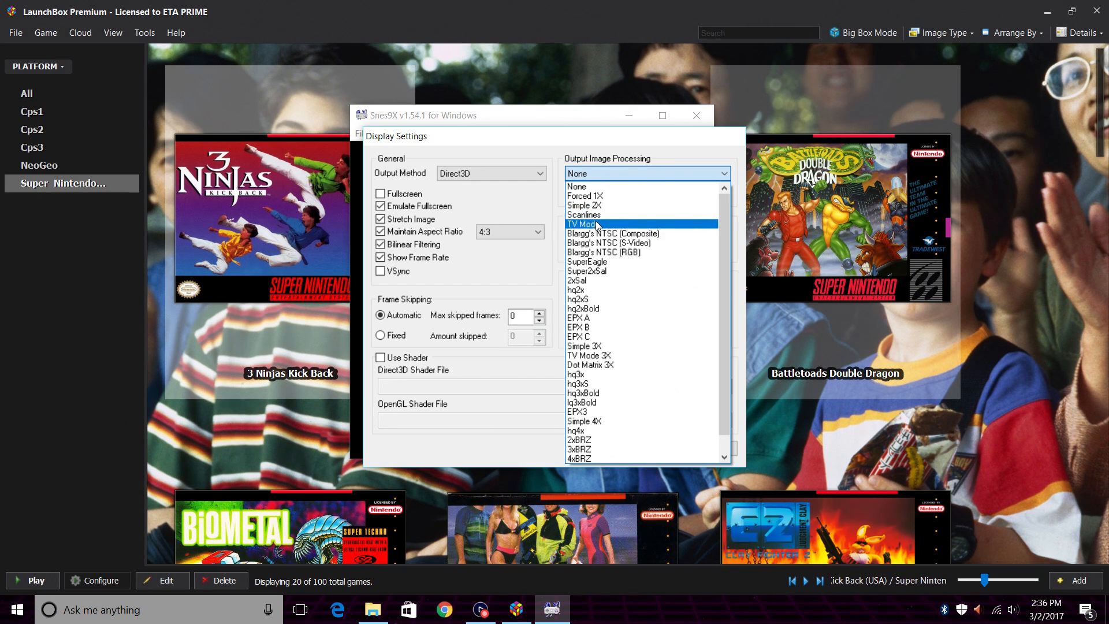
mouse_move(583, 214)
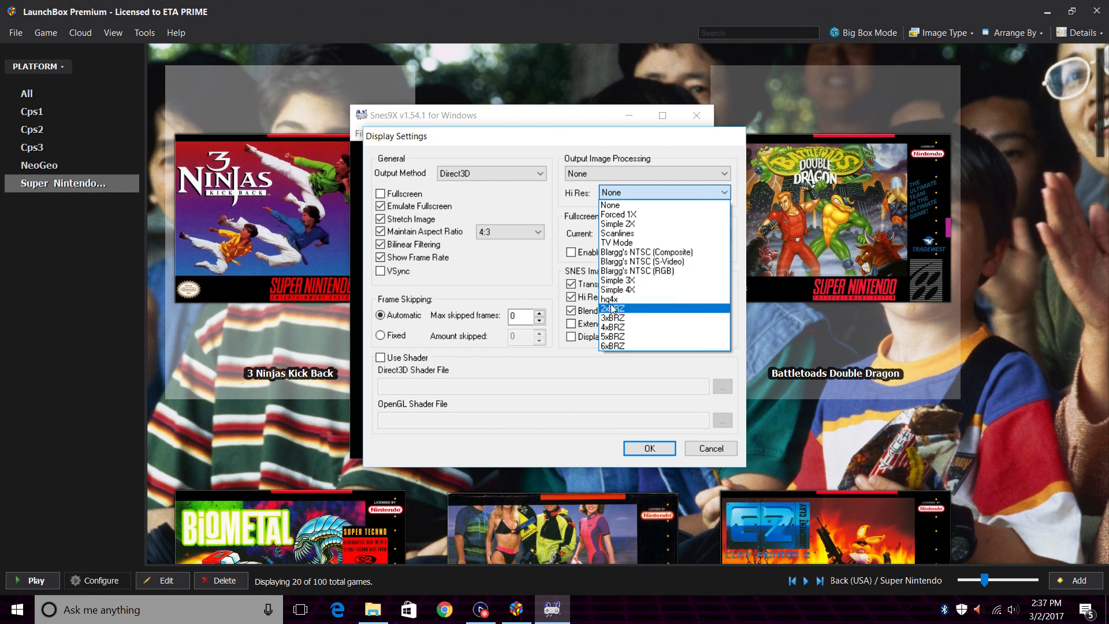
mouse_move(637, 270)
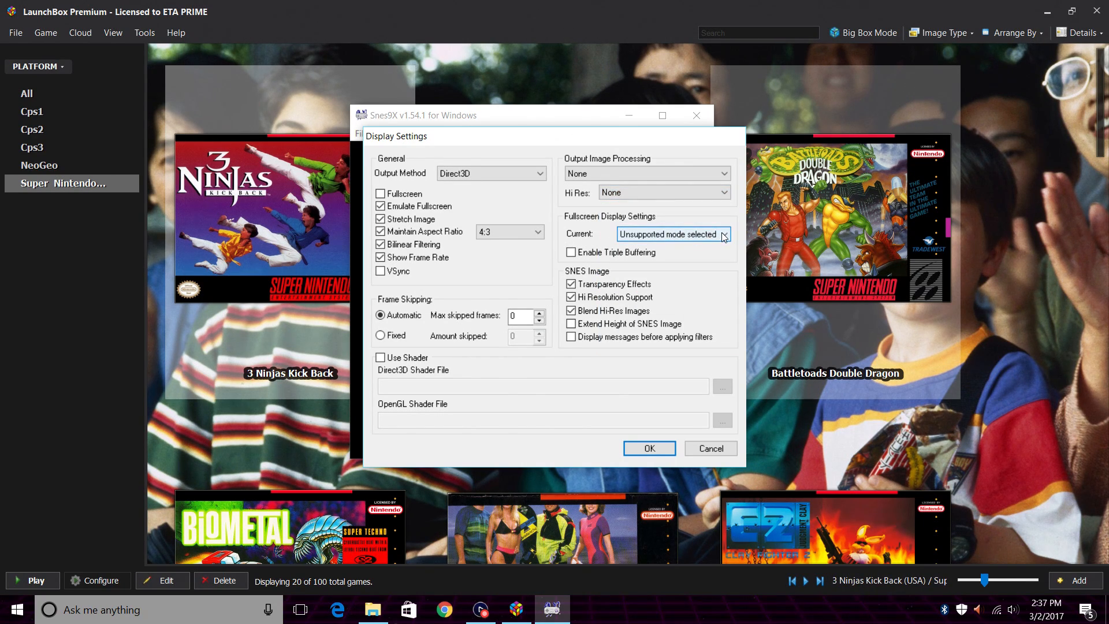
Pick 1920x1080 32bit 60hz from the fullscreen display mode dropdown.
click(723, 233)
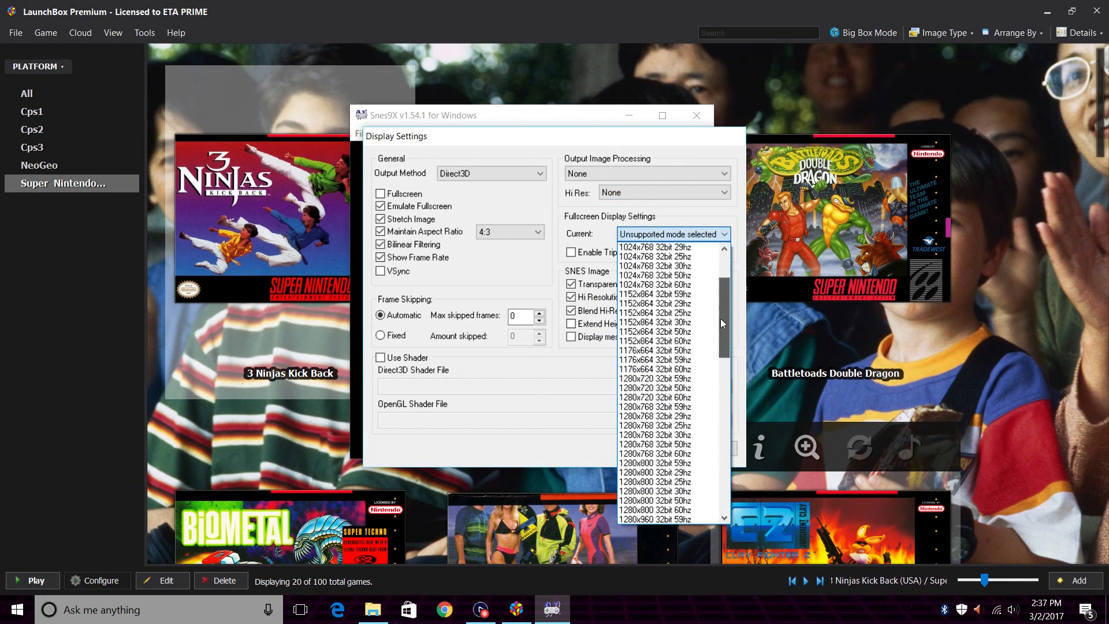
scroll(down, 3)
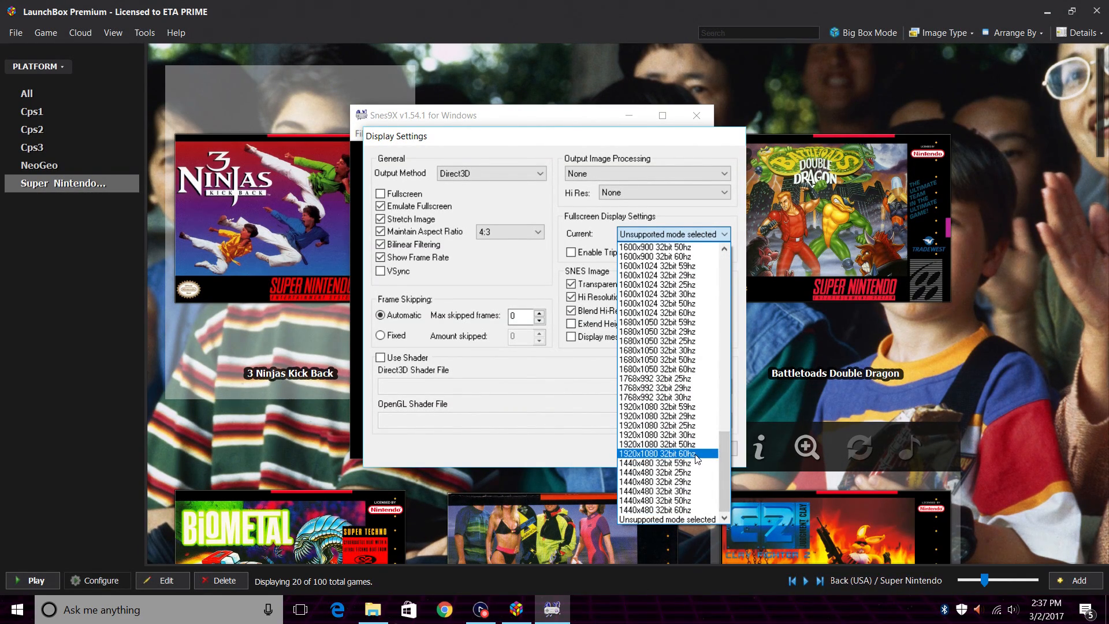
click(666, 454)
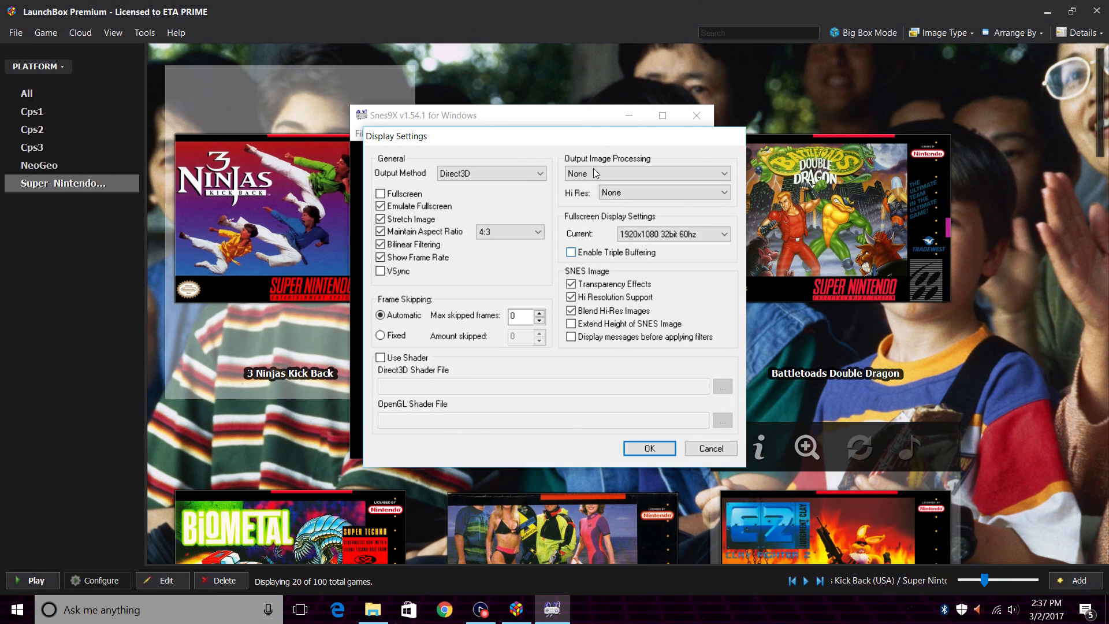
click(663, 193)
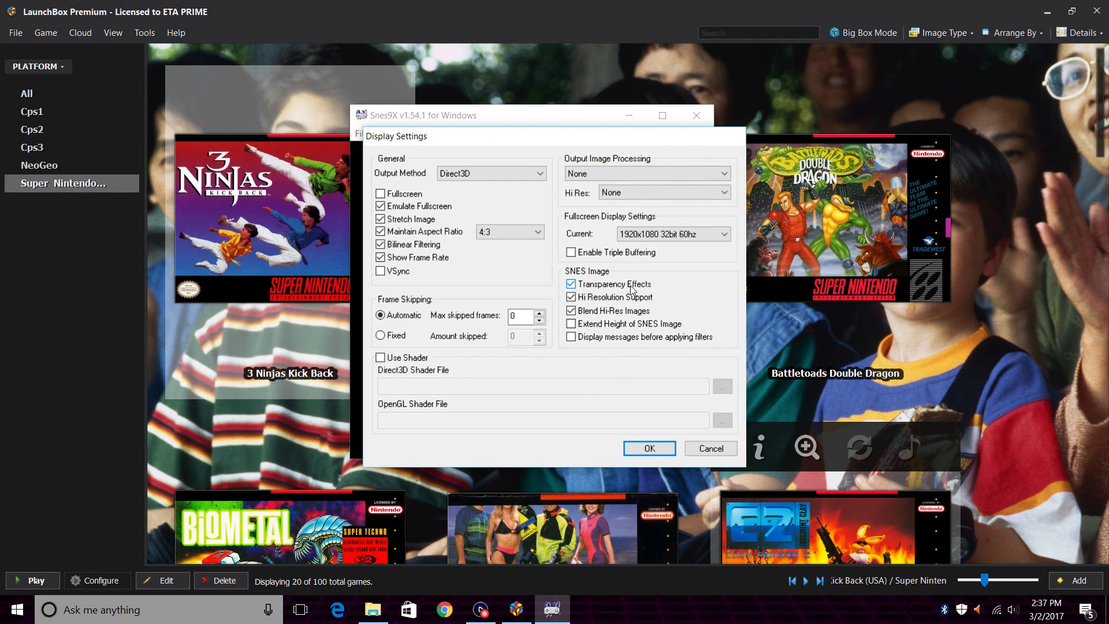
mouse_move(615, 297)
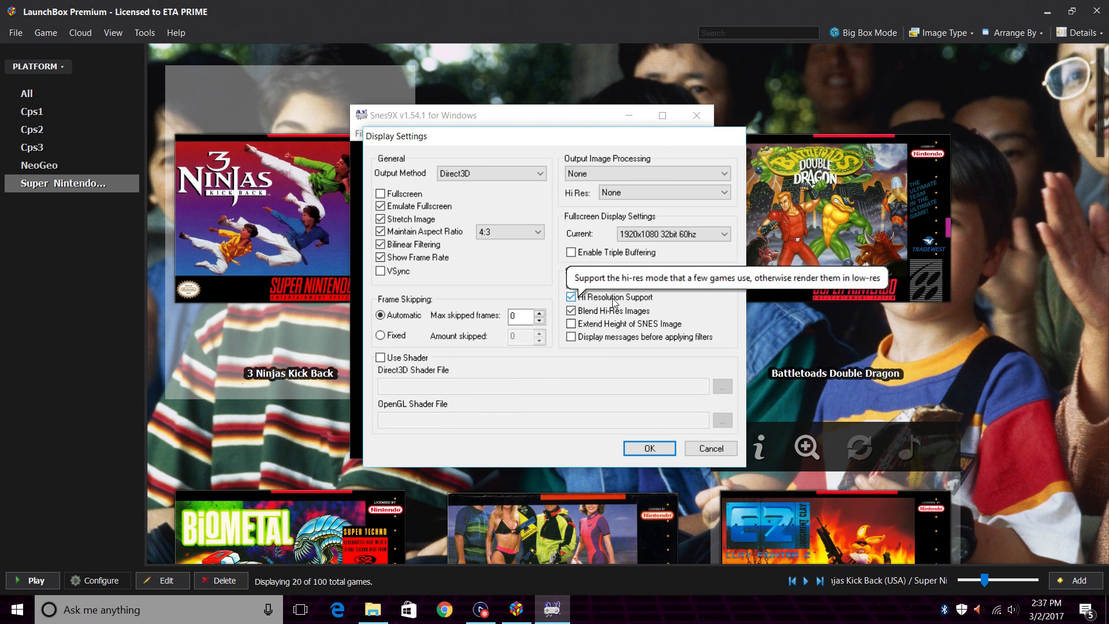
mouse_move(633, 318)
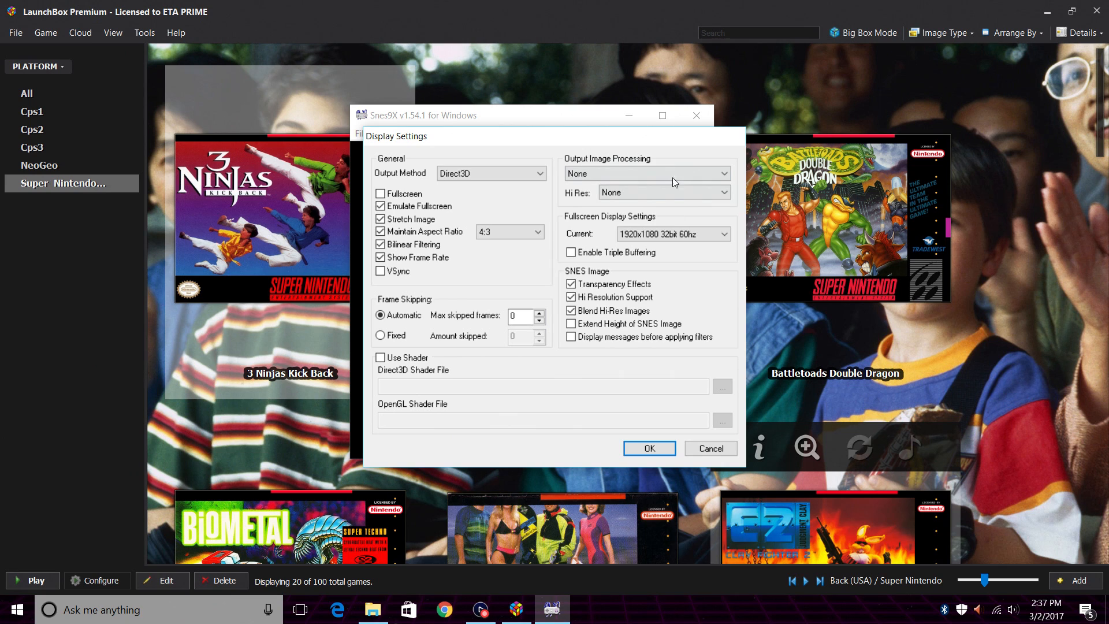
mouse_move(649, 447)
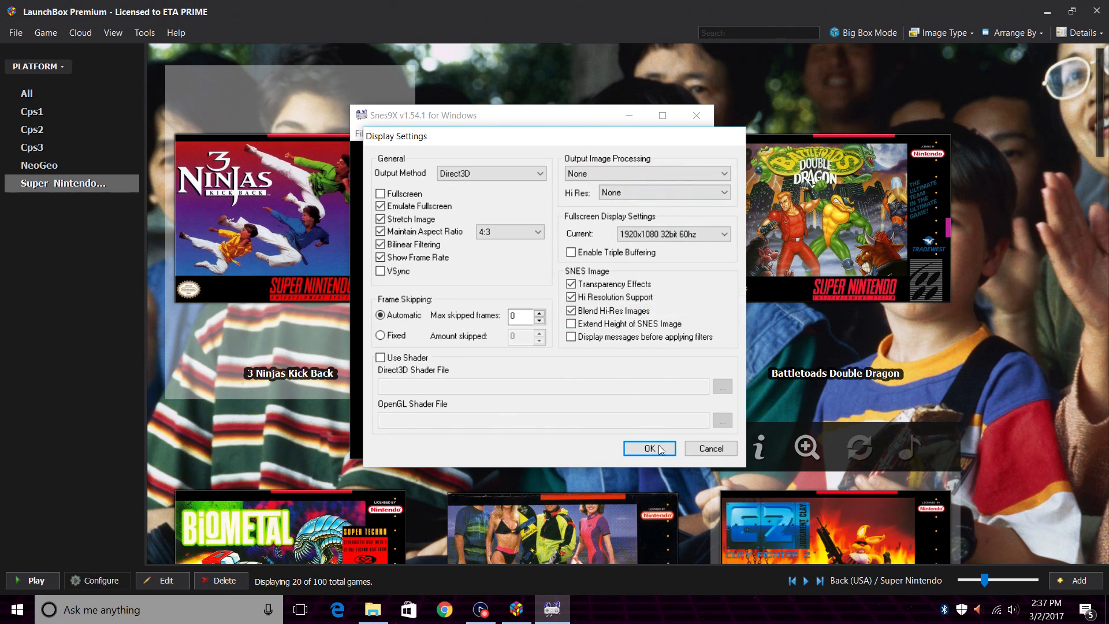
Confirm the Snes9x display settings with OK and close the emulator window.
click(649, 449)
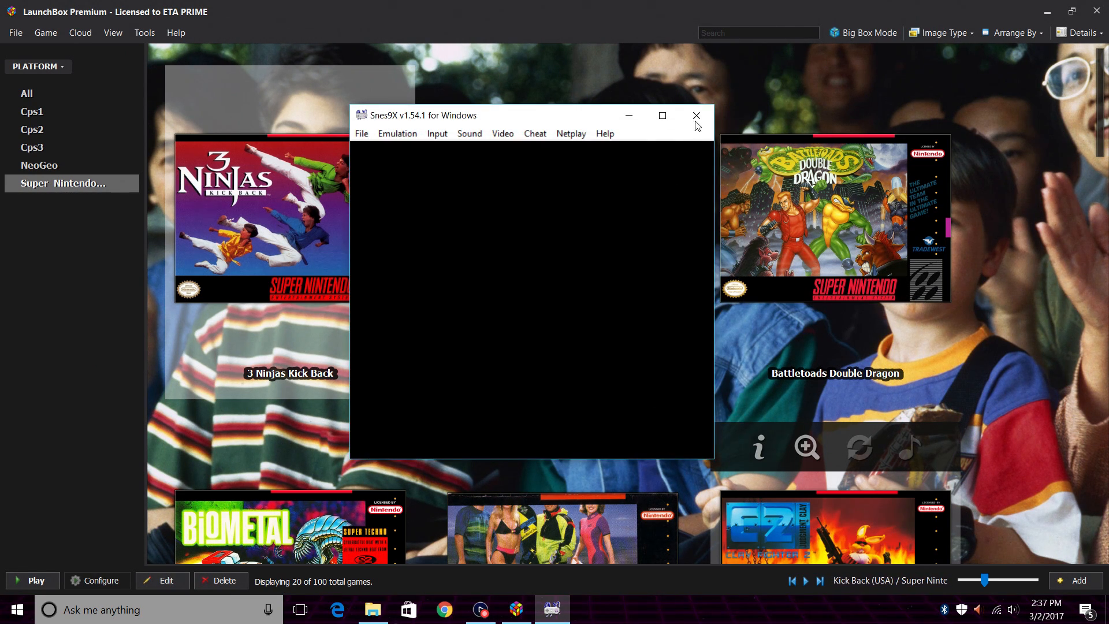
mouse_move(697, 115)
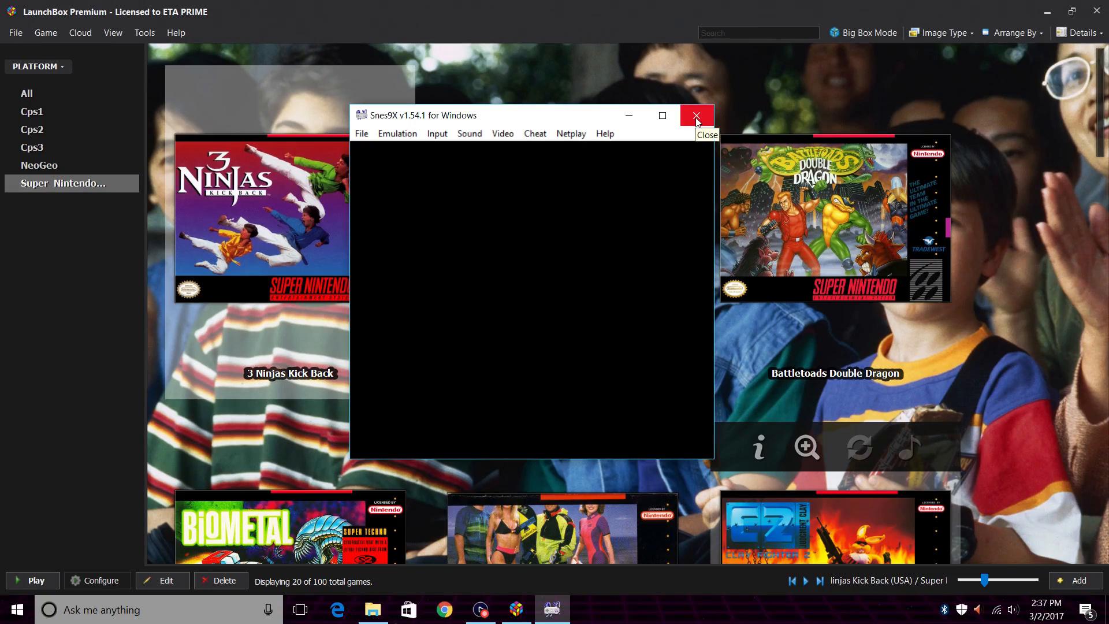
click(696, 115)
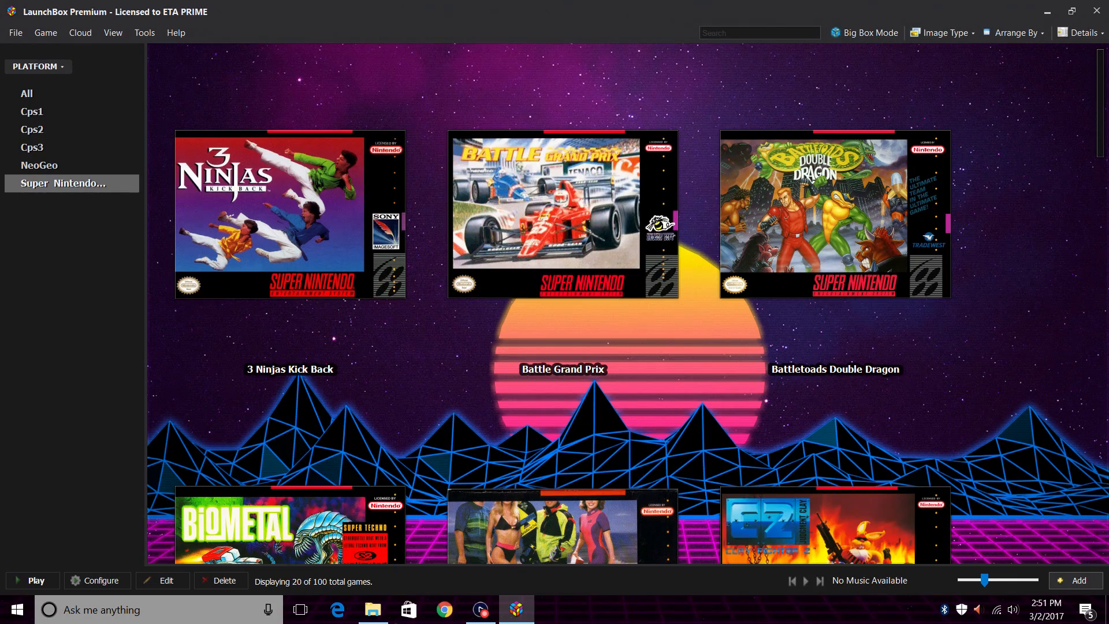
Scroll the Super Nintendo grid down and select Joe & Mac.
scroll(down, 3)
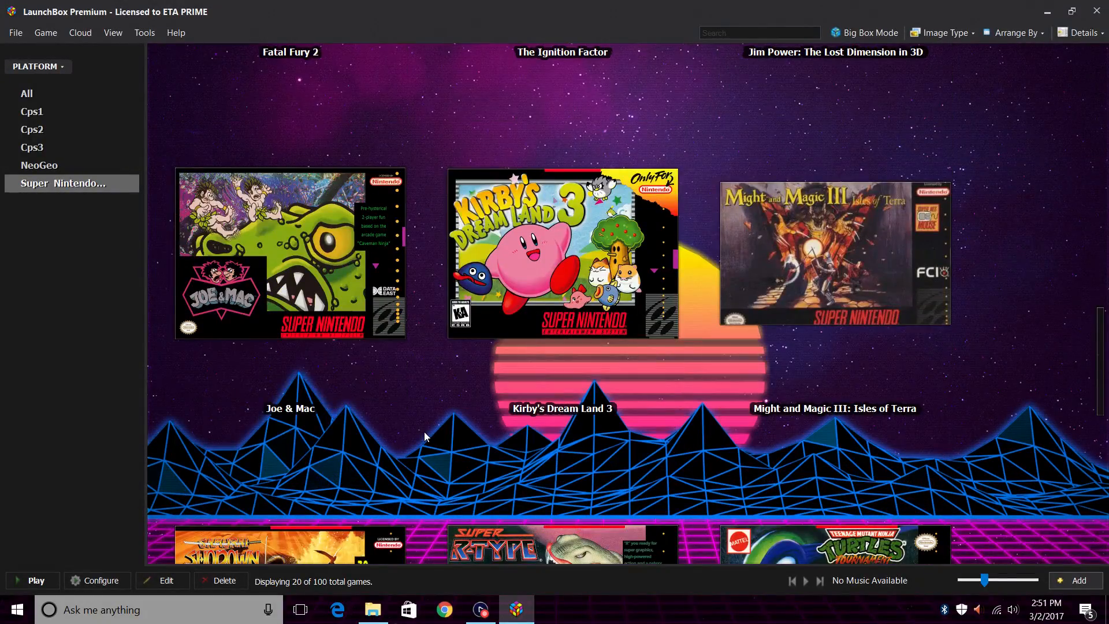
click(289, 255)
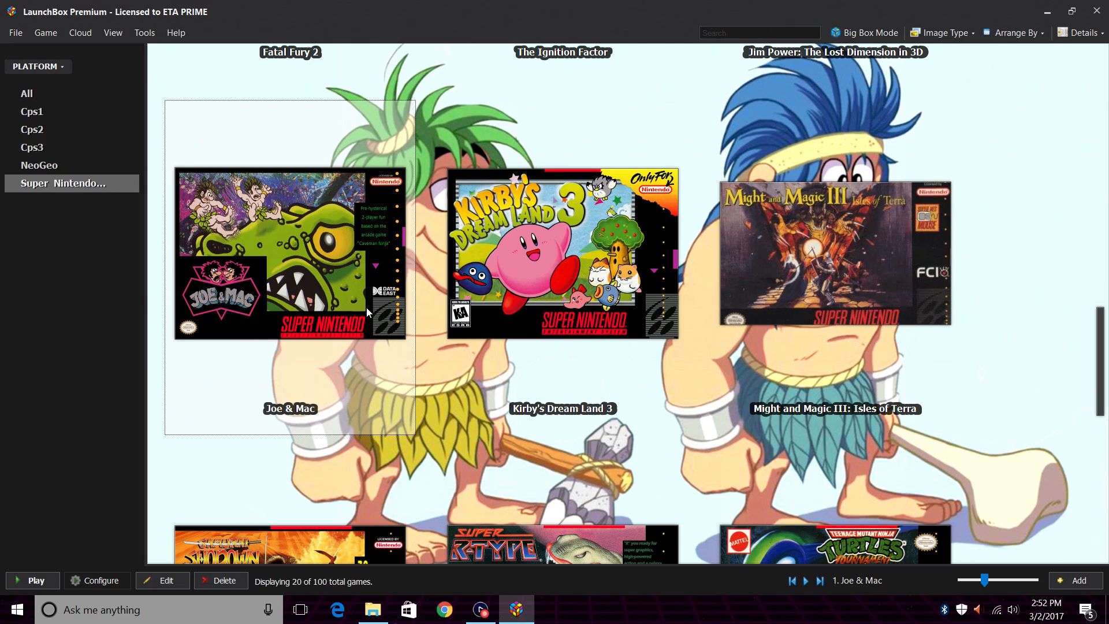
mouse_move(870, 33)
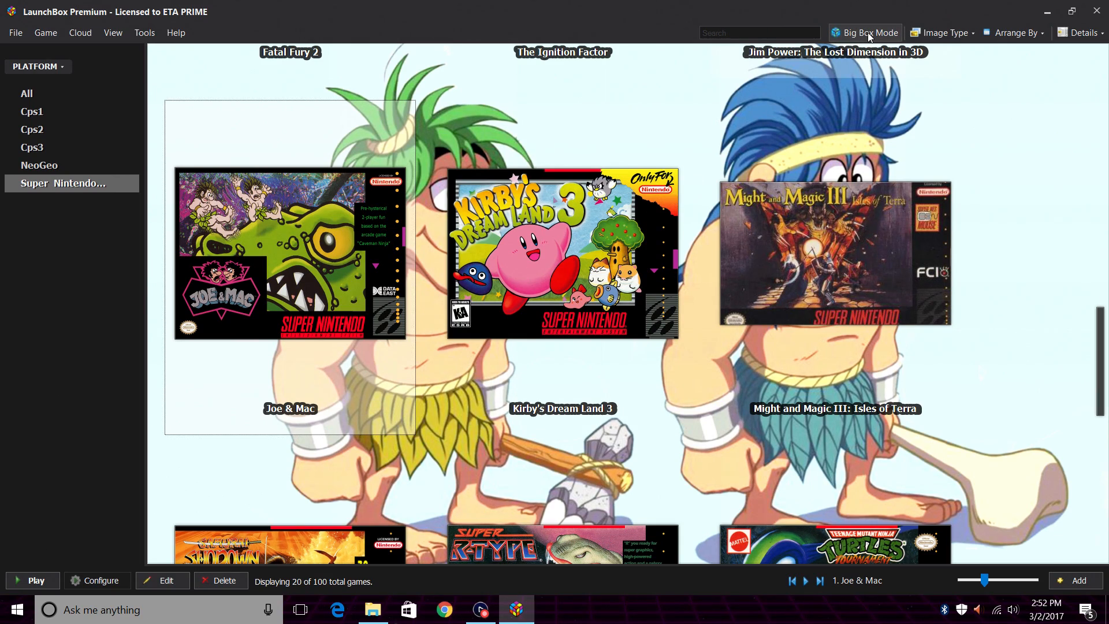
Launch Big Box, open the Super Nintendo platform, and browse to The Ignition Factor.
click(864, 32)
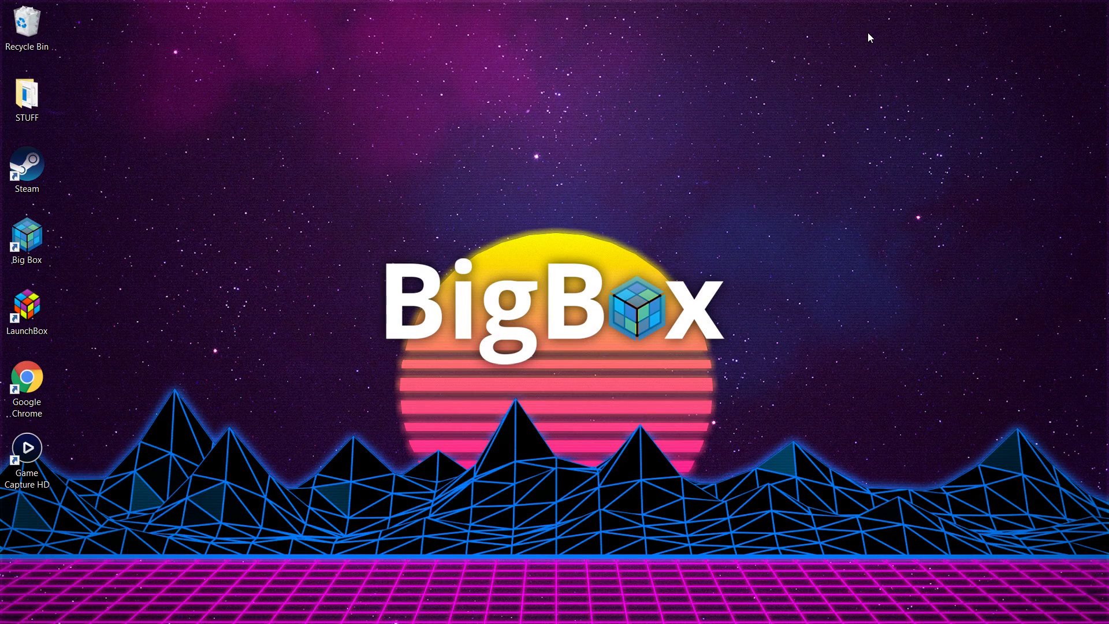
double_click(26, 235)
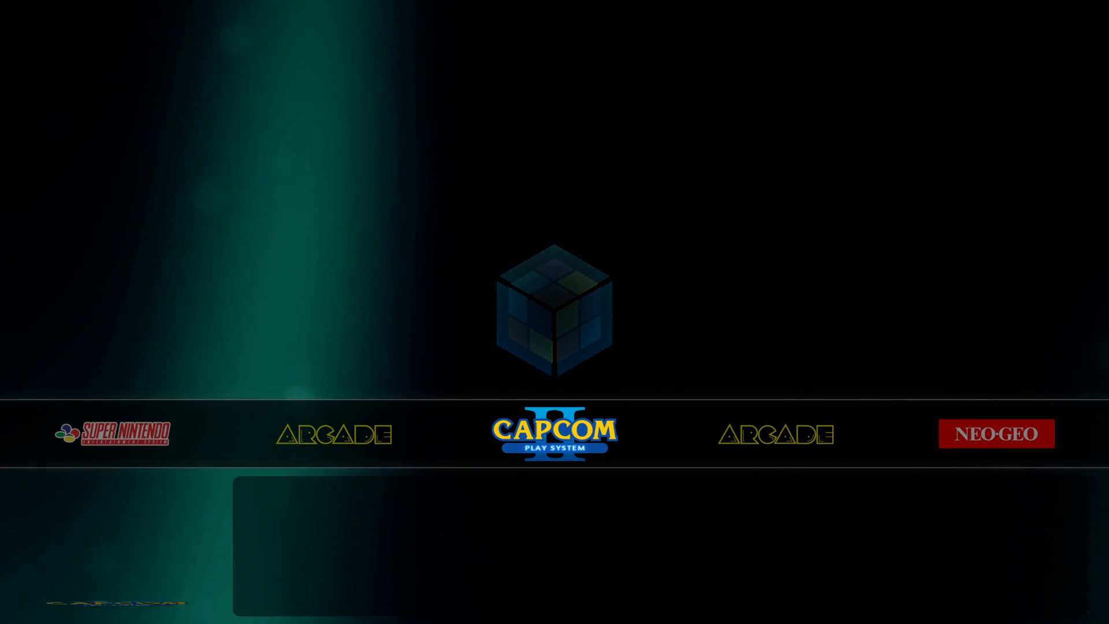
click(554, 432)
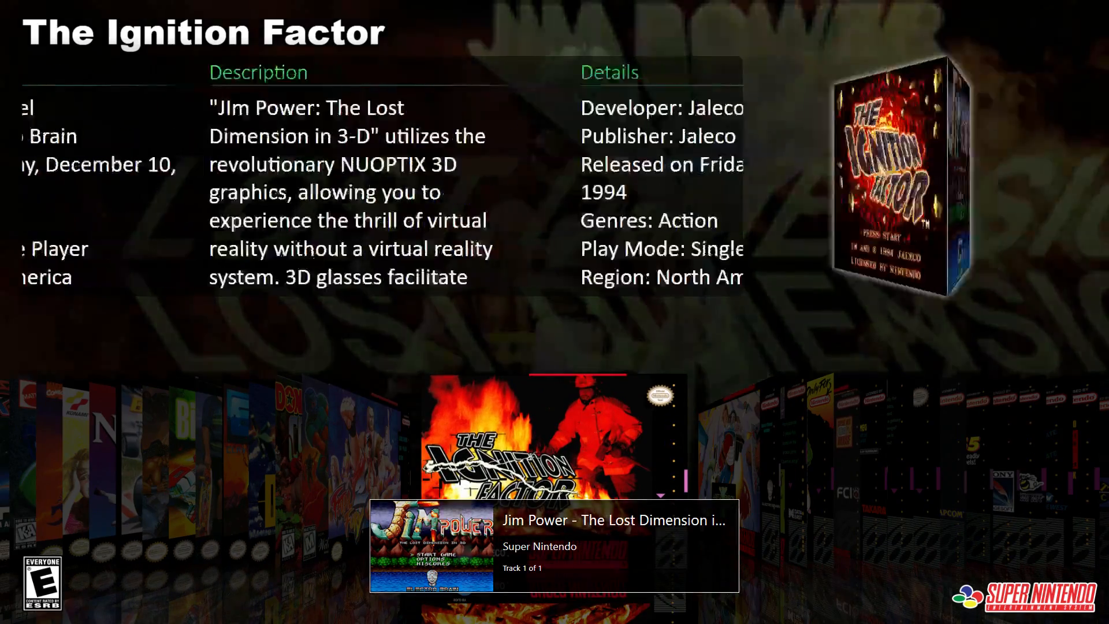
scroll(right, 3)
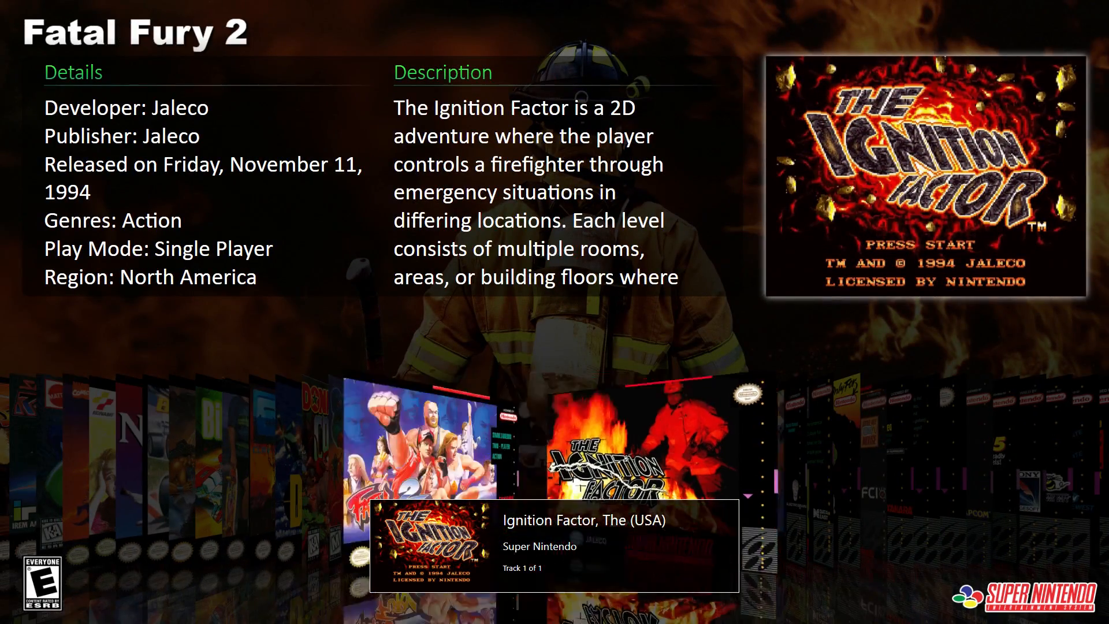